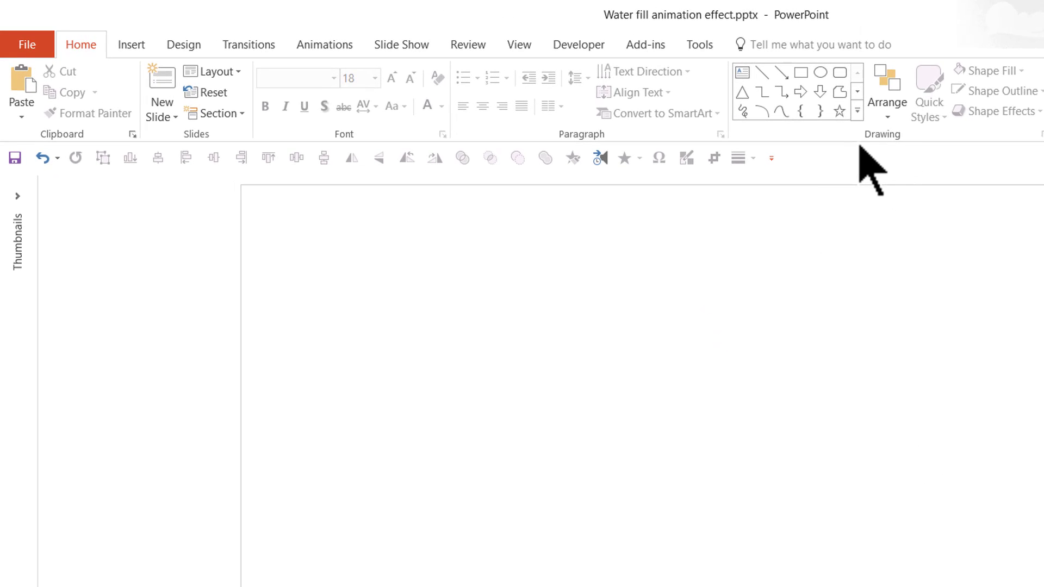
Add a text box on the slide reading WATER
{"action": "left_click", "coordinate": [741, 72]}
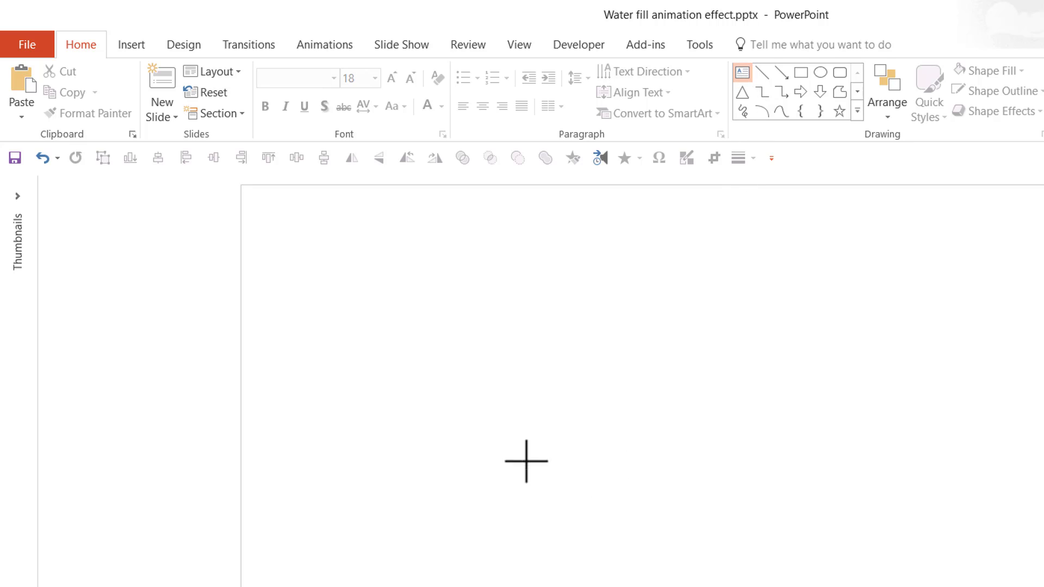
{"action": "type", "text": "WATER"}
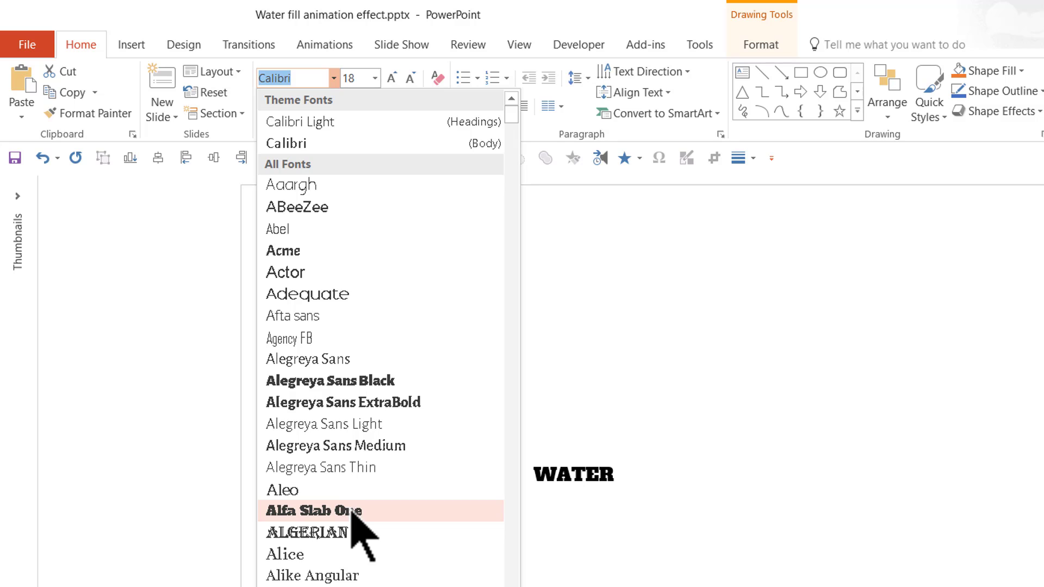
Set the WATER text to Alfa Slab One at font size 166
{"action": "left_click", "coordinate": [314, 511]}
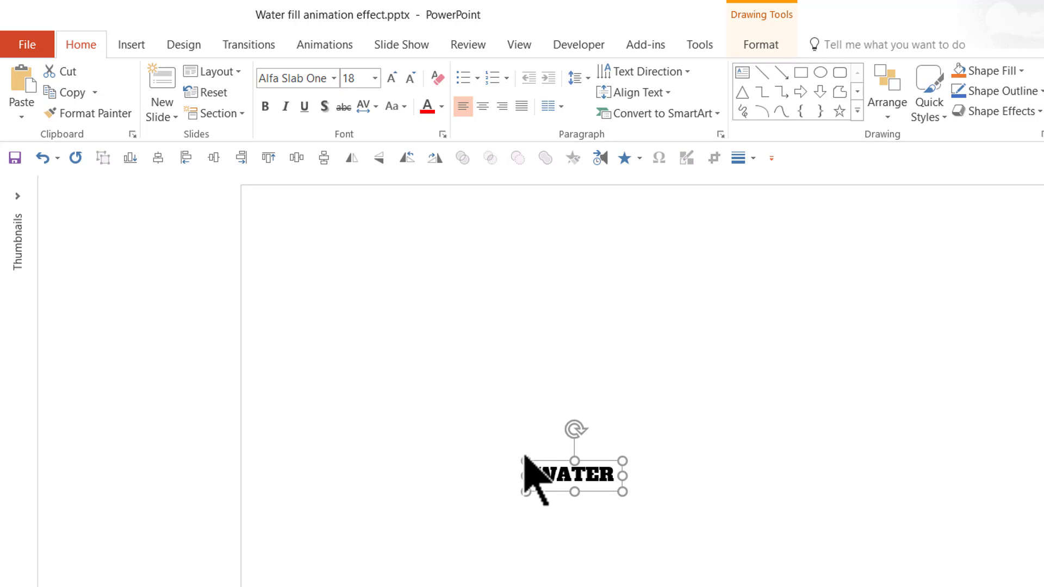
{"action": "left_click", "coordinate": [374, 77]}
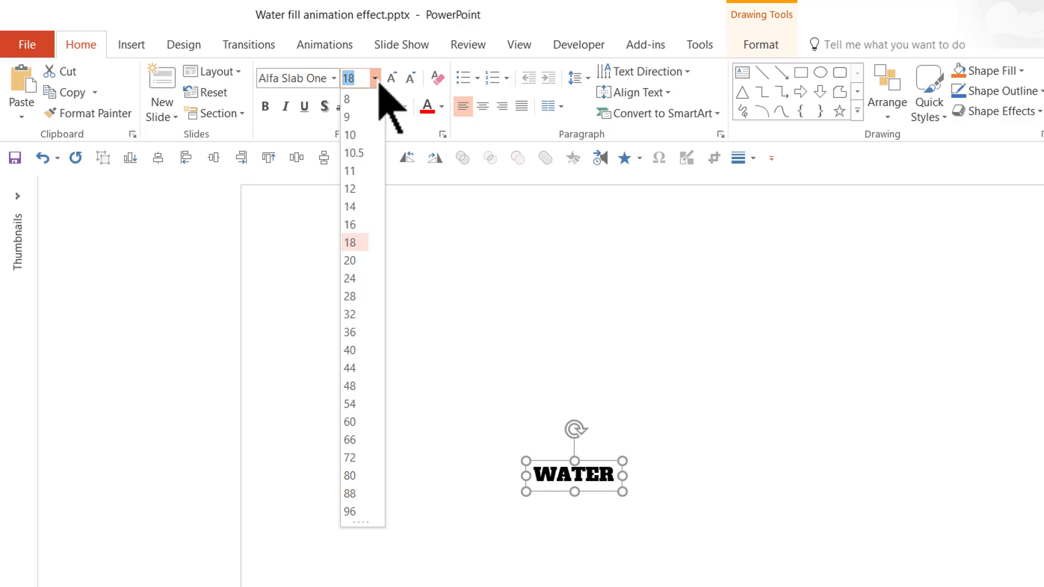
{"action": "left_click", "coordinate": [349, 512]}
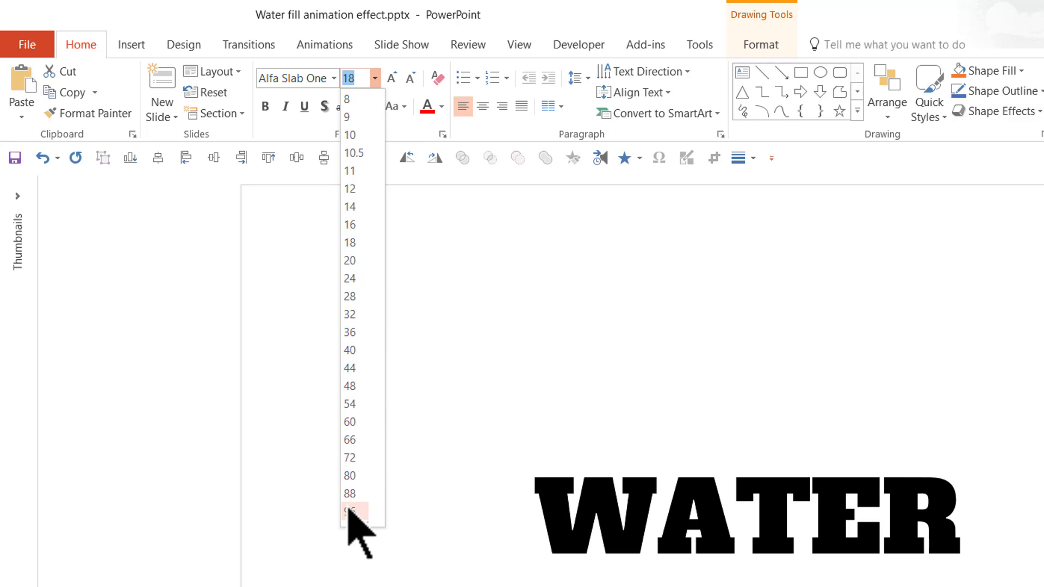
{"action": "left_click", "coordinate": [349, 511]}
{"action": "type", "text": "166"}
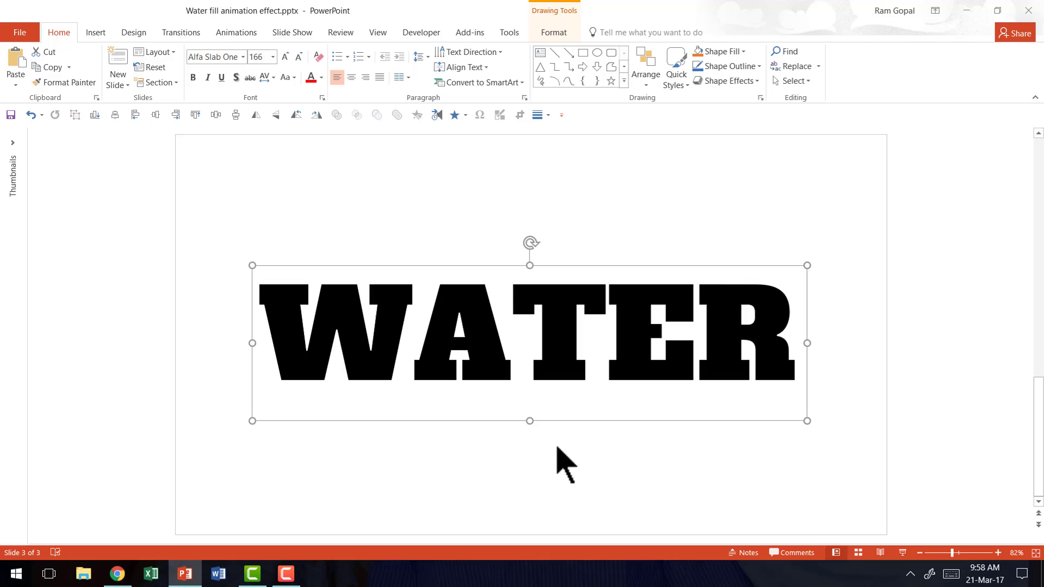
{"action": "mouse_move", "coordinate": [644, 269]}
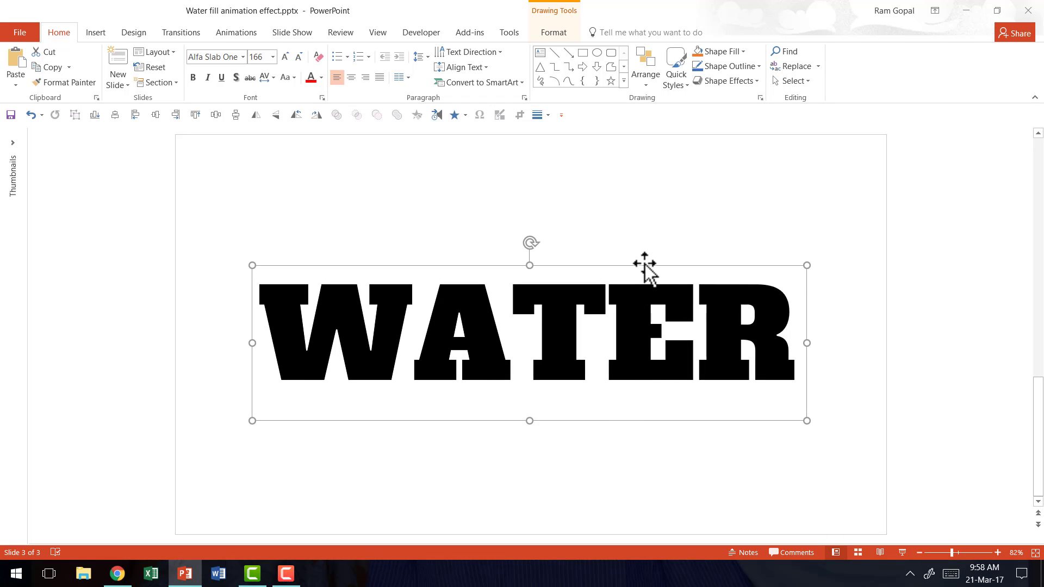
{"action": "mouse_move", "coordinate": [644, 264]}
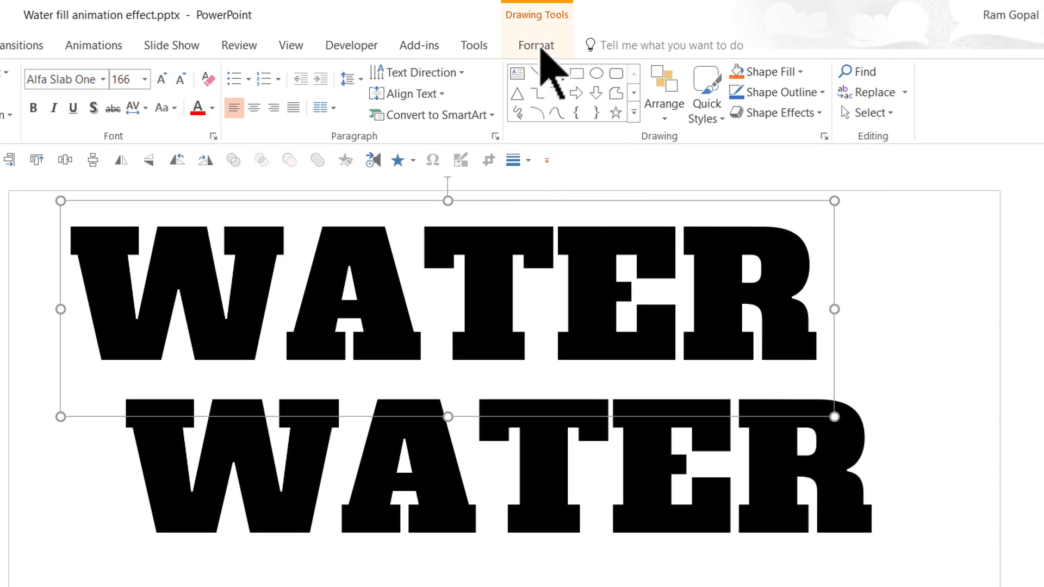
Make the duplicated upper WATER hollow: no text fill, thick black outline
{"action": "left_click", "coordinate": [536, 45]}
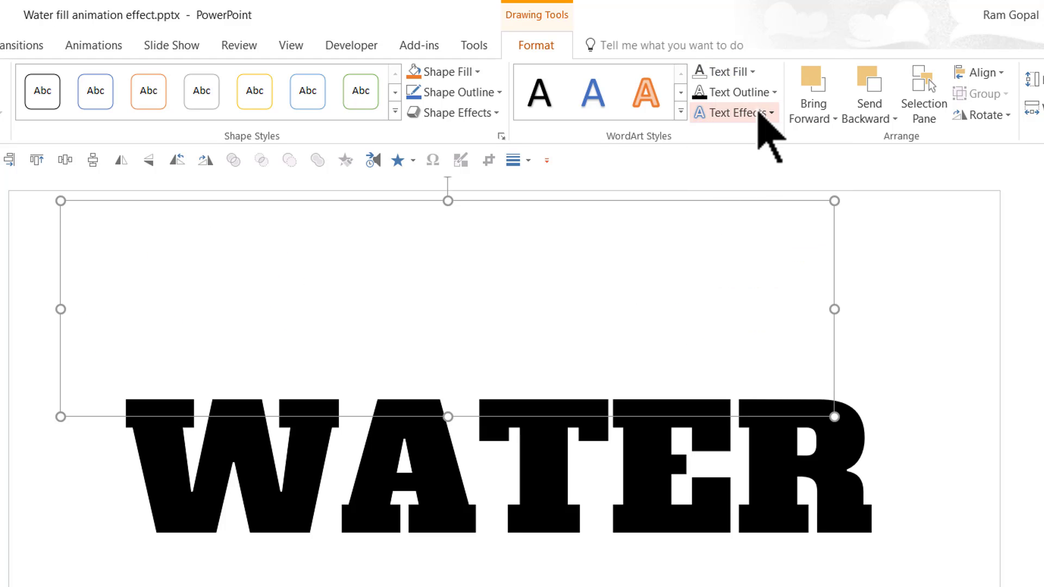
{"action": "left_click", "coordinate": [731, 92]}
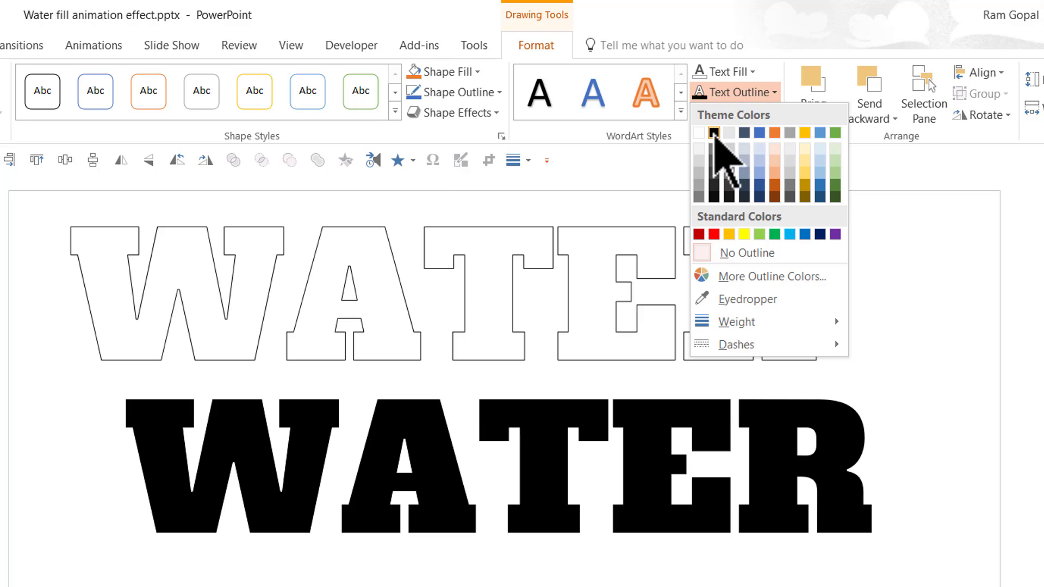
{"action": "mouse_move", "coordinate": [735, 322]}
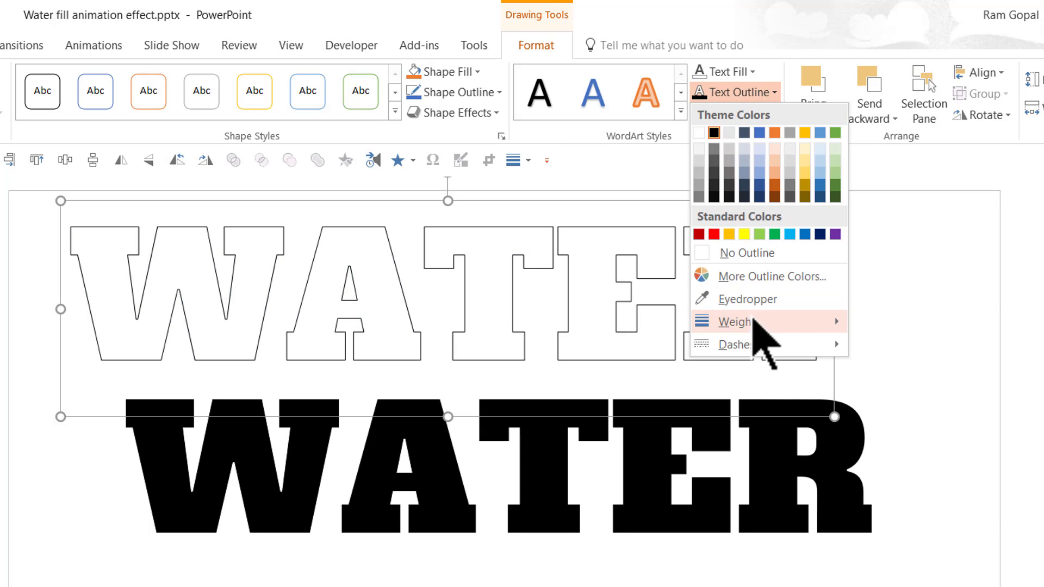
{"action": "left_click", "coordinate": [736, 321]}
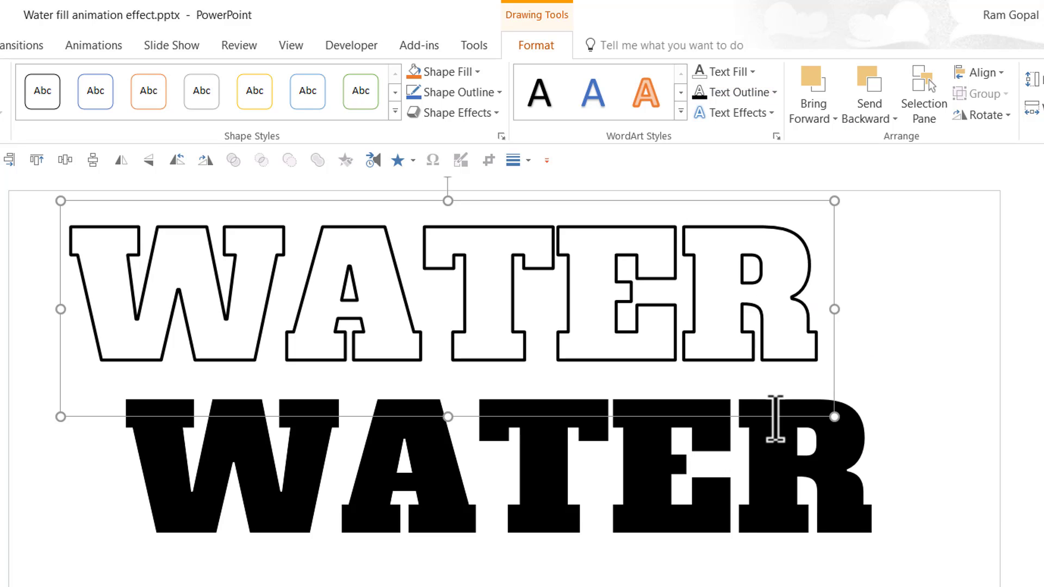
{"action": "mouse_move", "coordinate": [106, 210]}
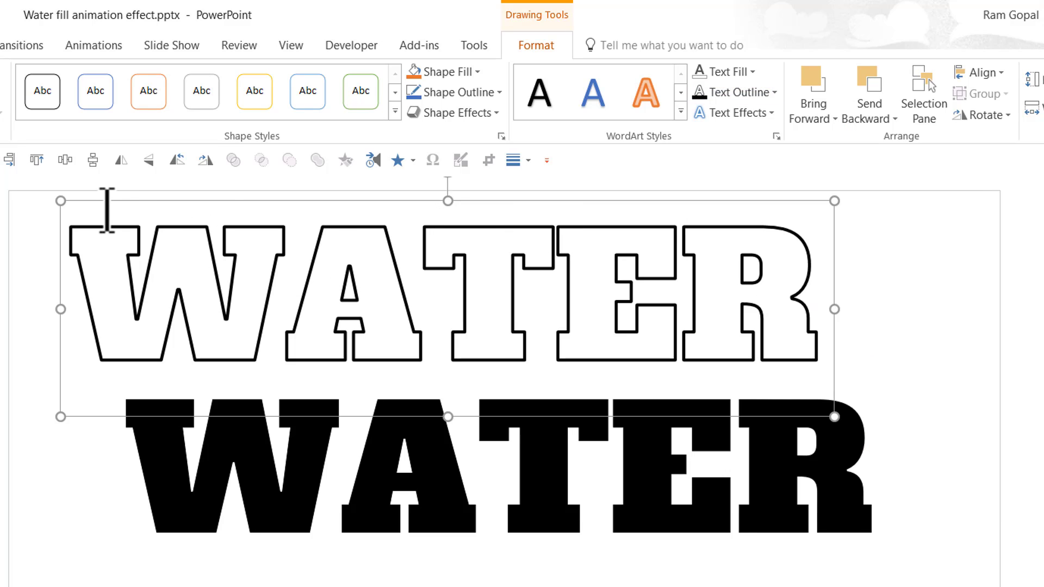
{"action": "mouse_move", "coordinate": [919, 533]}
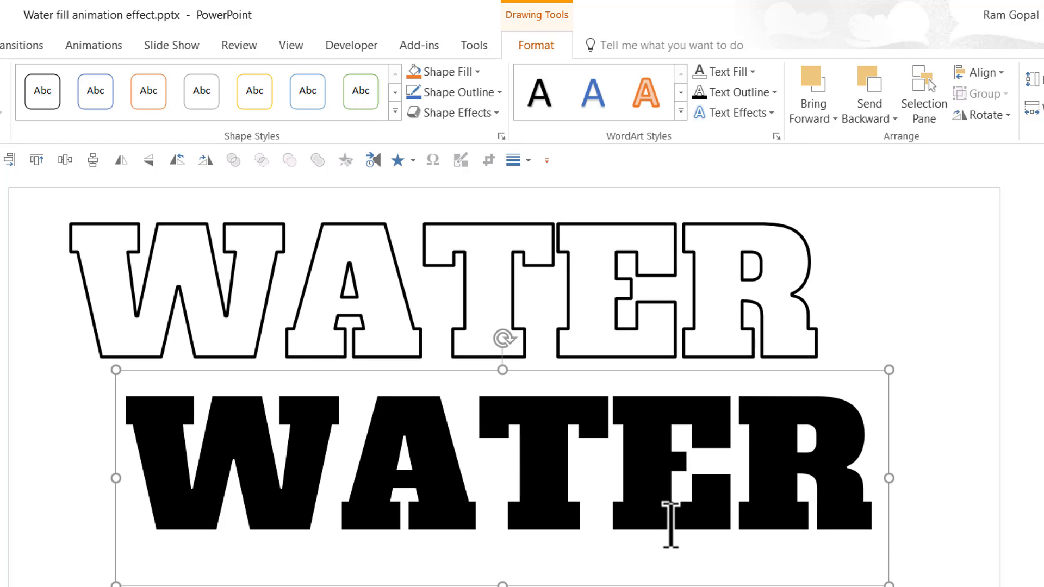
Fill the lower WATER with Blue Accent 5 Lighter 40% and remove its outline
{"action": "left_click", "coordinate": [723, 71]}
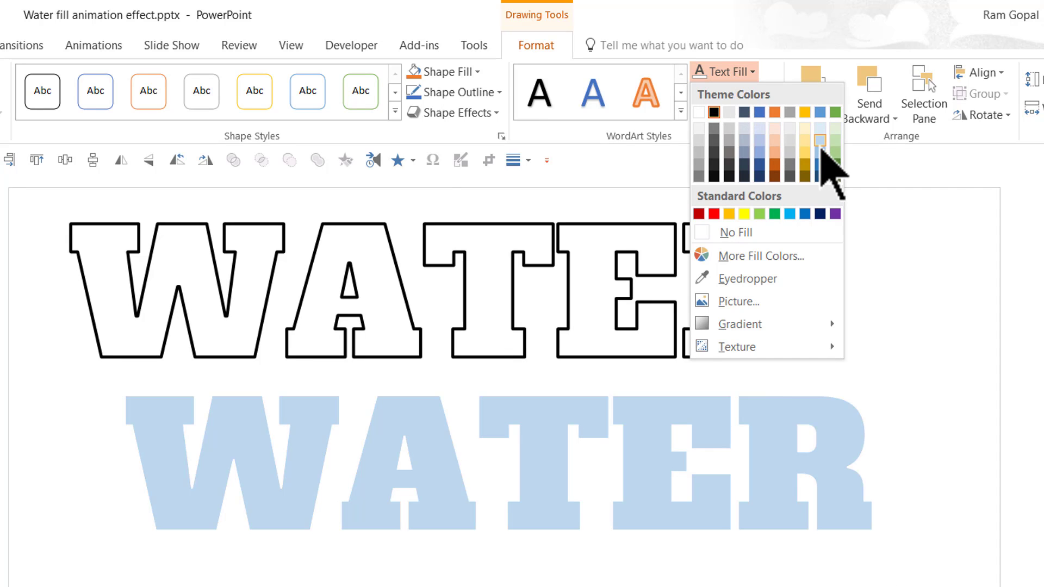
{"action": "mouse_move", "coordinate": [820, 139]}
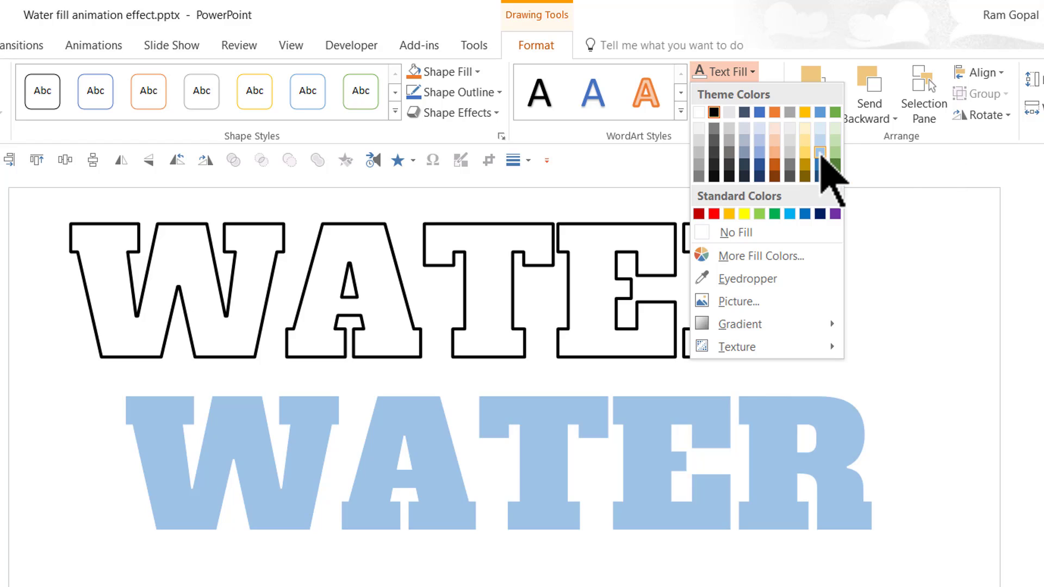
{"action": "mouse_move", "coordinate": [819, 151]}
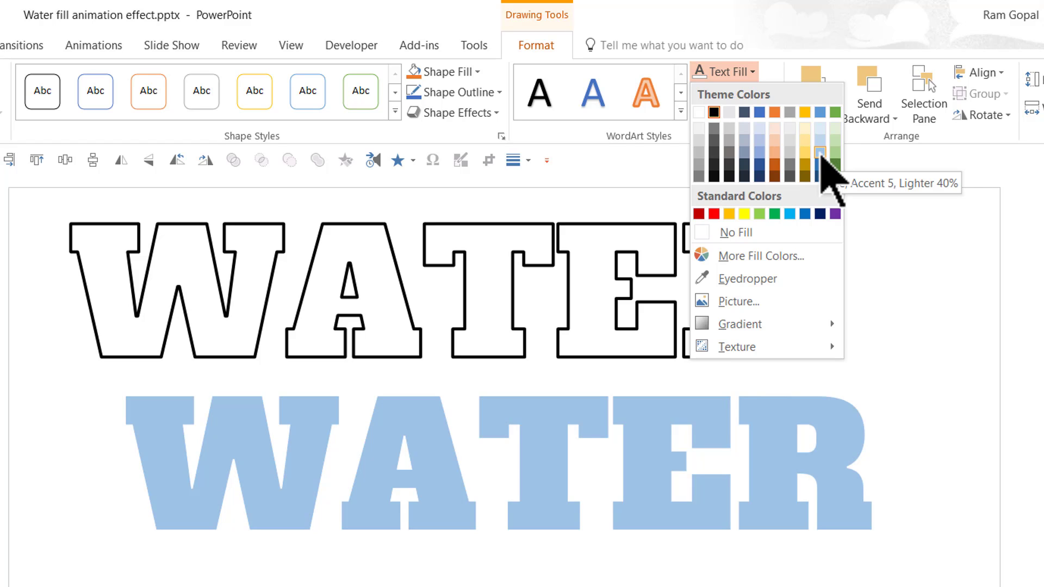
{"action": "left_click", "coordinate": [819, 152]}
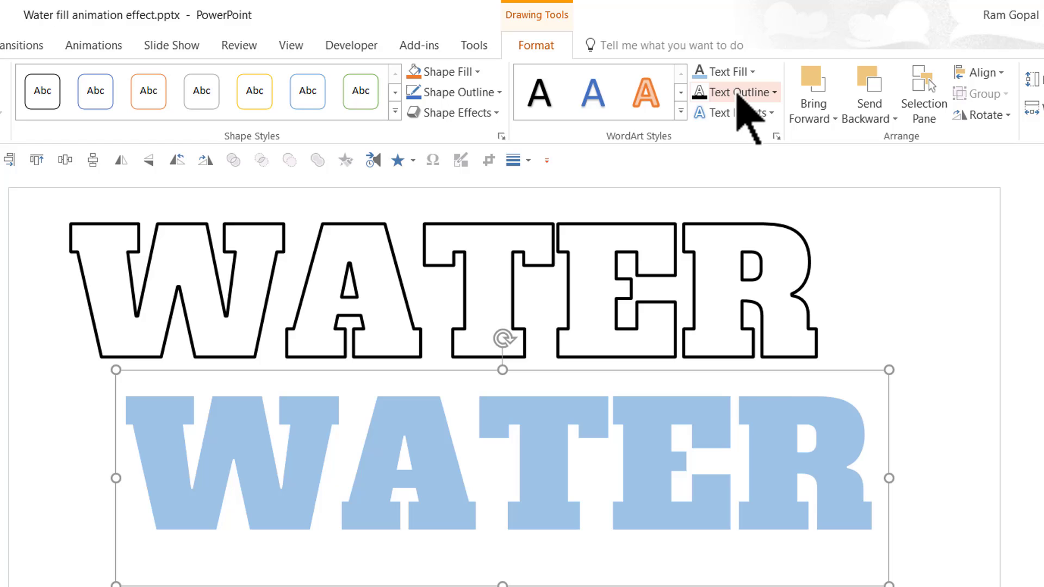
{"action": "left_click", "coordinate": [732, 92]}
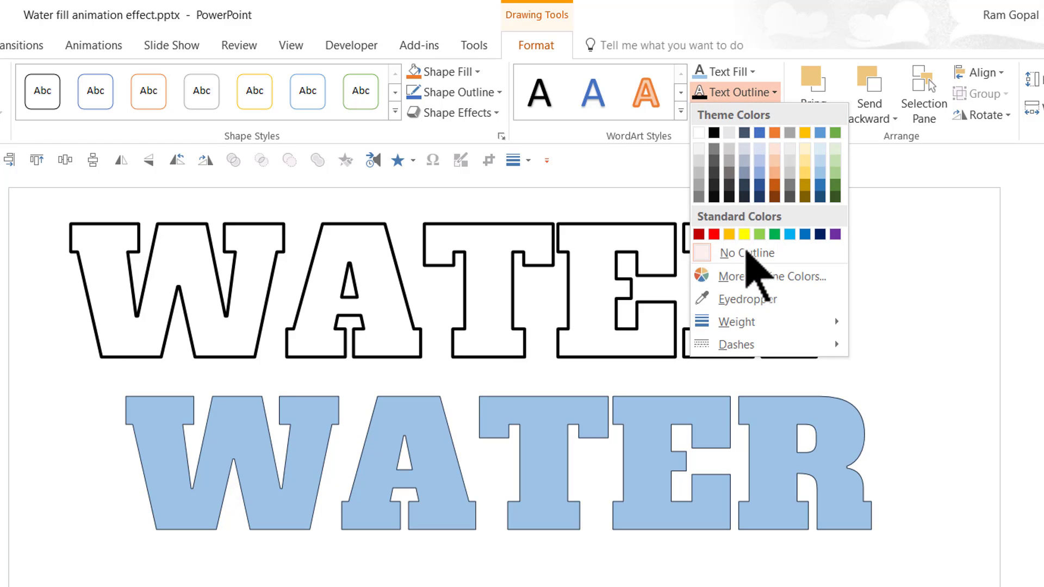
{"action": "left_click", "coordinate": [747, 252]}
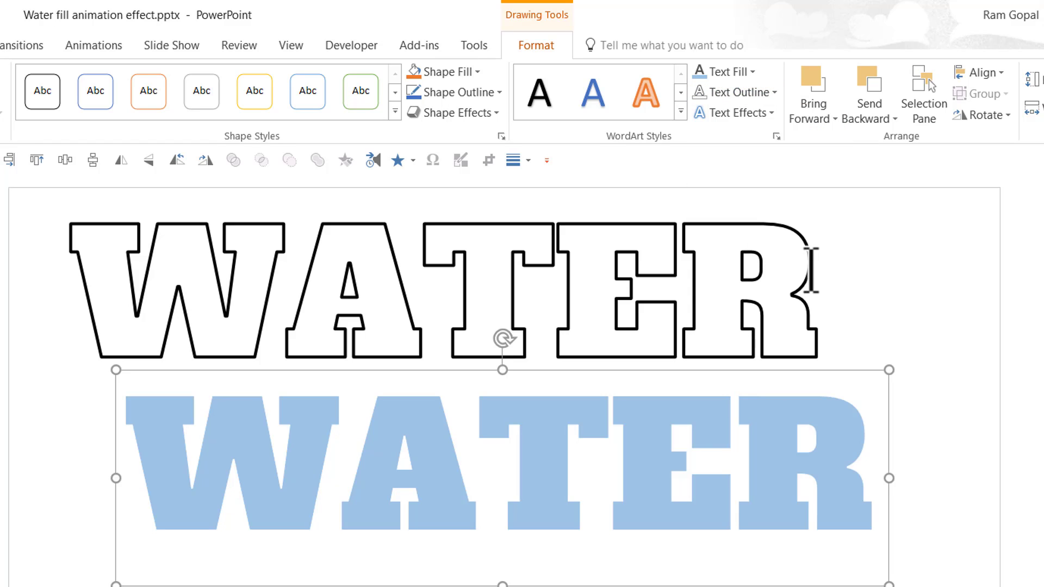
{"action": "mouse_move", "coordinate": [906, 300]}
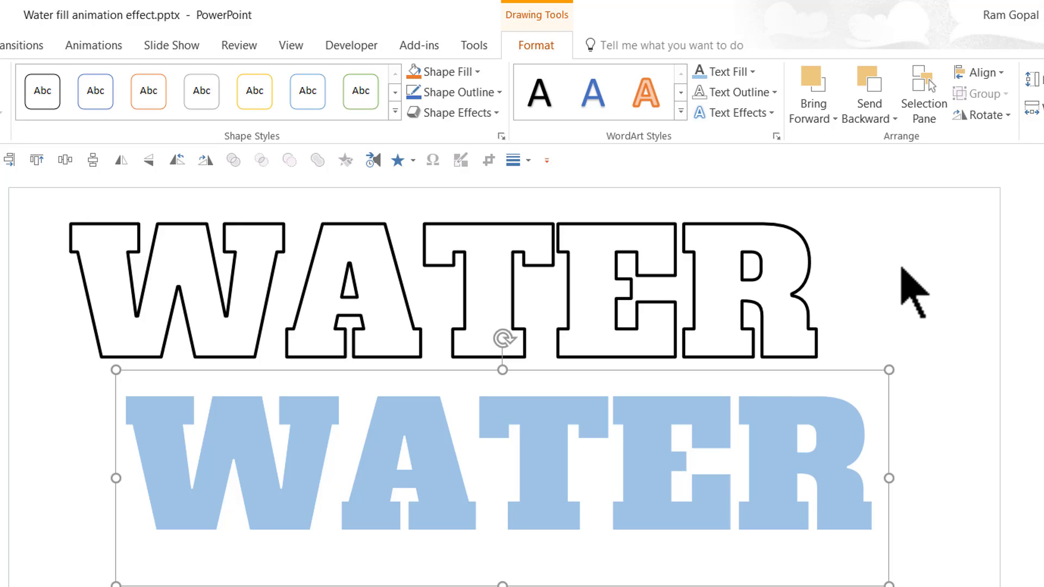
{"action": "mouse_move", "coordinate": [859, 300]}
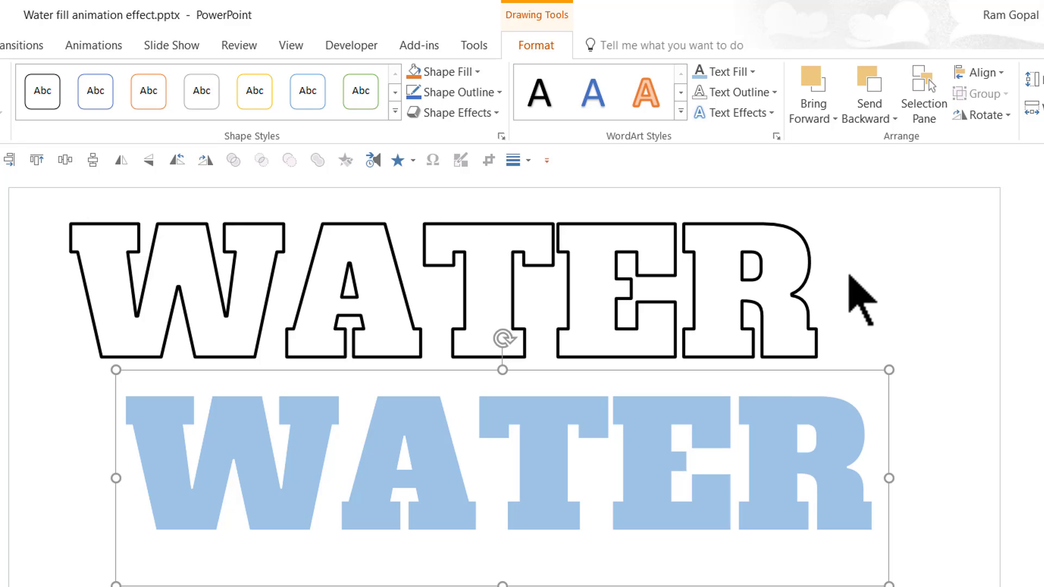
{"action": "mouse_move", "coordinate": [145, 233]}
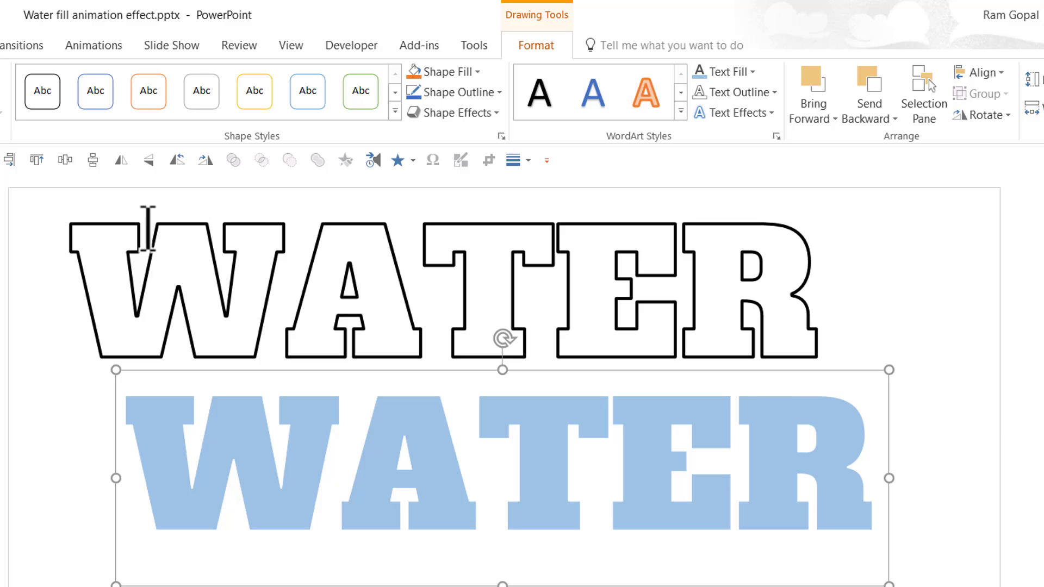
{"action": "mouse_move", "coordinate": [811, 245]}
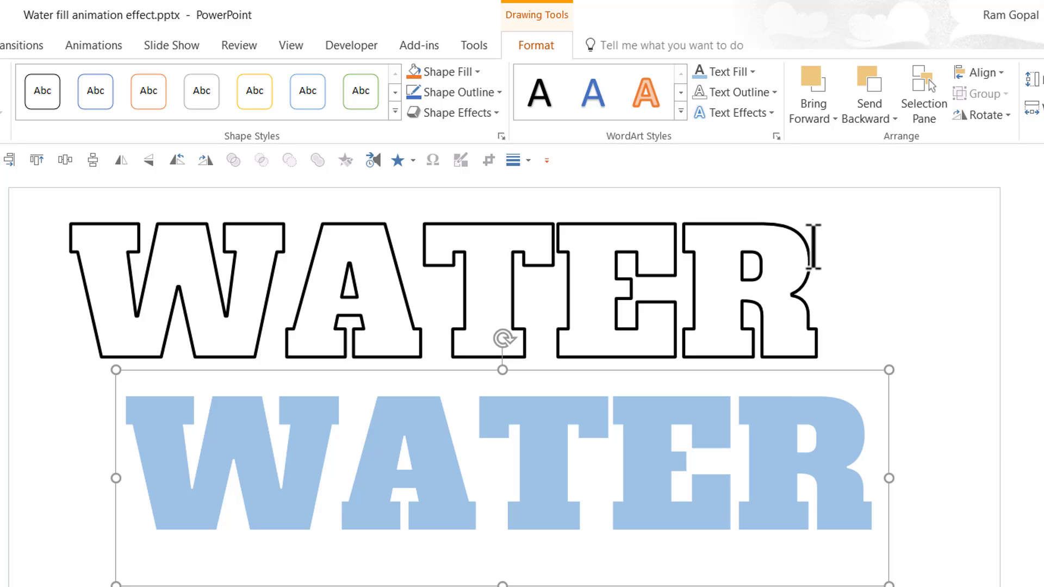
{"action": "mouse_move", "coordinate": [896, 423]}
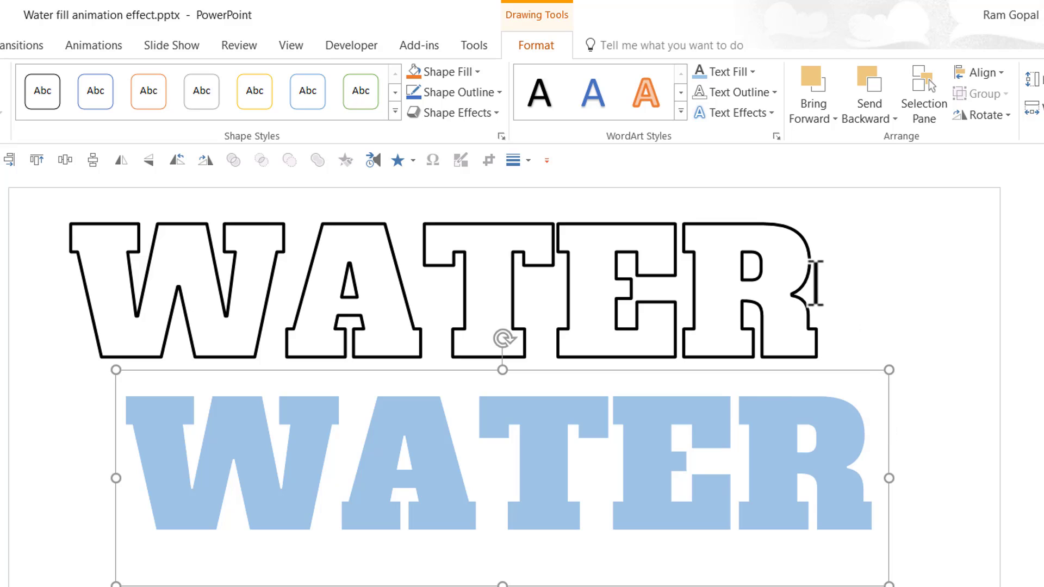
{"action": "mouse_move", "coordinate": [176, 416]}
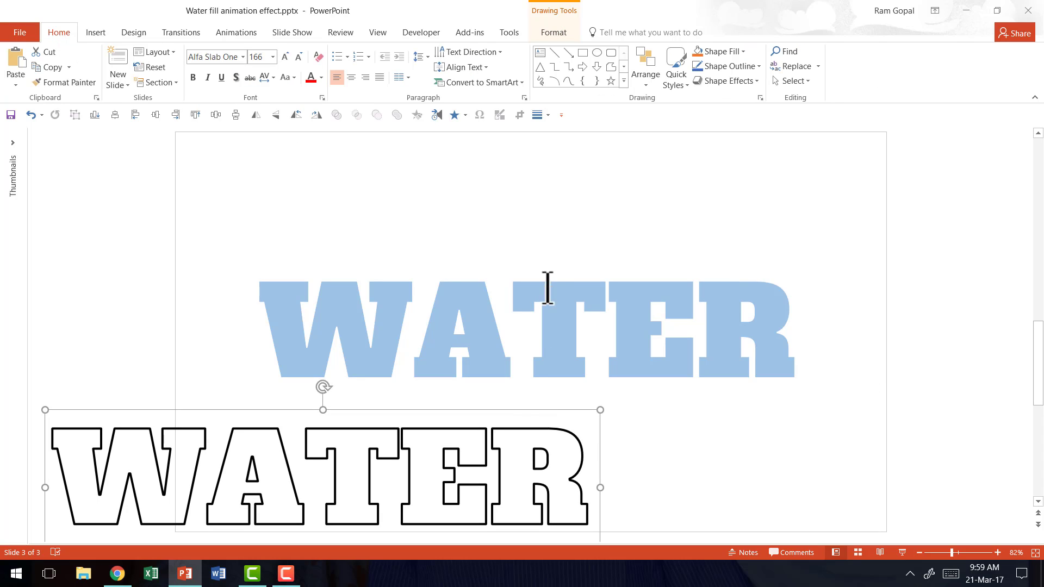
{"action": "mouse_move", "coordinate": [607, 226]}
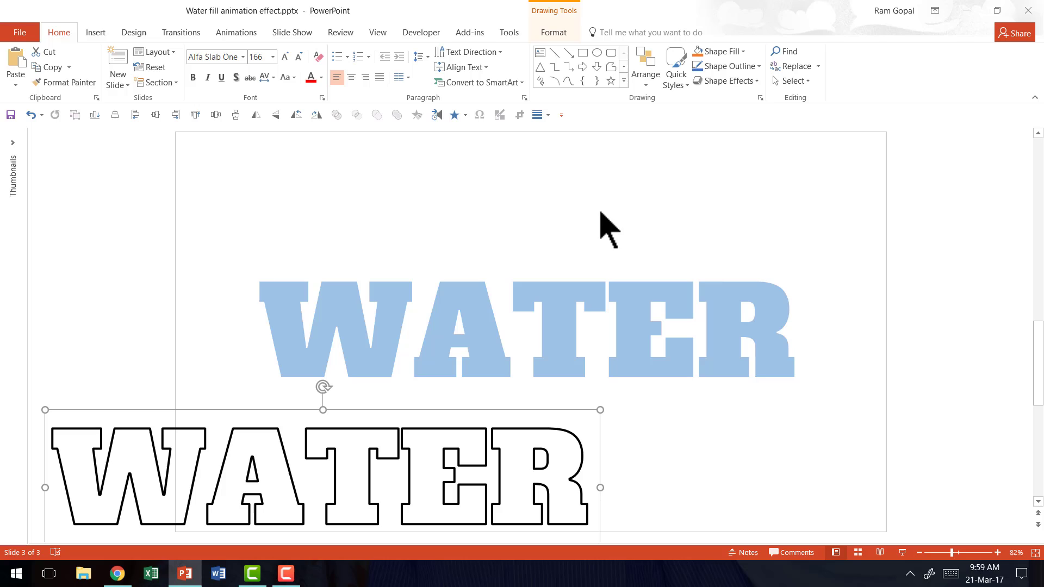
Draw a blue rectangle above WATER and lock oval drawing for a row of ovals
{"action": "left_click", "coordinate": [622, 87]}
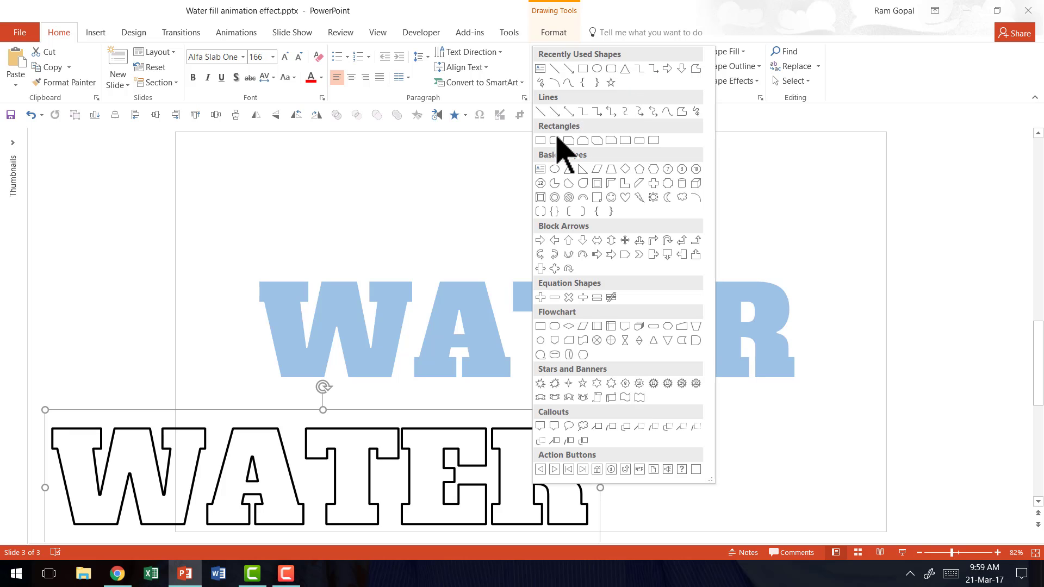
{"action": "left_click", "coordinate": [540, 139]}
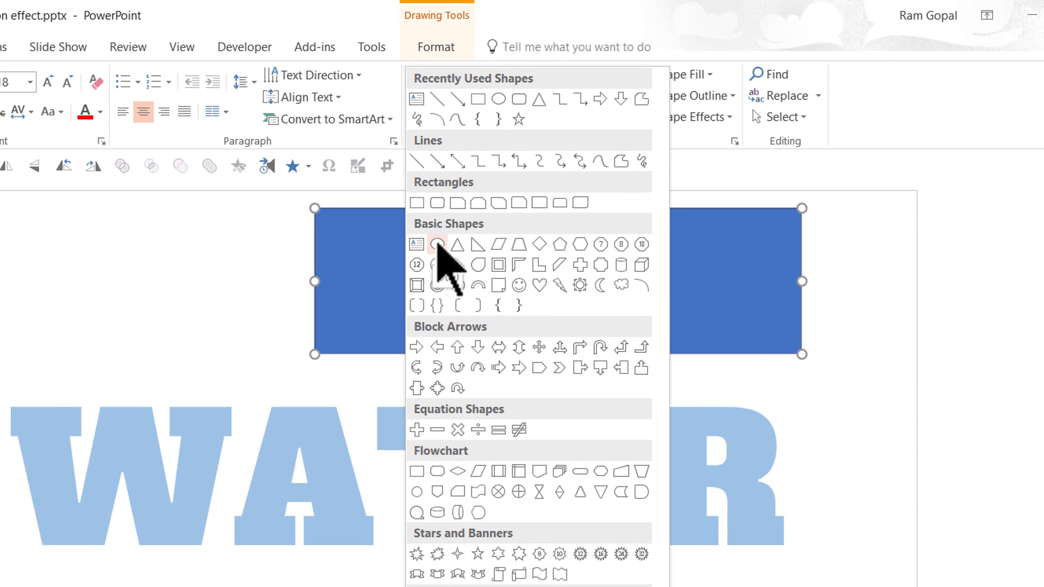
{"action": "right_click", "coordinate": [438, 245]}
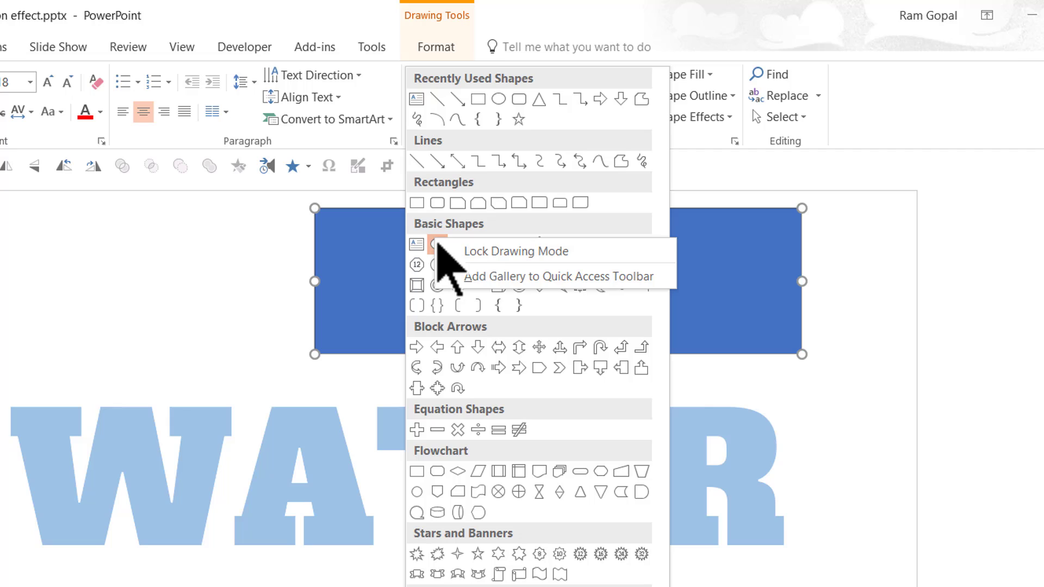
{"action": "mouse_move", "coordinate": [526, 260]}
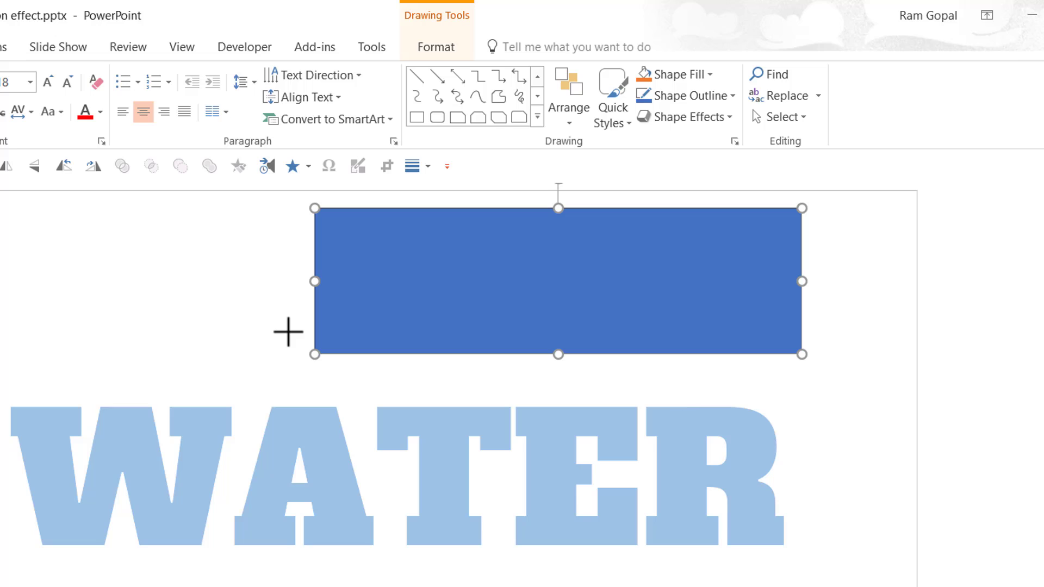
{"action": "mouse_move", "coordinate": [307, 358]}
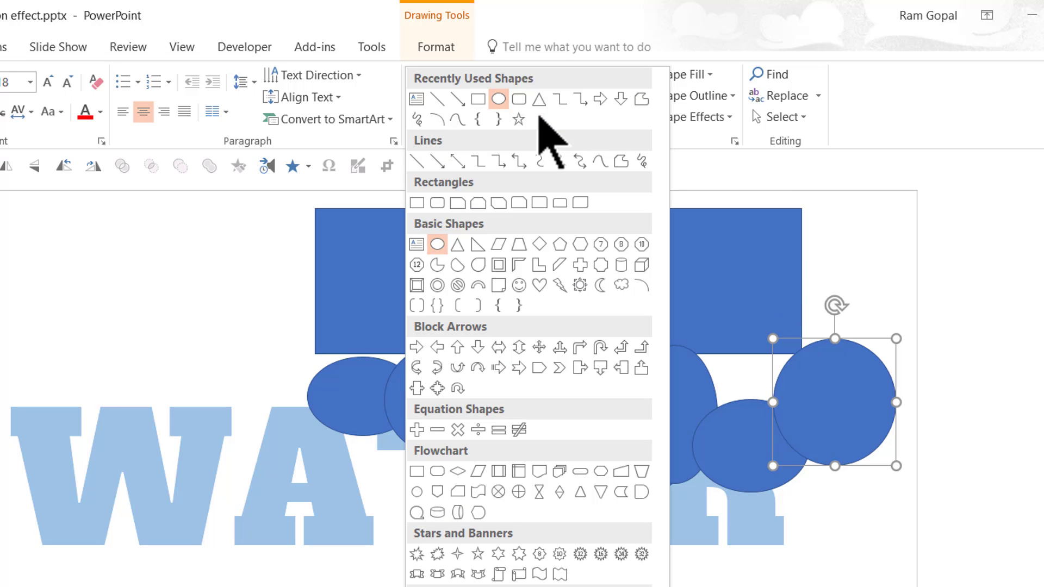
{"action": "mouse_move", "coordinate": [439, 267]}
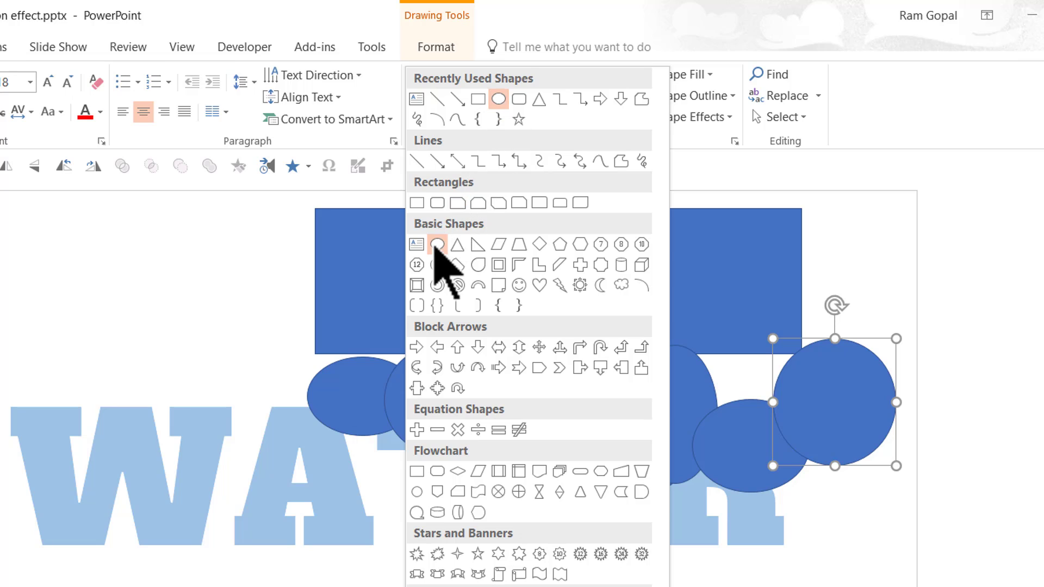
Align the ovals along the rectangle's bottom edge and refill the rectangle red
{"action": "left_click", "coordinate": [437, 244]}
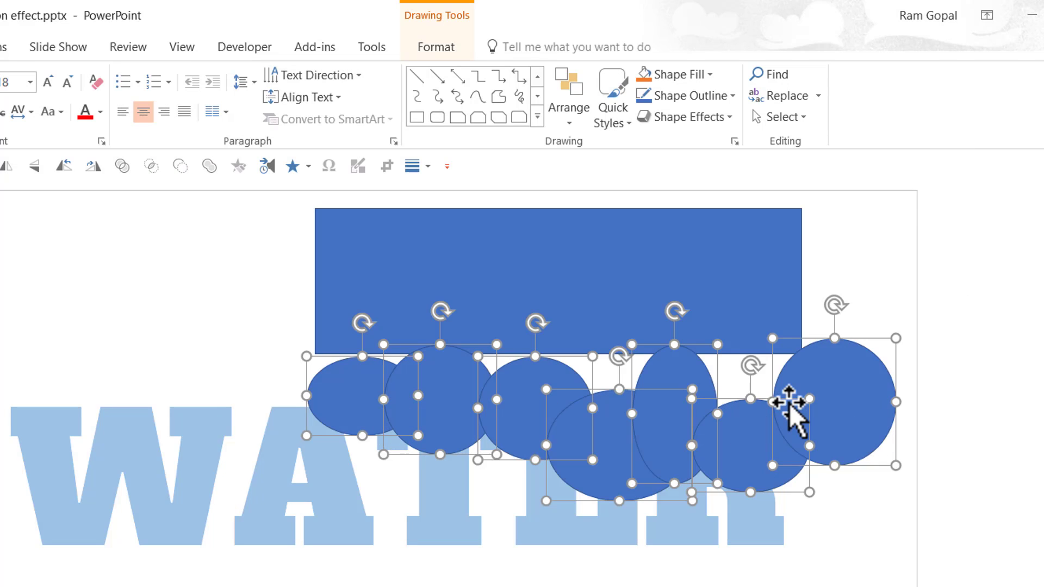
{"action": "mouse_move", "coordinate": [571, 163]}
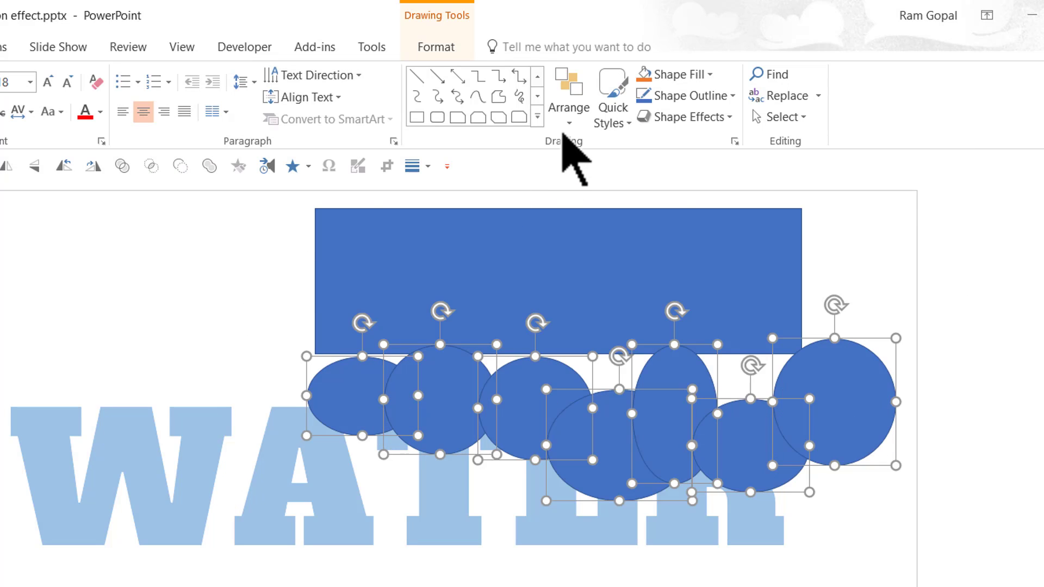
{"action": "left_click", "coordinate": [568, 97]}
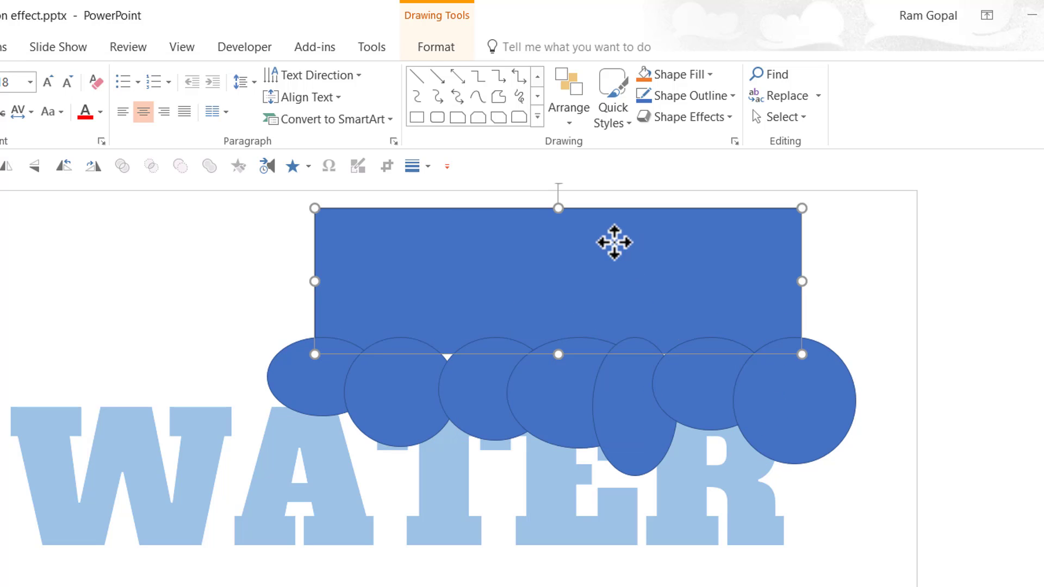
{"action": "right_click", "coordinate": [614, 241]}
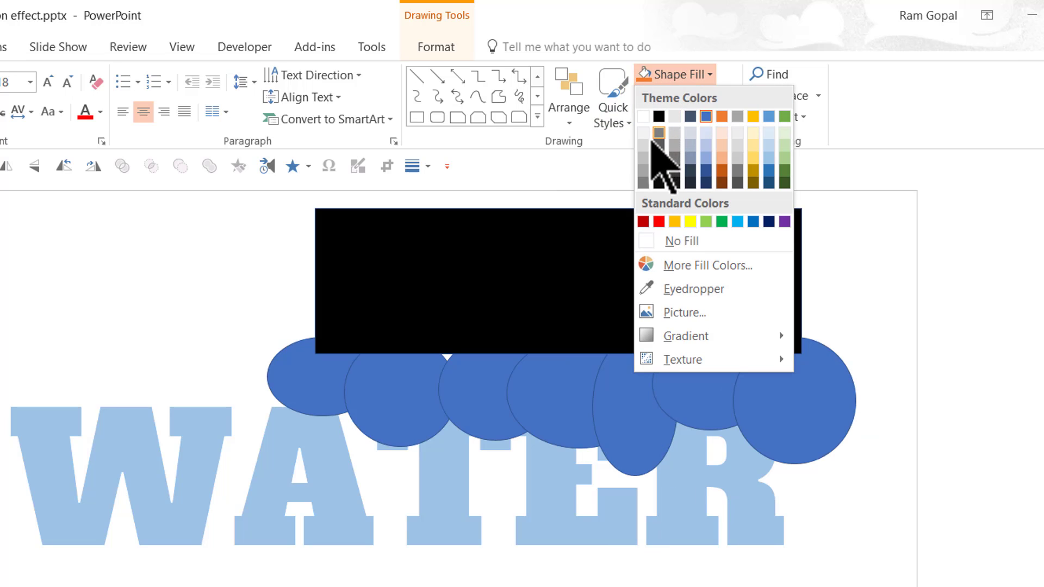
{"action": "left_click", "coordinate": [644, 221]}
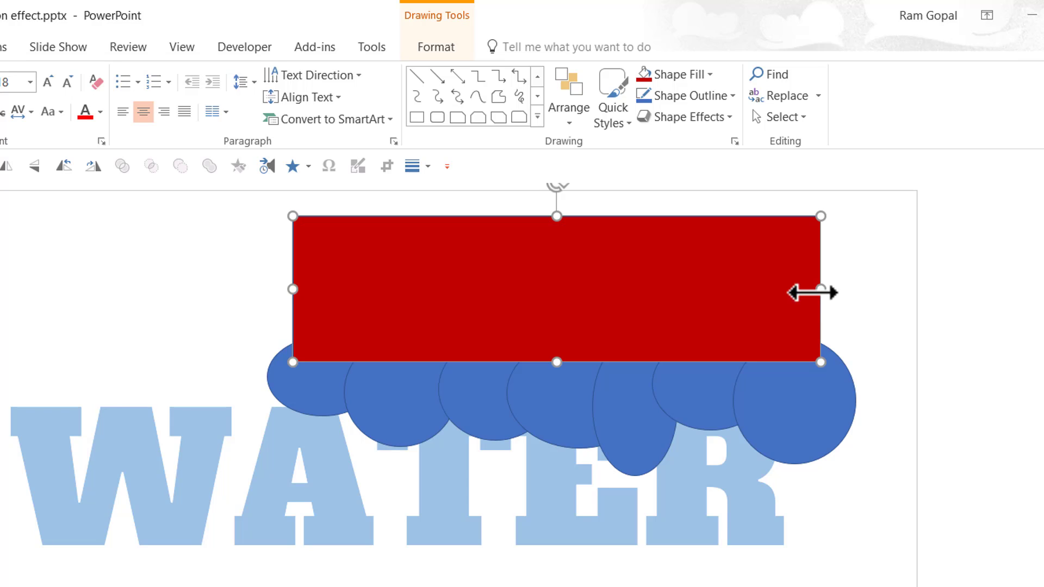
{"action": "mouse_move", "coordinate": [726, 256]}
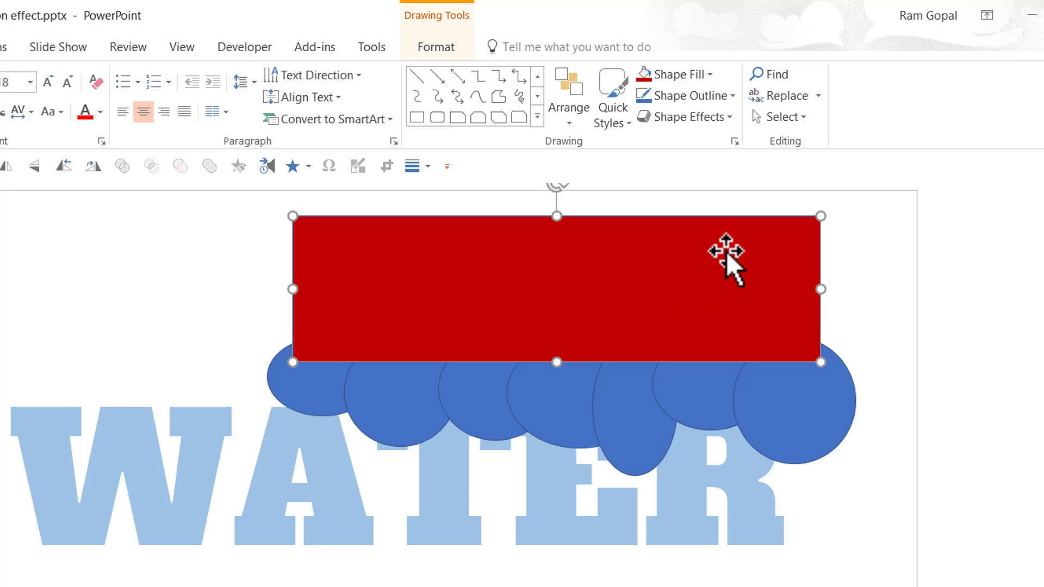
{"action": "mouse_move", "coordinate": [672, 266]}
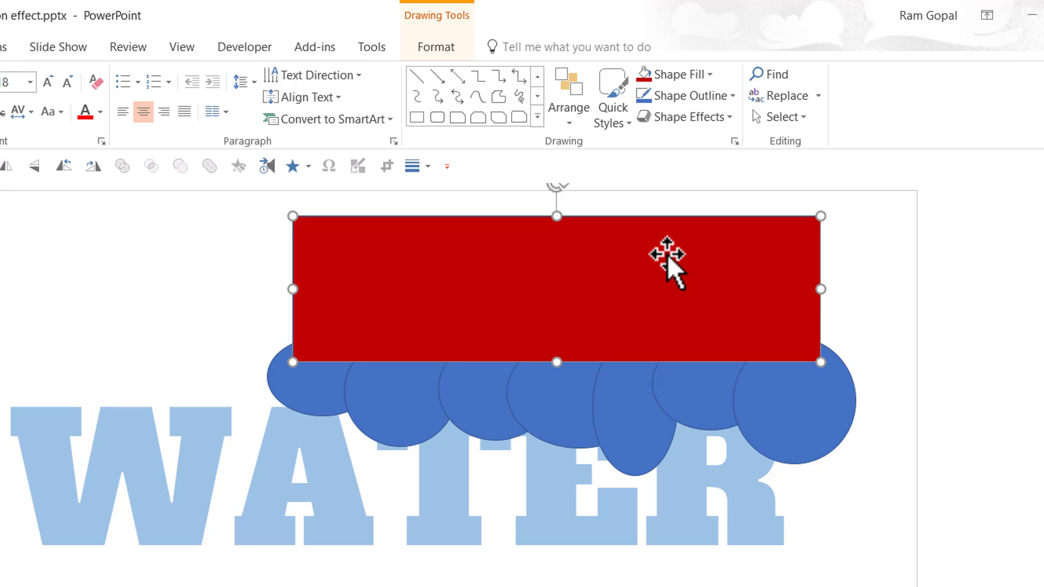
{"action": "mouse_move", "coordinate": [859, 493]}
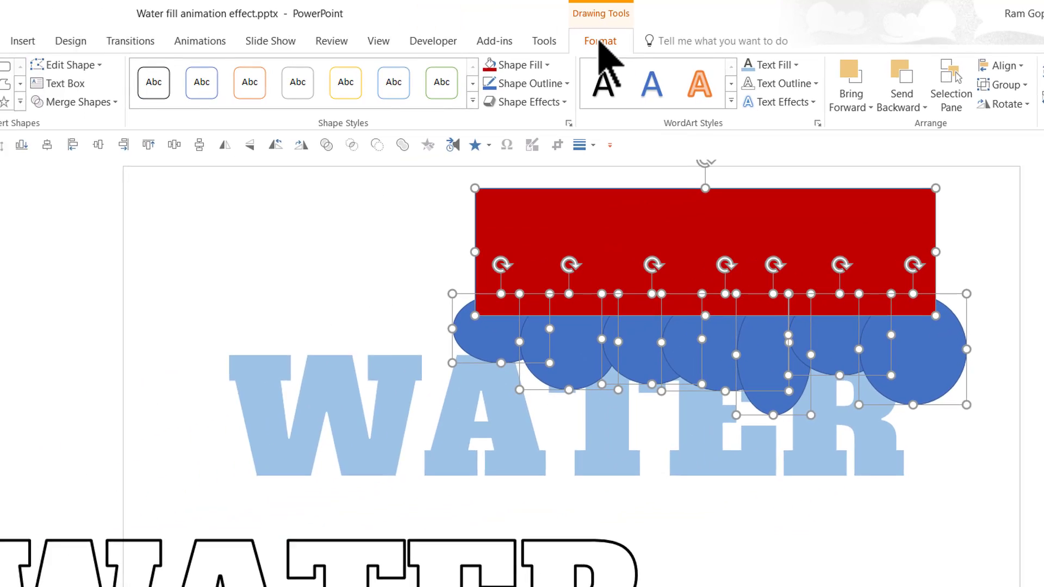
Subtract the ovals from the rectangle to give the red bar a scalloped wave edge
{"action": "left_click", "coordinate": [163, 96]}
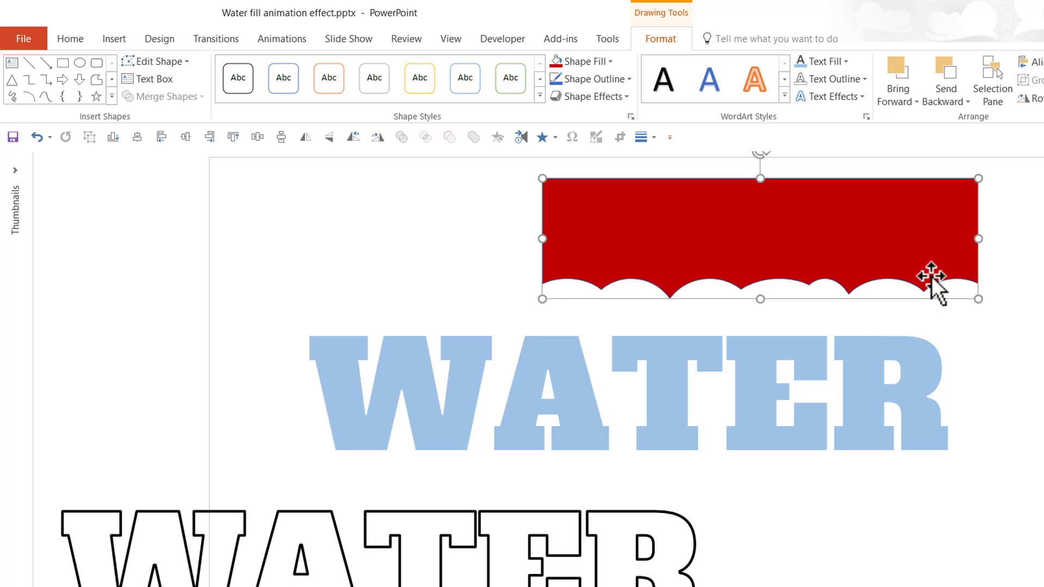
{"action": "mouse_move", "coordinate": [859, 290]}
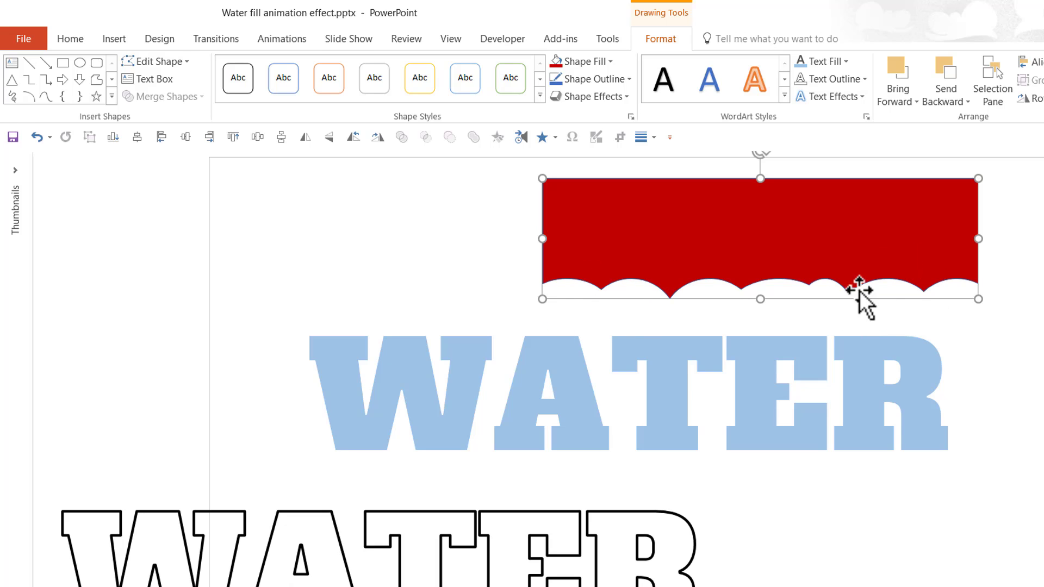
{"action": "mouse_move", "coordinate": [796, 243]}
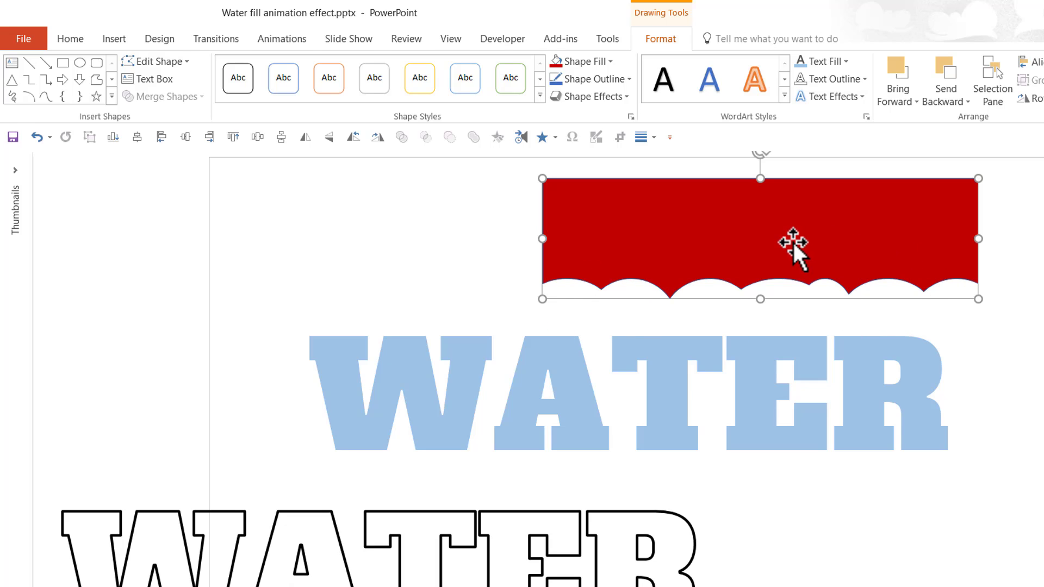
{"action": "mouse_move", "coordinate": [299, 392]}
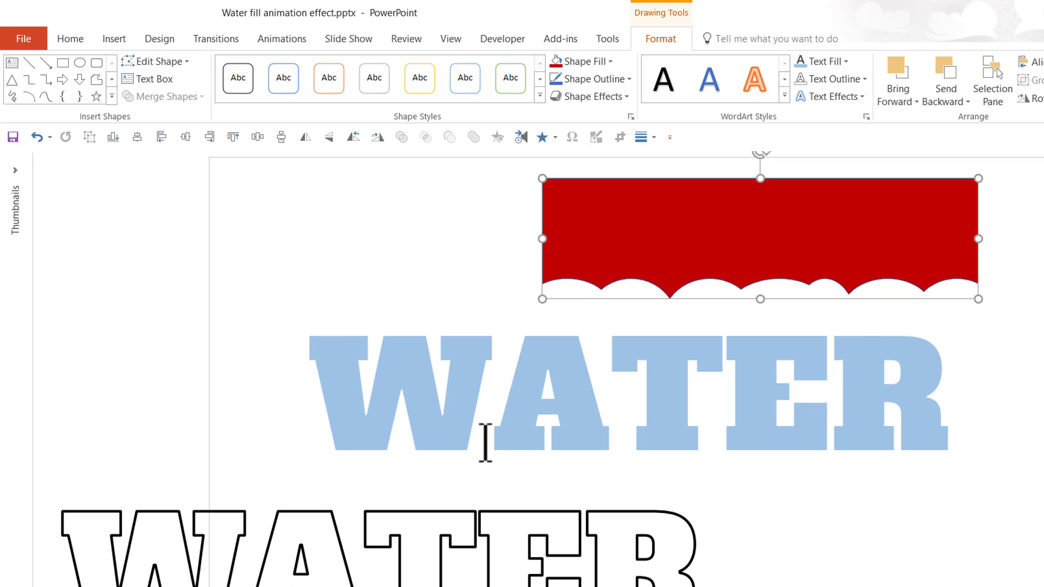
{"action": "mouse_move", "coordinate": [735, 223]}
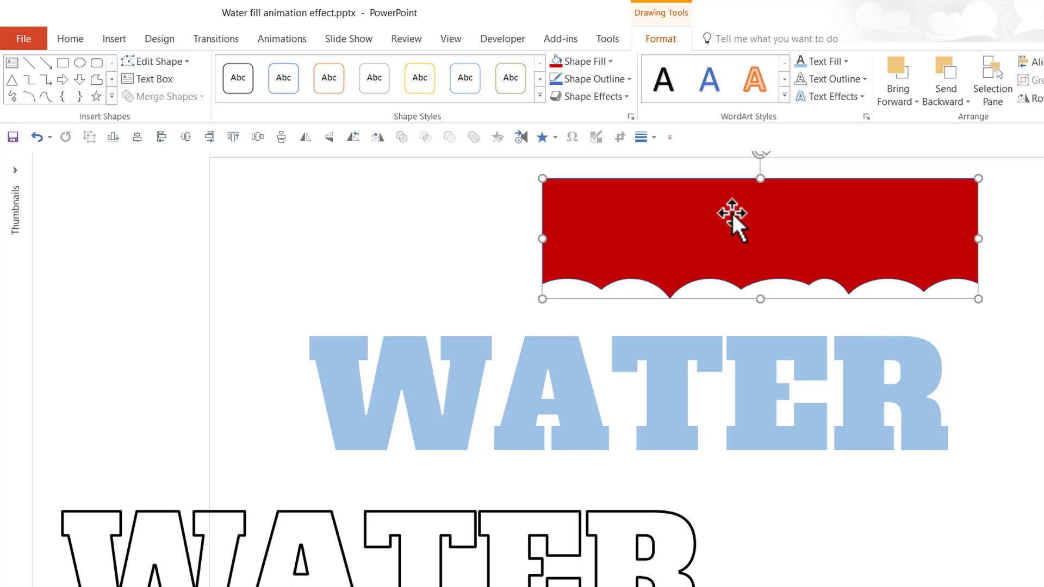
{"action": "mouse_move", "coordinate": [591, 96]}
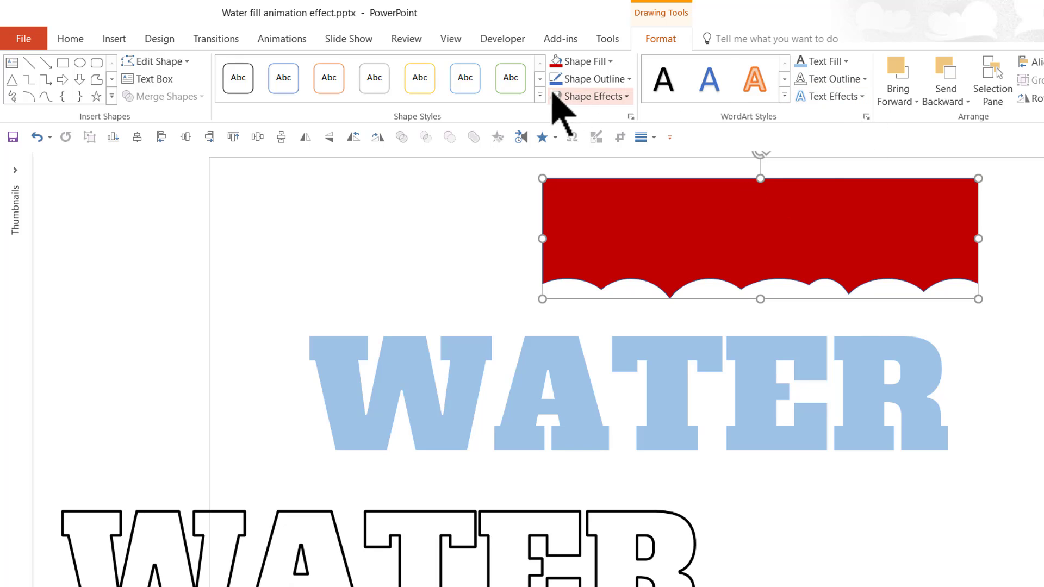
{"action": "mouse_move", "coordinate": [625, 238]}
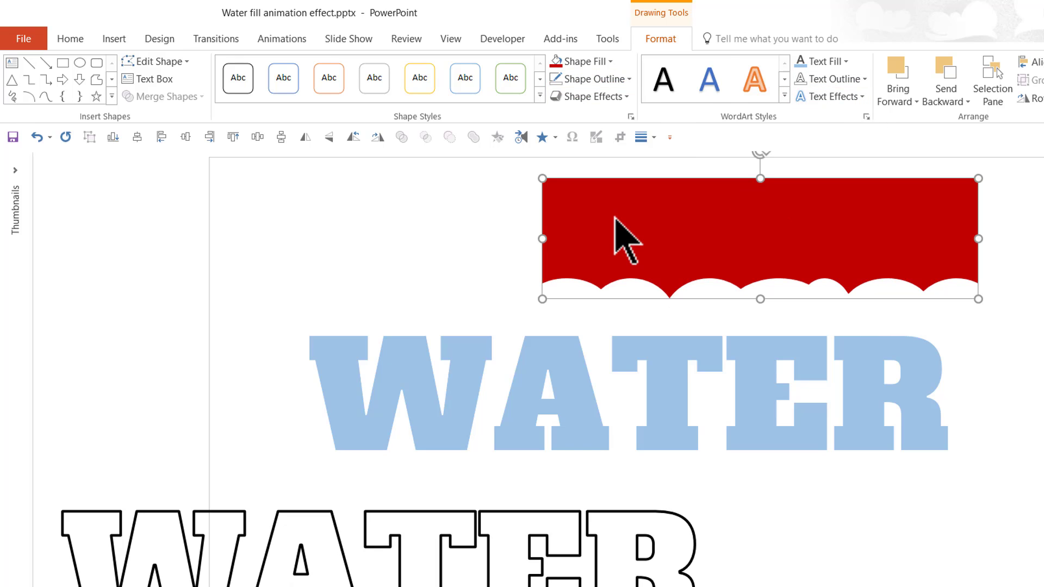
{"action": "mouse_move", "coordinate": [717, 252]}
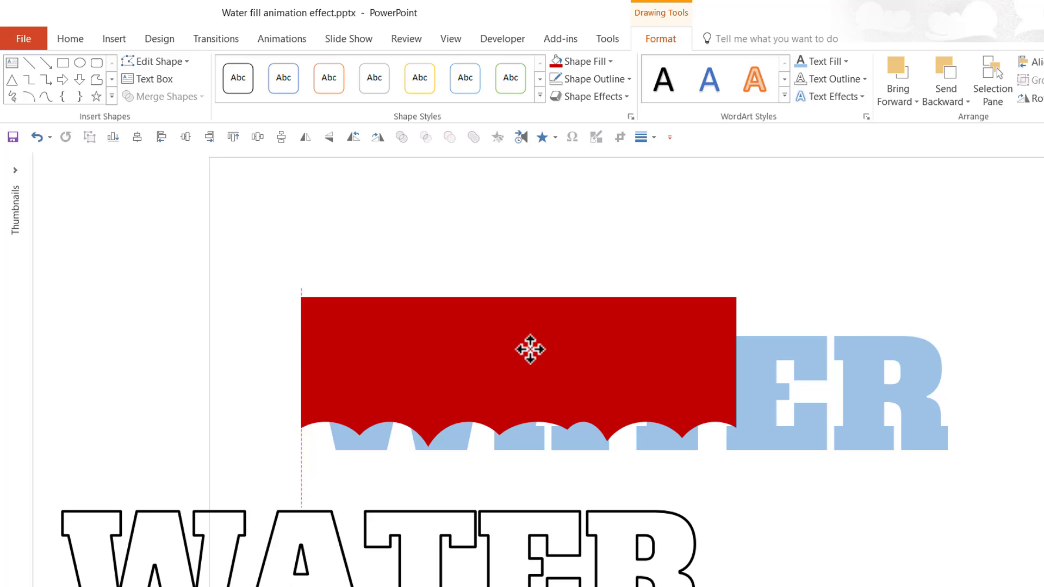
Enlarge the red wave shape so it fully covers the light blue WATER text
{"action": "left_click", "coordinate": [529, 350]}
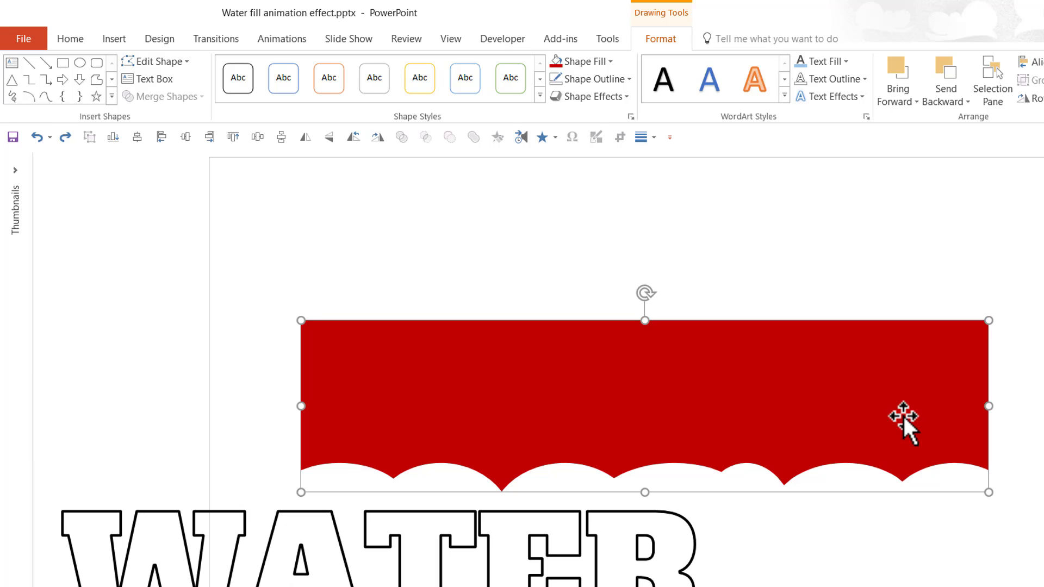
{"action": "mouse_move", "coordinate": [906, 427]}
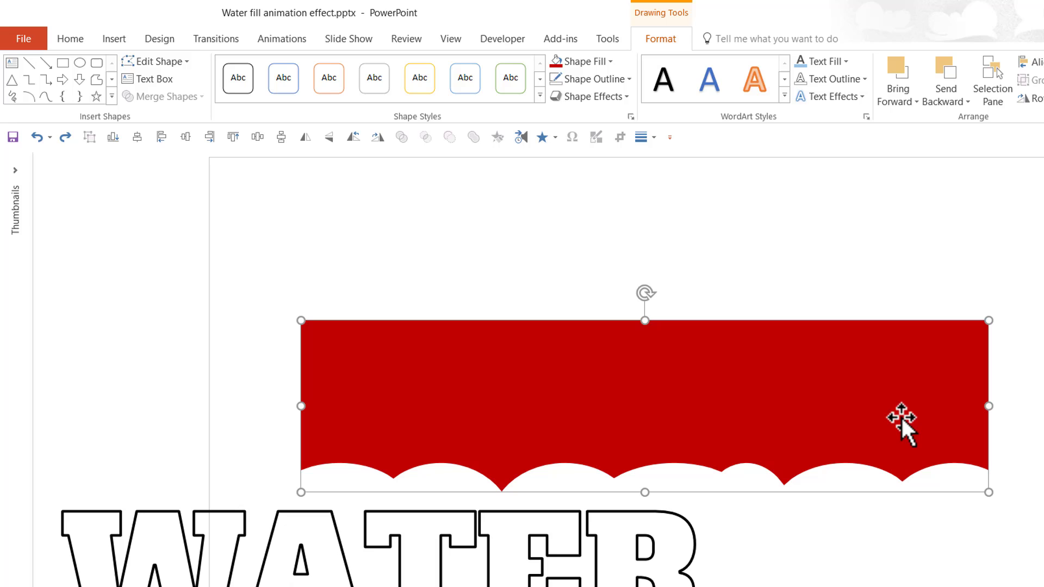
{"action": "mouse_move", "coordinate": [837, 381]}
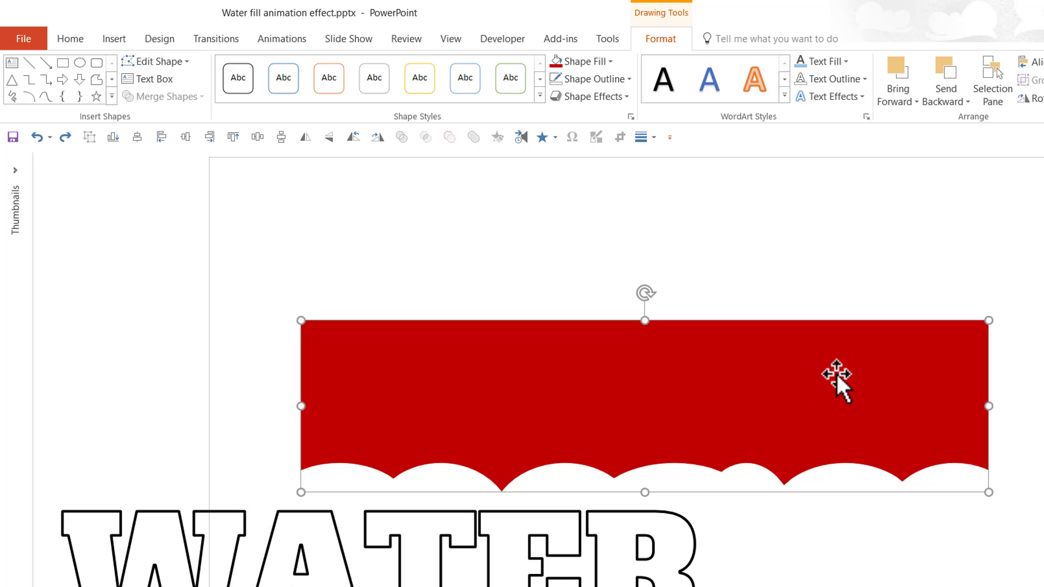
{"action": "mouse_move", "coordinate": [830, 397]}
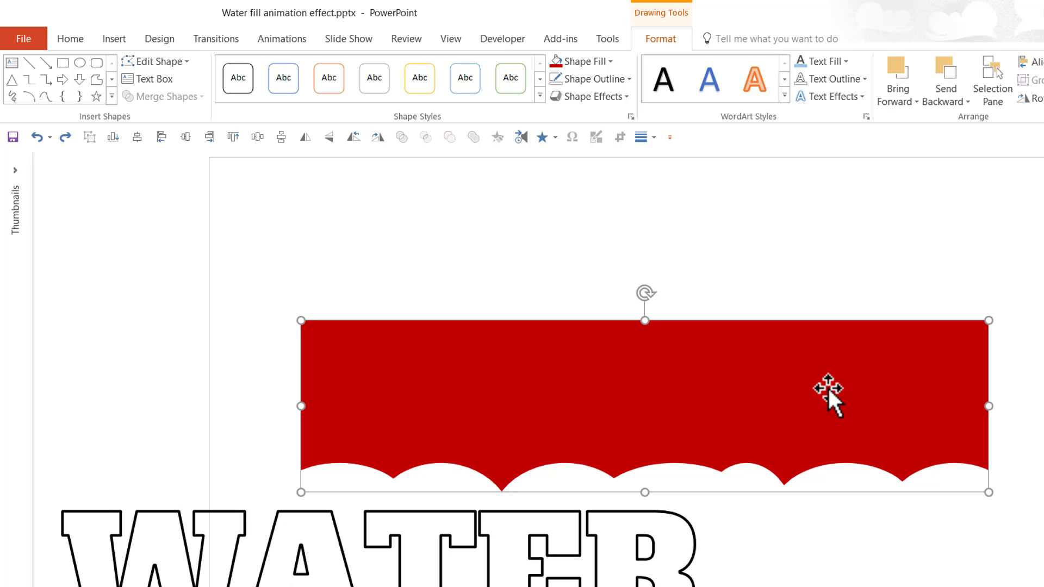
{"action": "mouse_move", "coordinate": [381, 130]}
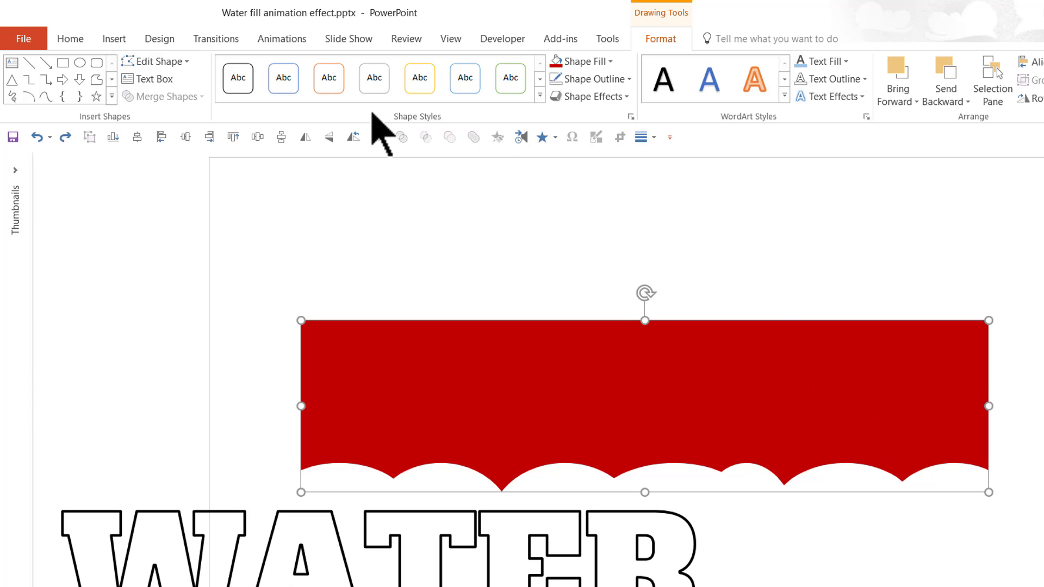
Give the wave shape a Lines motion path set to travel Up, with the Animation Pane shown
{"action": "left_click", "coordinate": [282, 38]}
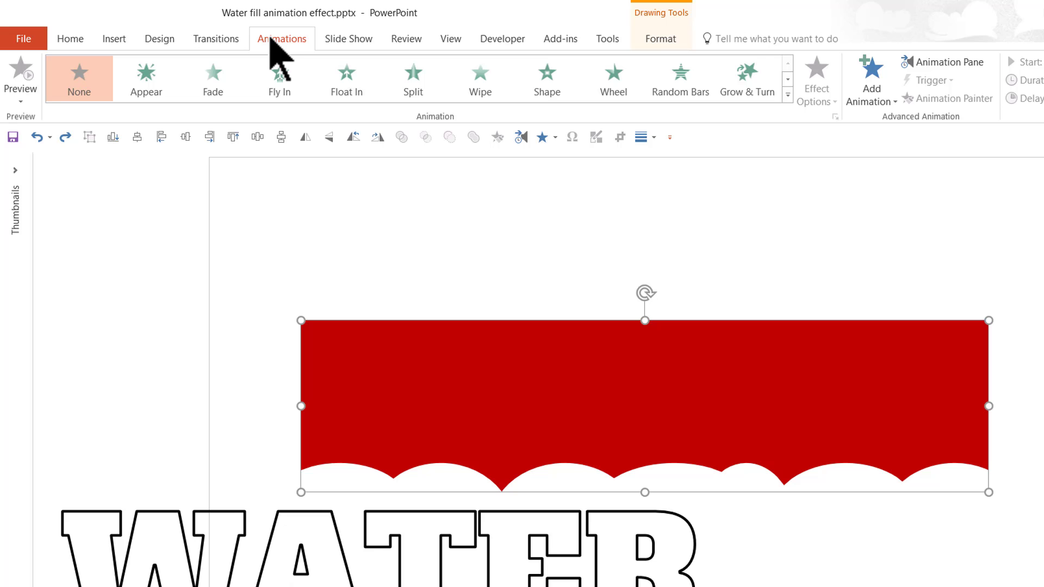
{"action": "mouse_move", "coordinate": [946, 62]}
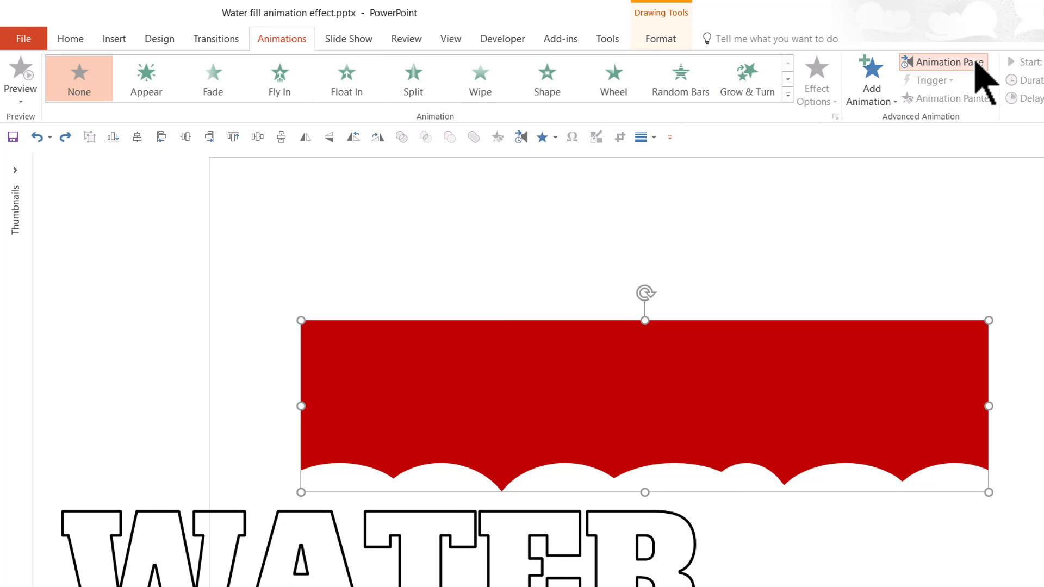
{"action": "left_click", "coordinate": [941, 62]}
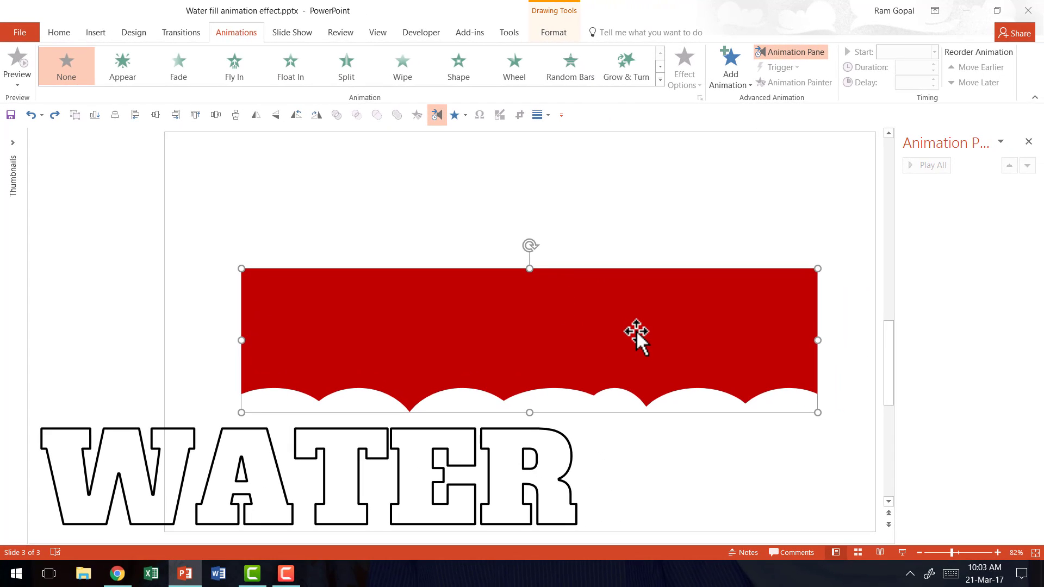
{"action": "mouse_move", "coordinate": [654, 336]}
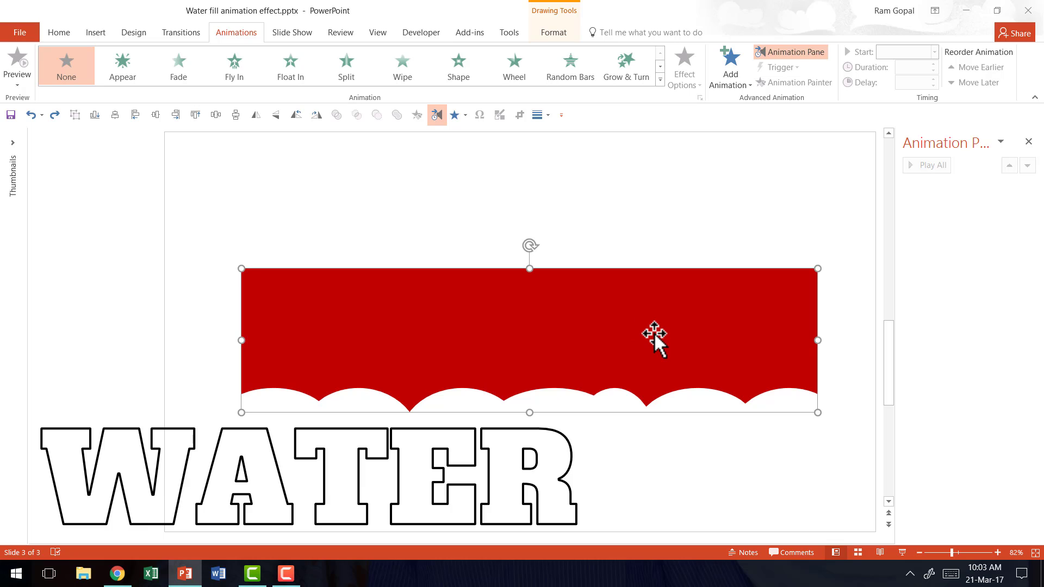
{"action": "mouse_move", "coordinate": [664, 336]}
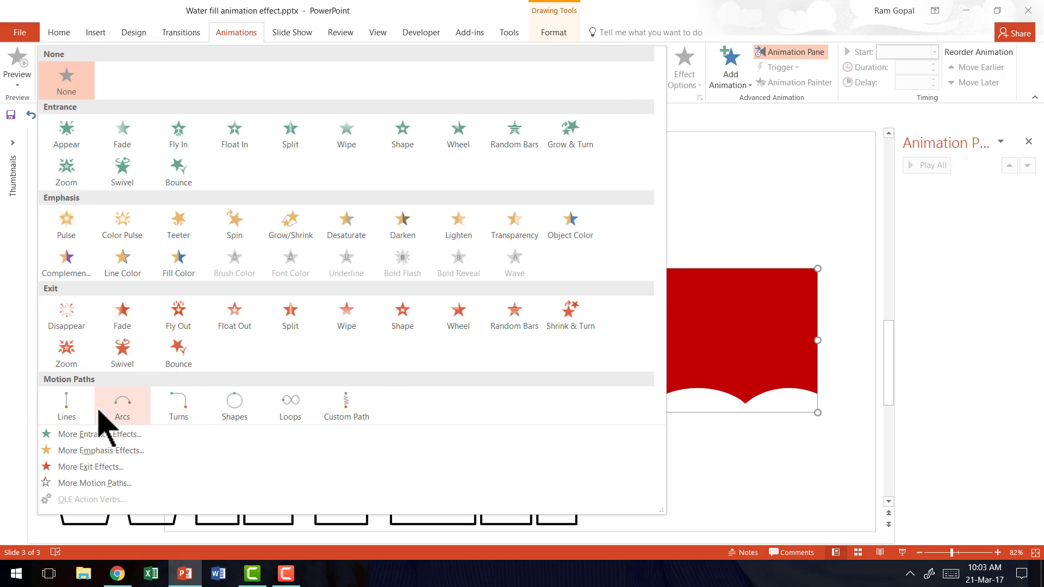
{"action": "left_click", "coordinate": [66, 405]}
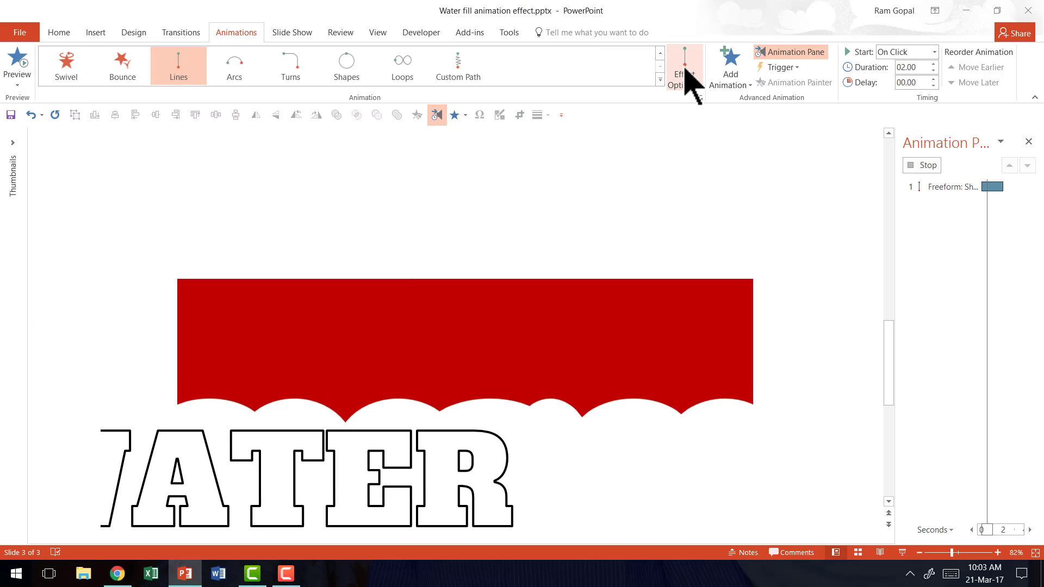
{"action": "left_click", "coordinate": [684, 66]}
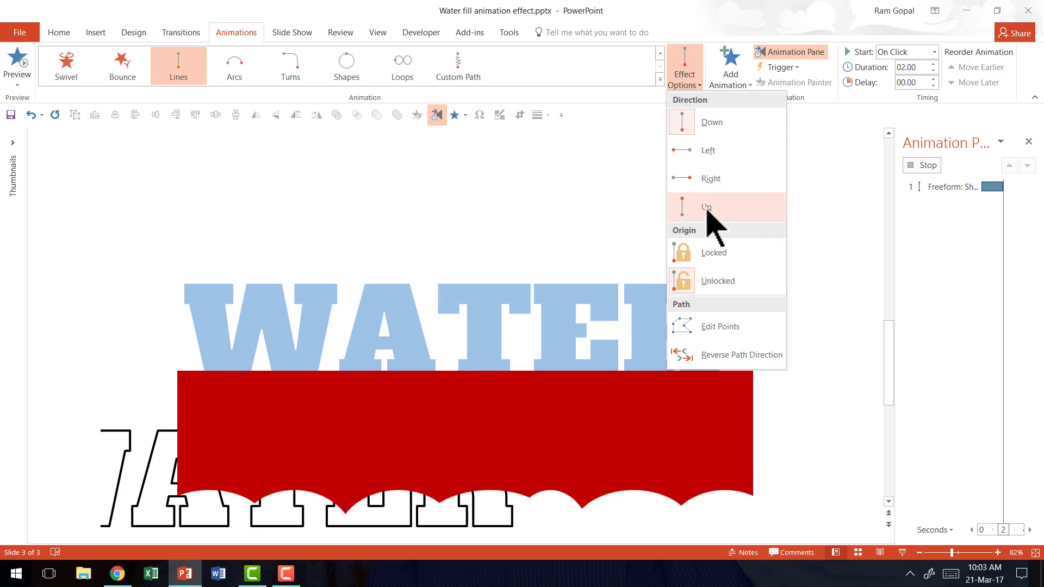
{"action": "left_click", "coordinate": [707, 208]}
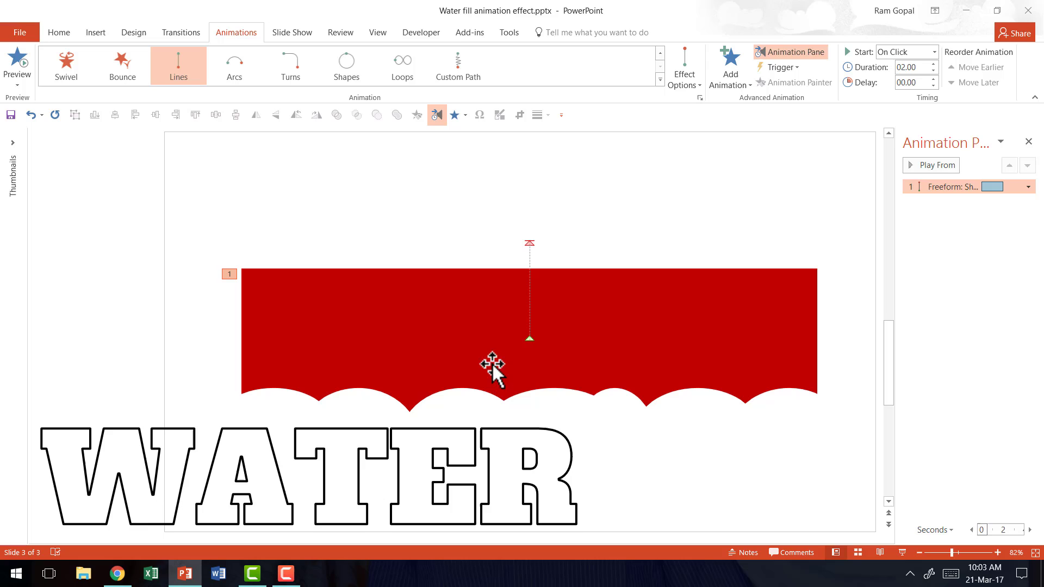
{"action": "mouse_move", "coordinate": [552, 323]}
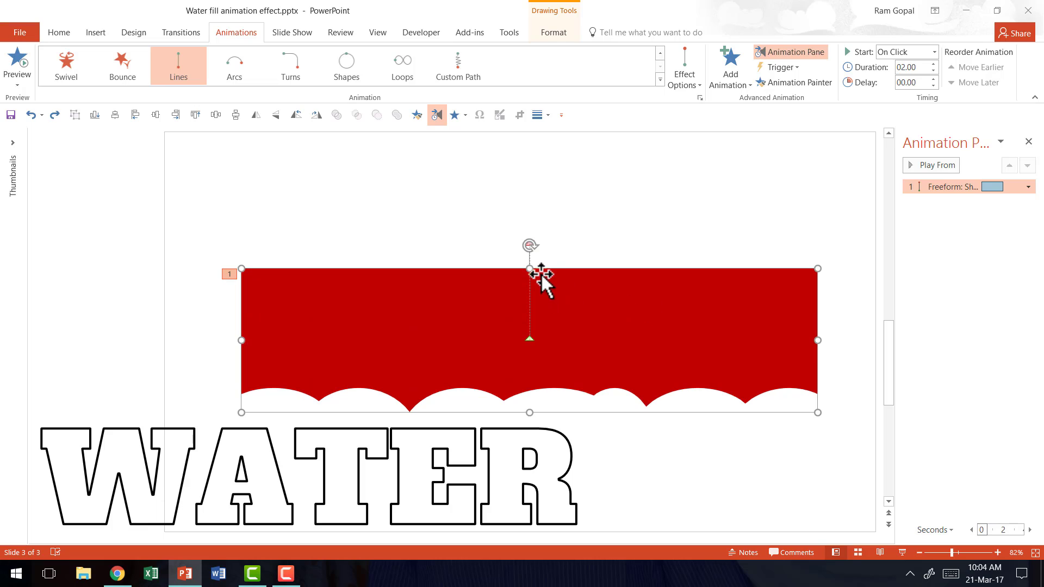
{"action": "mouse_move", "coordinate": [529, 332]}
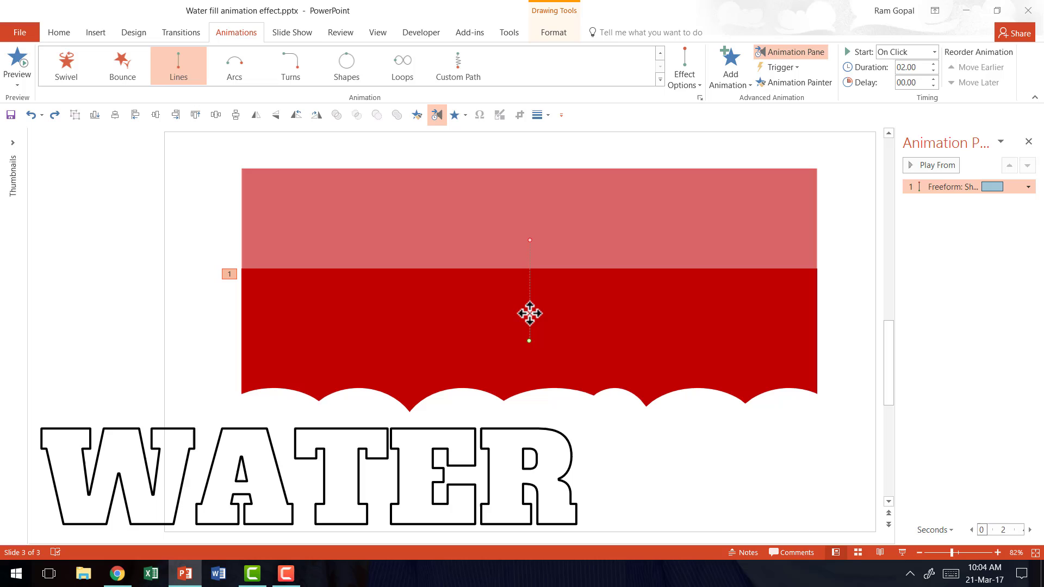
{"action": "mouse_move", "coordinate": [529, 238]}
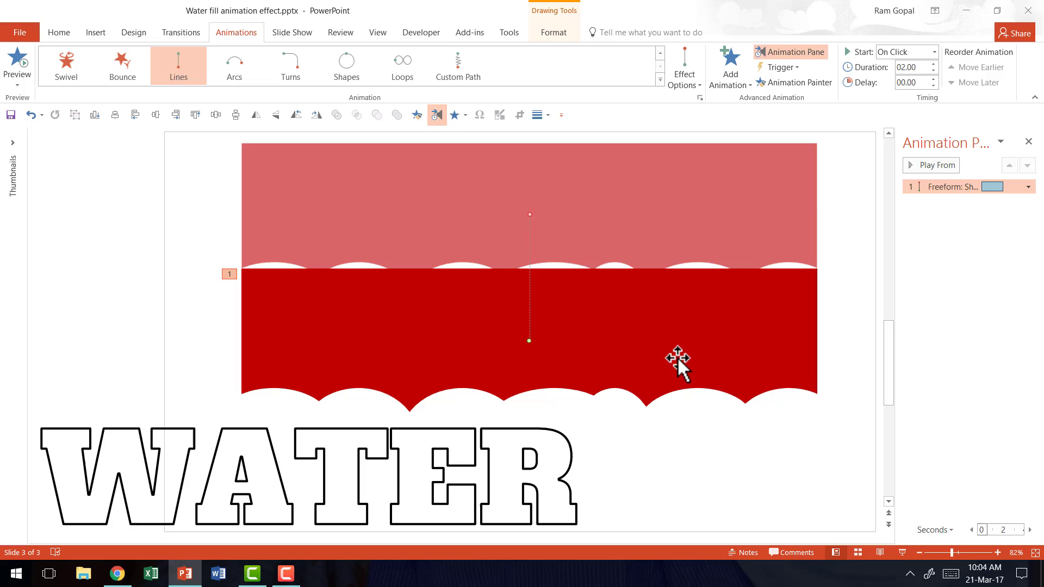
{"action": "mouse_move", "coordinate": [550, 253]}
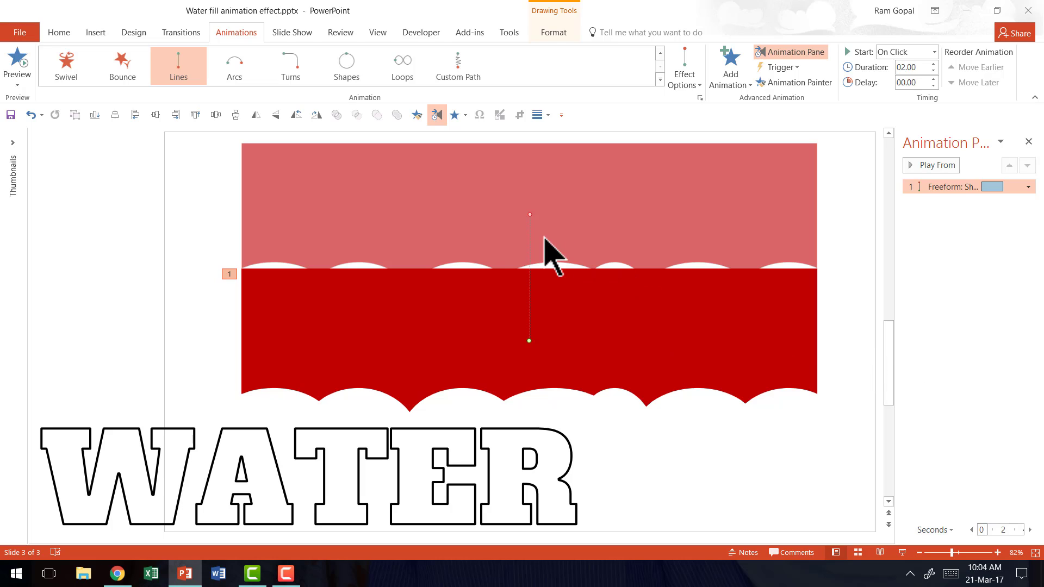
{"action": "mouse_move", "coordinate": [641, 258]}
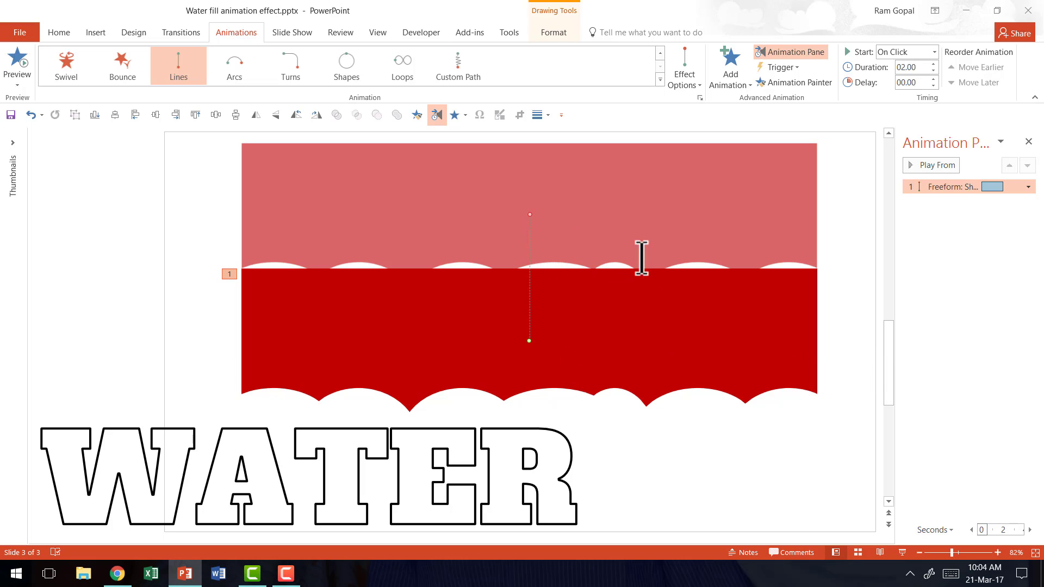
{"action": "mouse_move", "coordinate": [852, 380]}
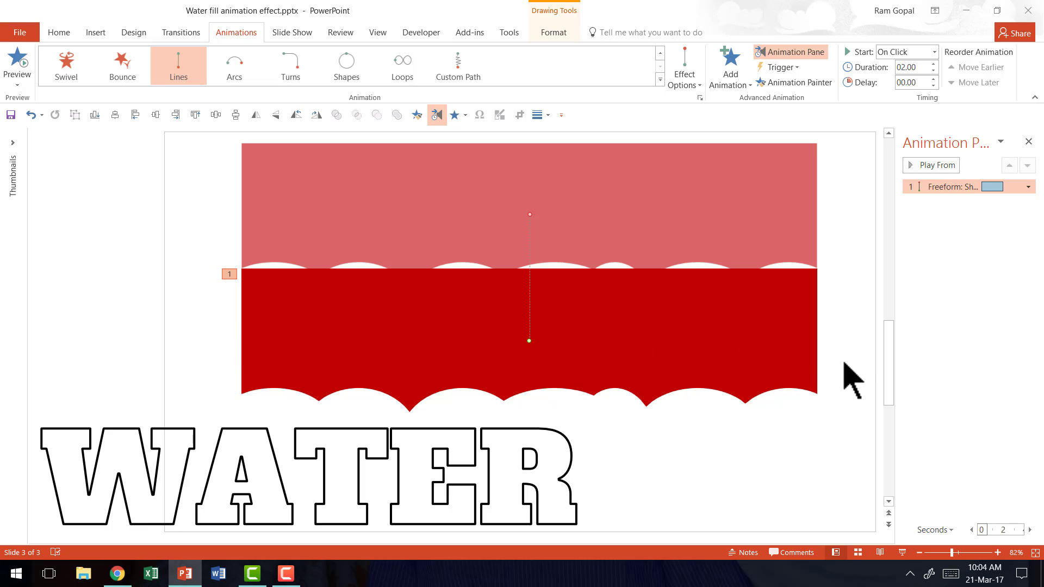
{"action": "mouse_move", "coordinate": [779, 346]}
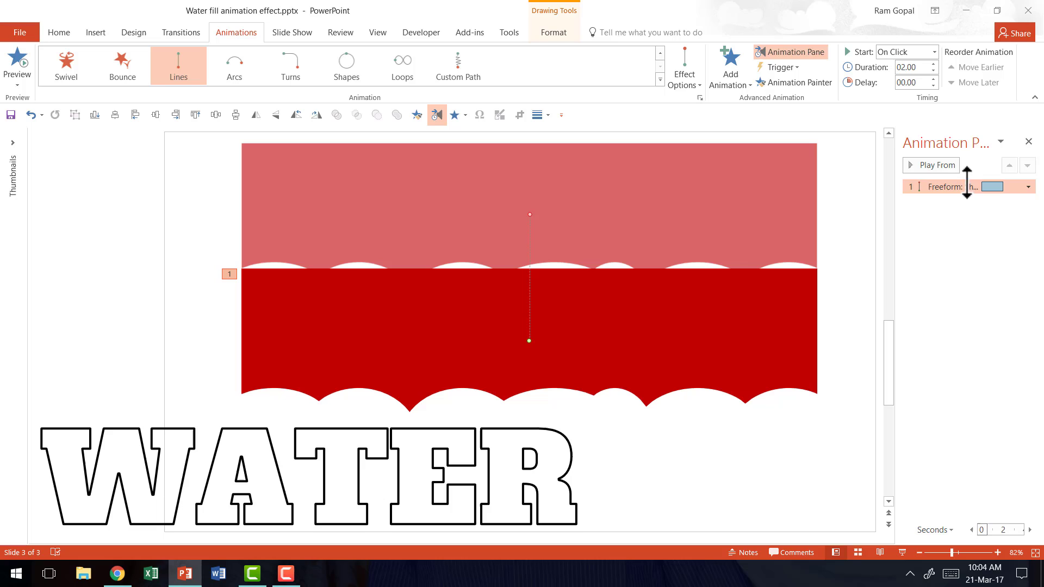
Set the upward motion's Smooth start and Smooth end to 0 sec in Effect Options
{"action": "left_click", "coordinate": [1028, 186]}
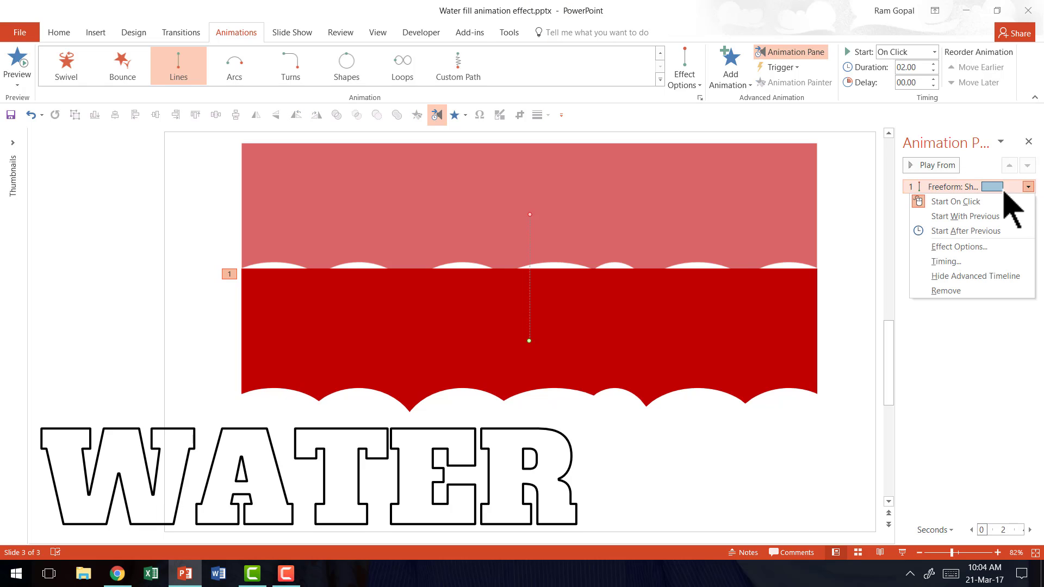
{"action": "mouse_move", "coordinate": [958, 247]}
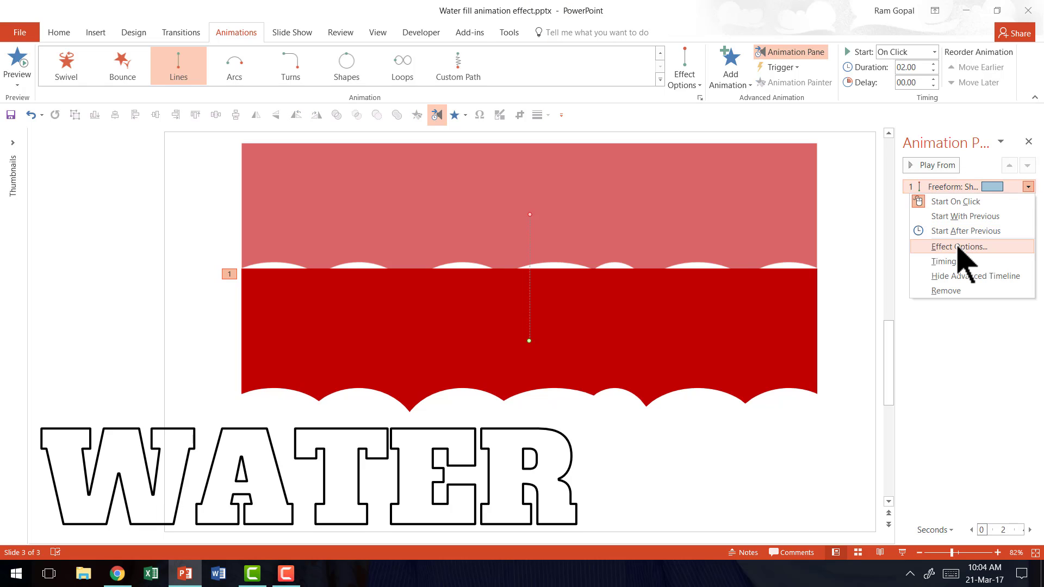
{"action": "left_click", "coordinate": [960, 246]}
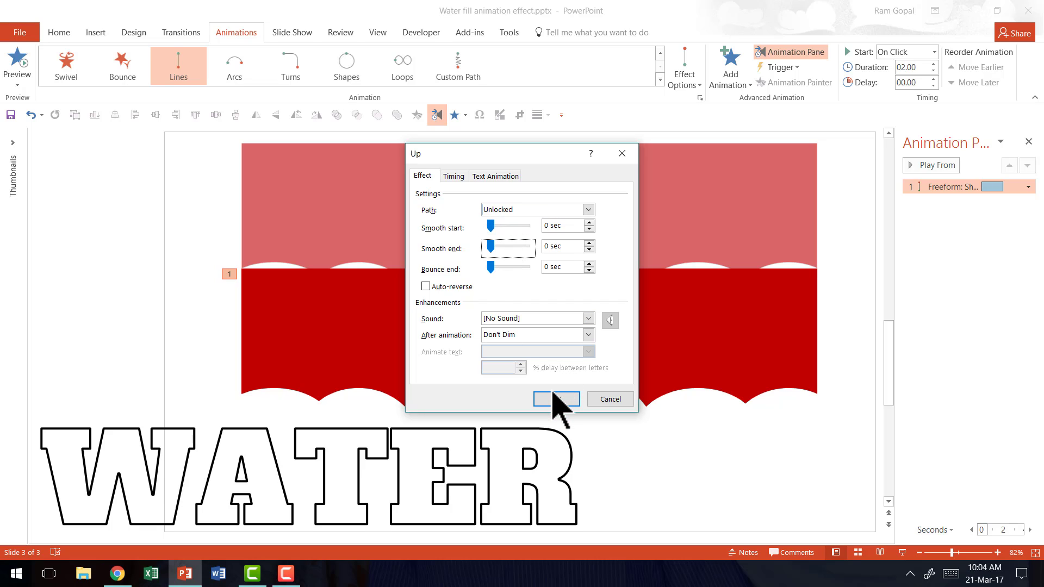
{"action": "left_click", "coordinate": [555, 399]}
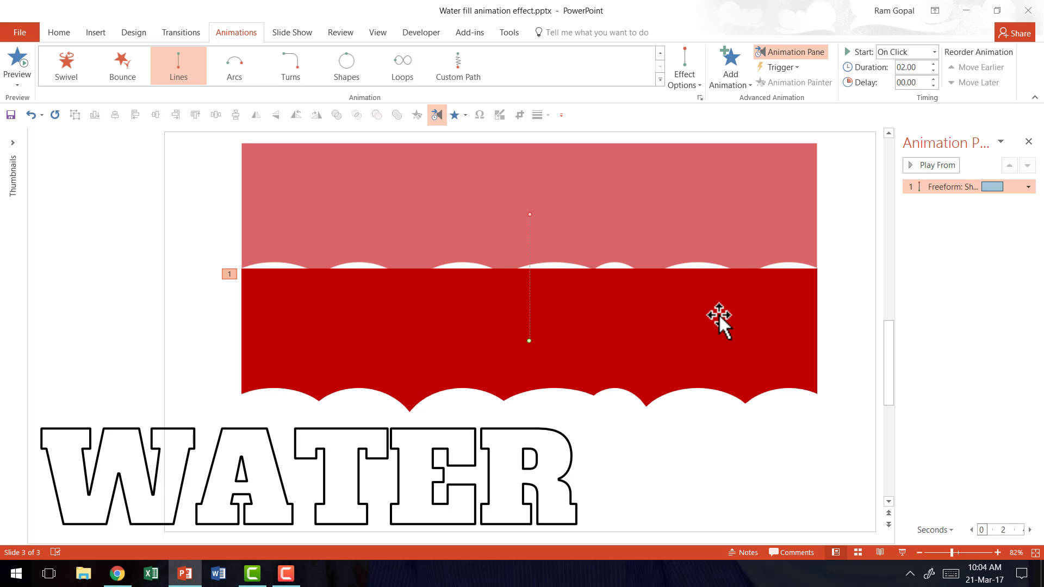
{"action": "mouse_move", "coordinate": [760, 127]}
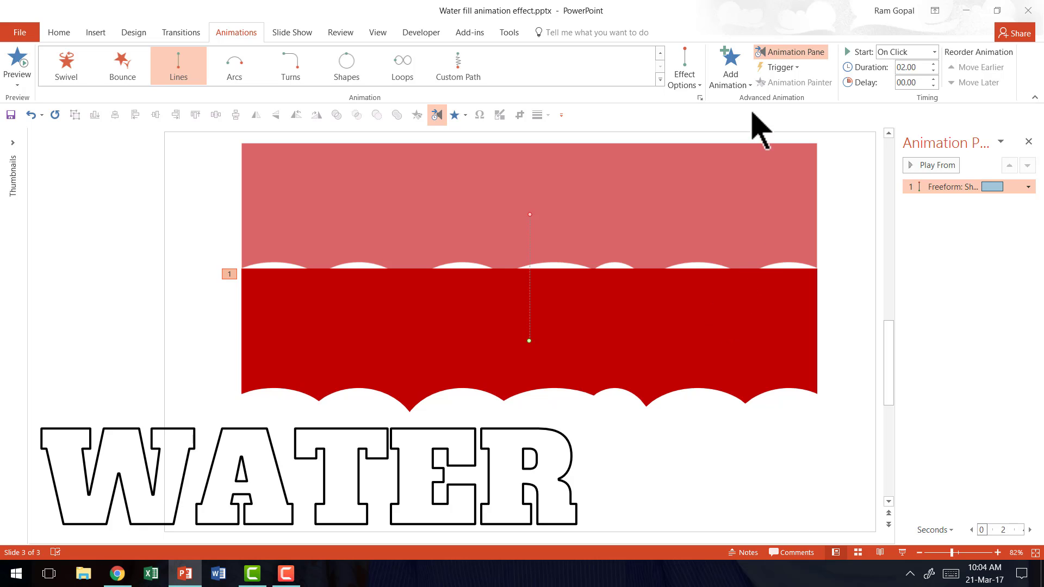
Add a Teeter emphasis to the wave shape starting With Previous
{"action": "left_click", "coordinate": [729, 66]}
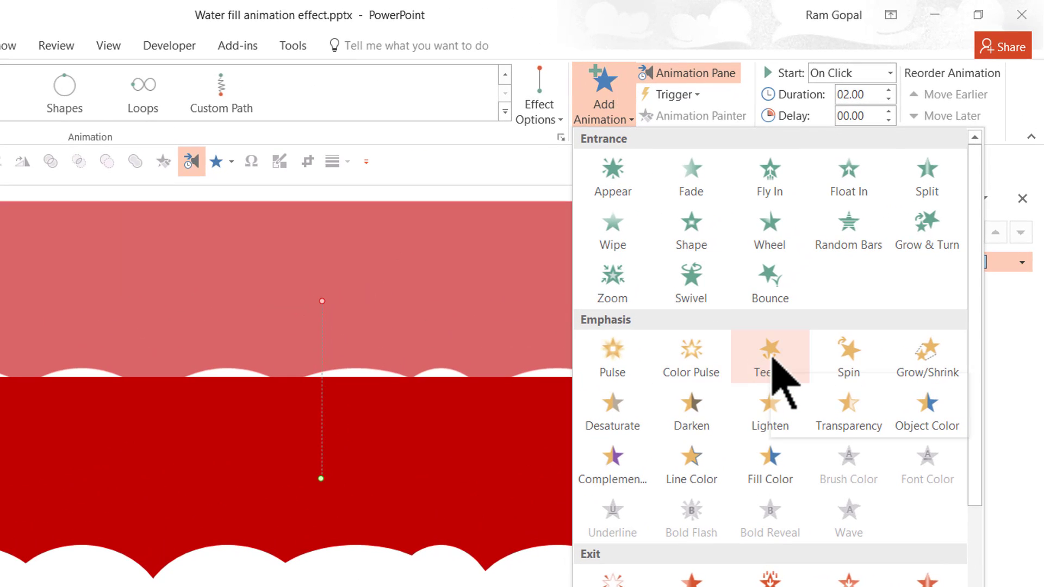
{"action": "left_click", "coordinate": [769, 356]}
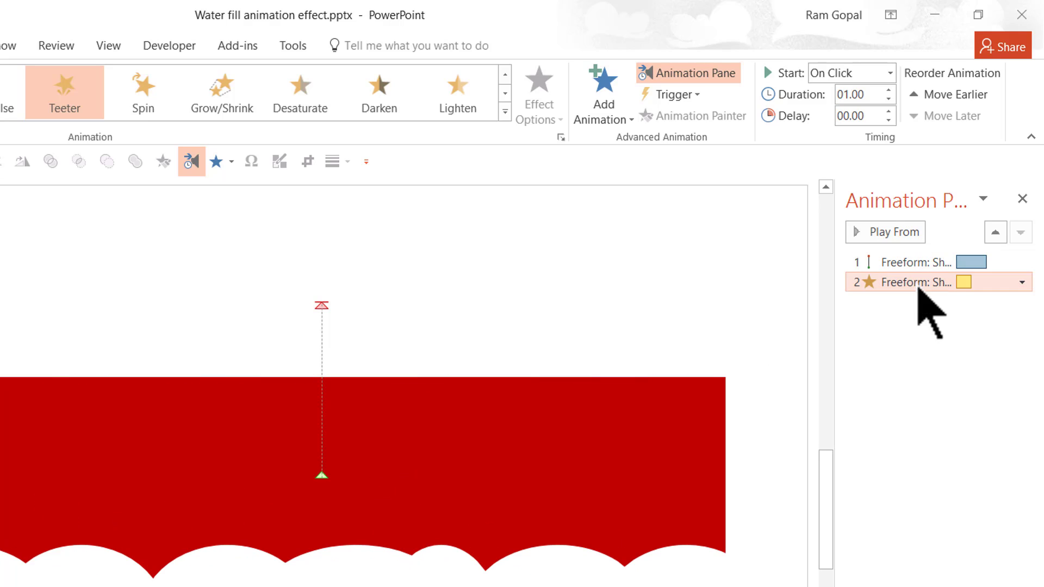
{"action": "left_click", "coordinate": [850, 73]}
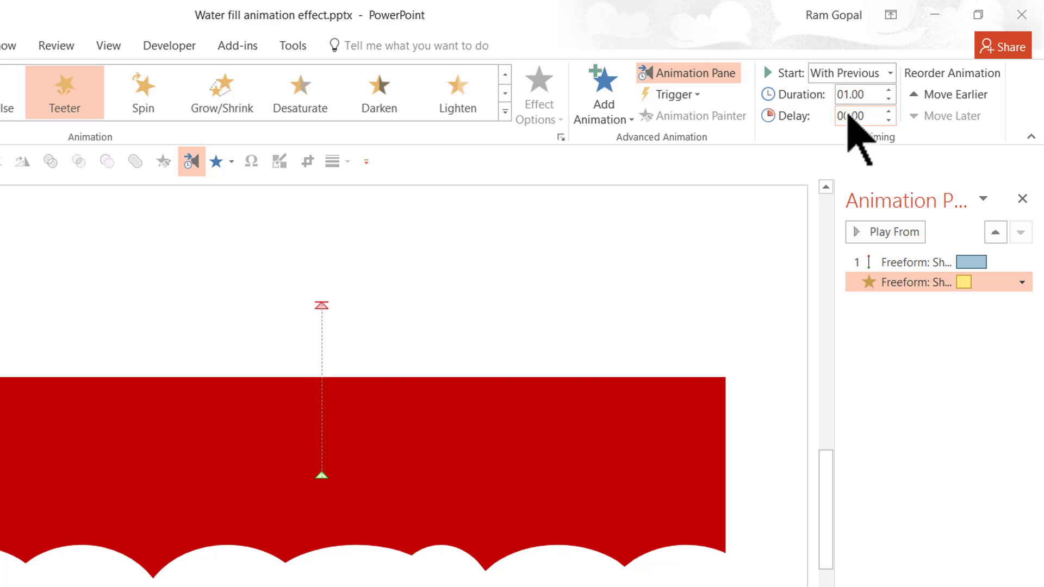
{"action": "mouse_move", "coordinate": [429, 483]}
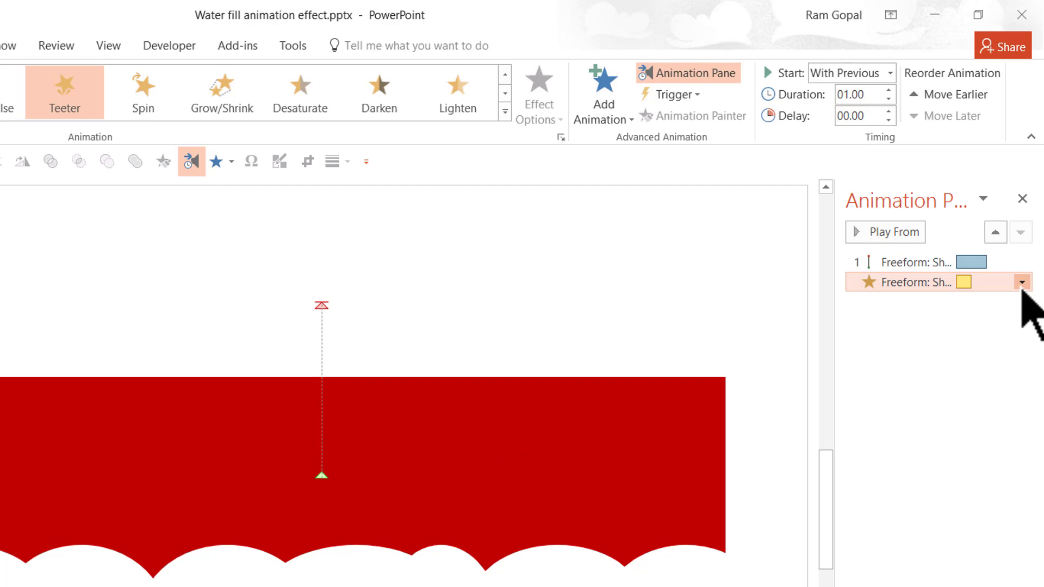
Set the Teeter's timing to repeat 5 times and confirm
{"action": "left_click", "coordinate": [1024, 282]}
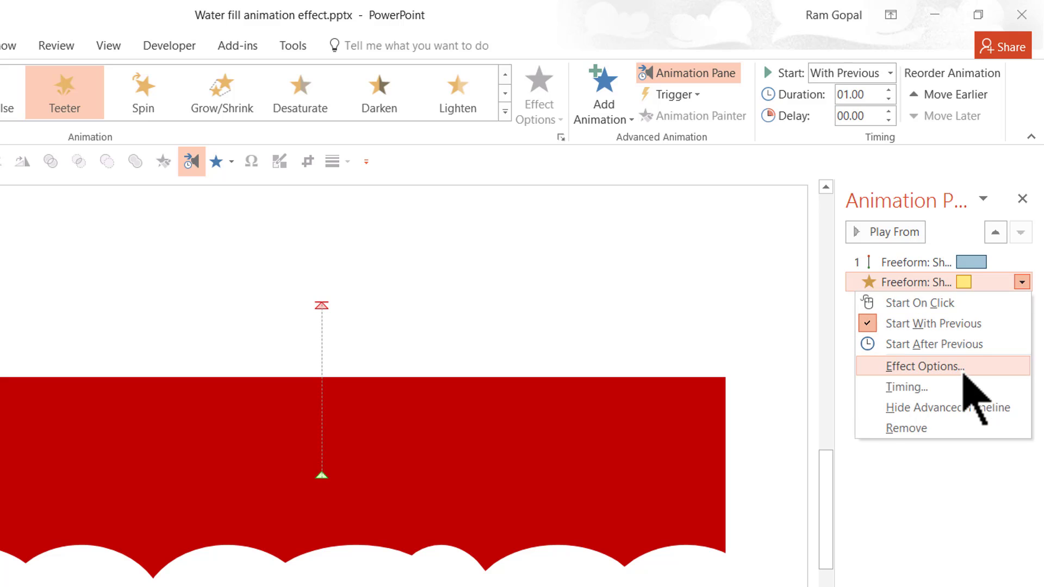
{"action": "left_click", "coordinate": [922, 366]}
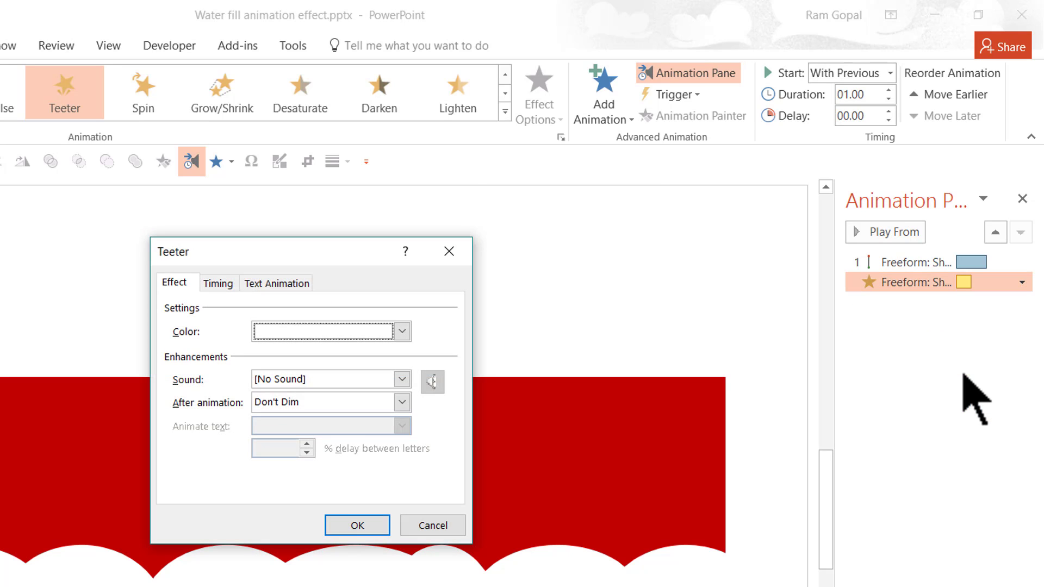
{"action": "left_click", "coordinate": [217, 283]}
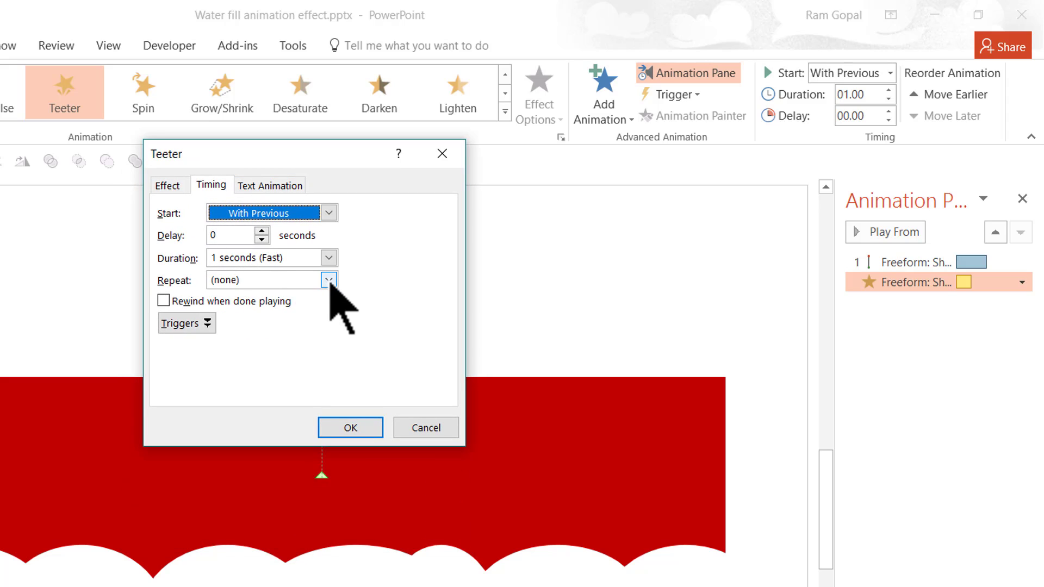
{"action": "left_click", "coordinate": [327, 280]}
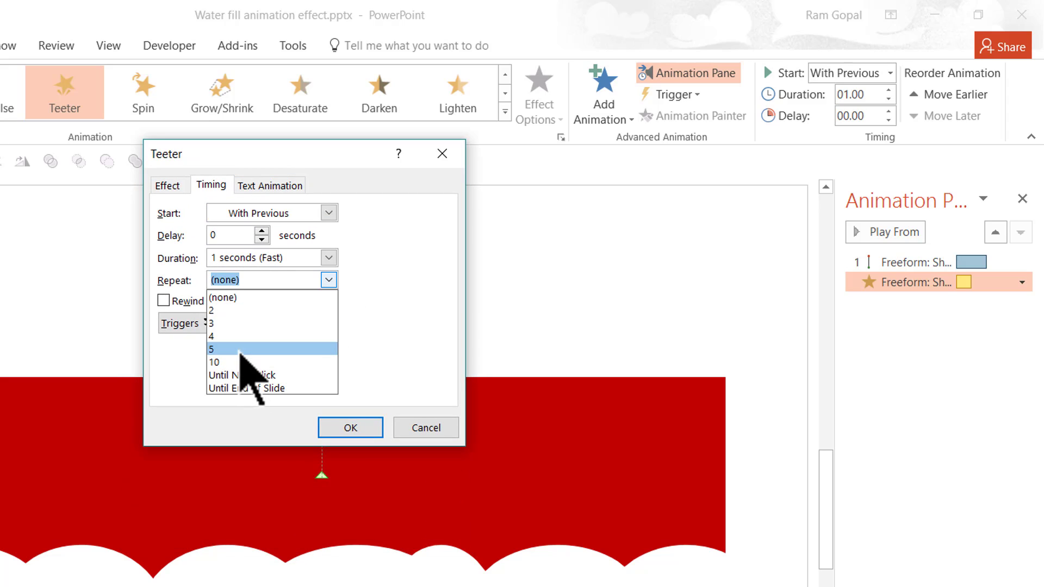
{"action": "mouse_move", "coordinate": [240, 336]}
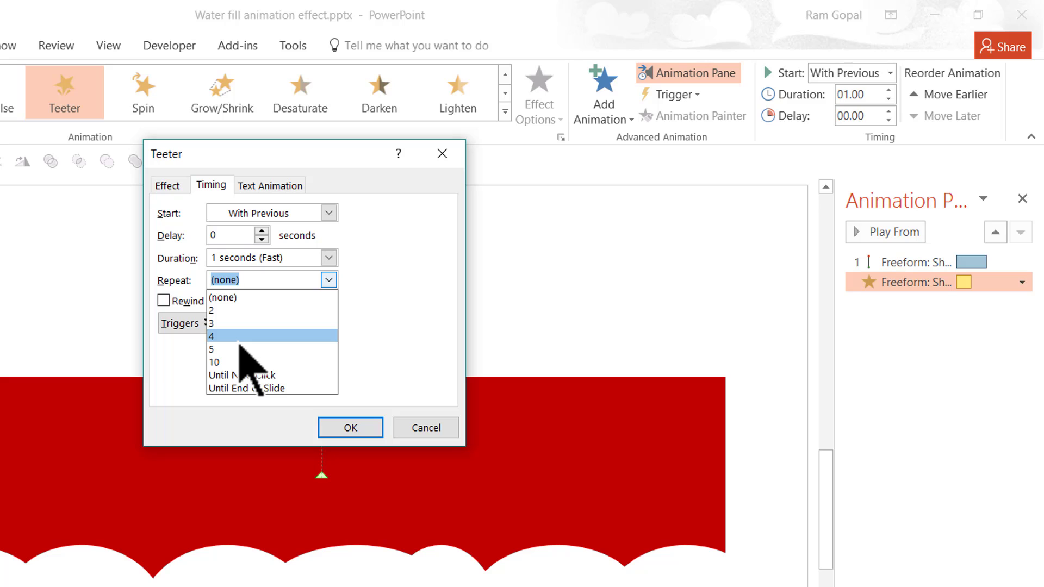
{"action": "left_click", "coordinate": [212, 349]}
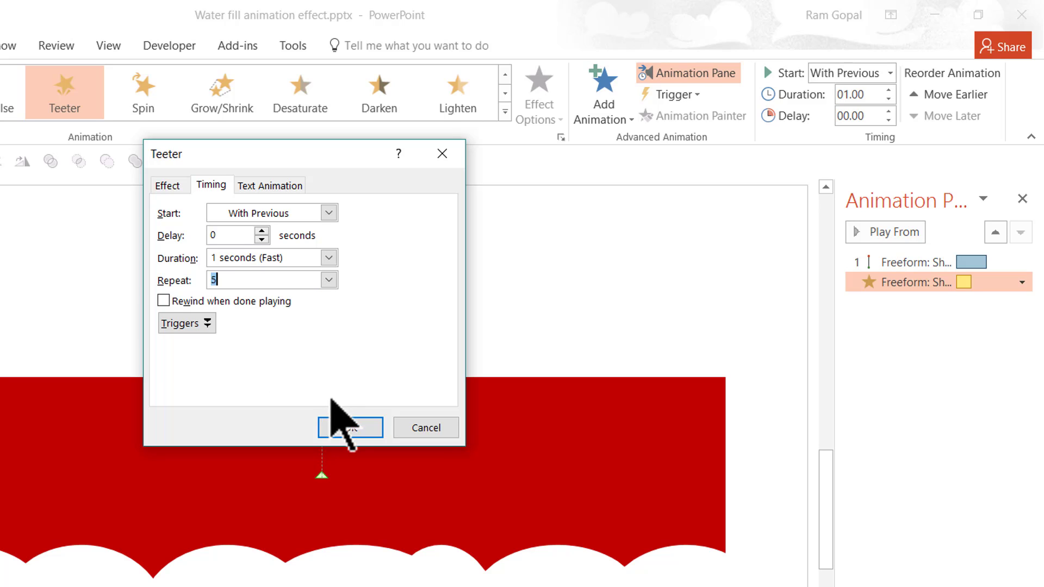
{"action": "left_click", "coordinate": [350, 427]}
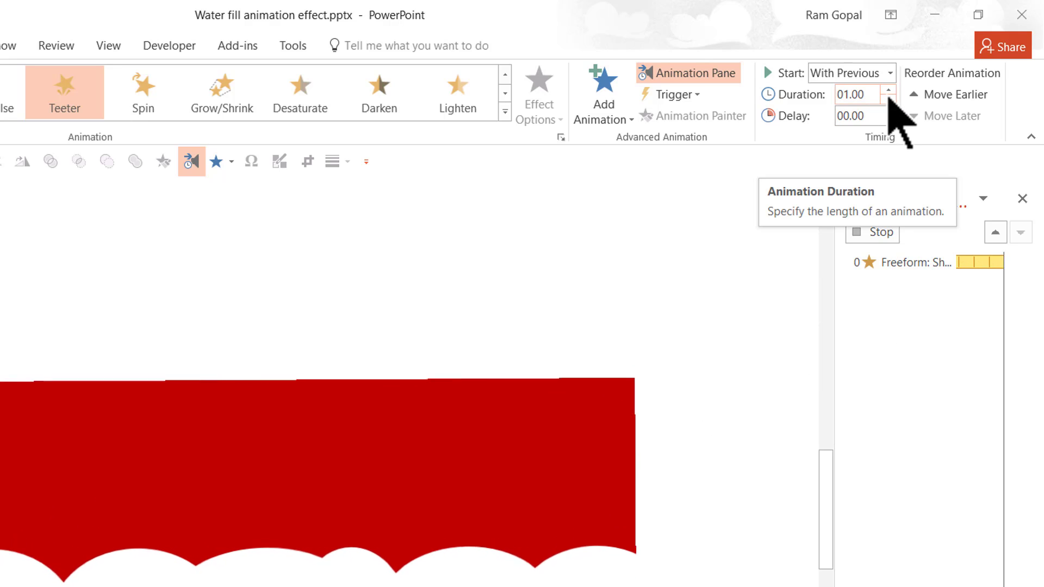
{"action": "left_click", "coordinate": [888, 99]}
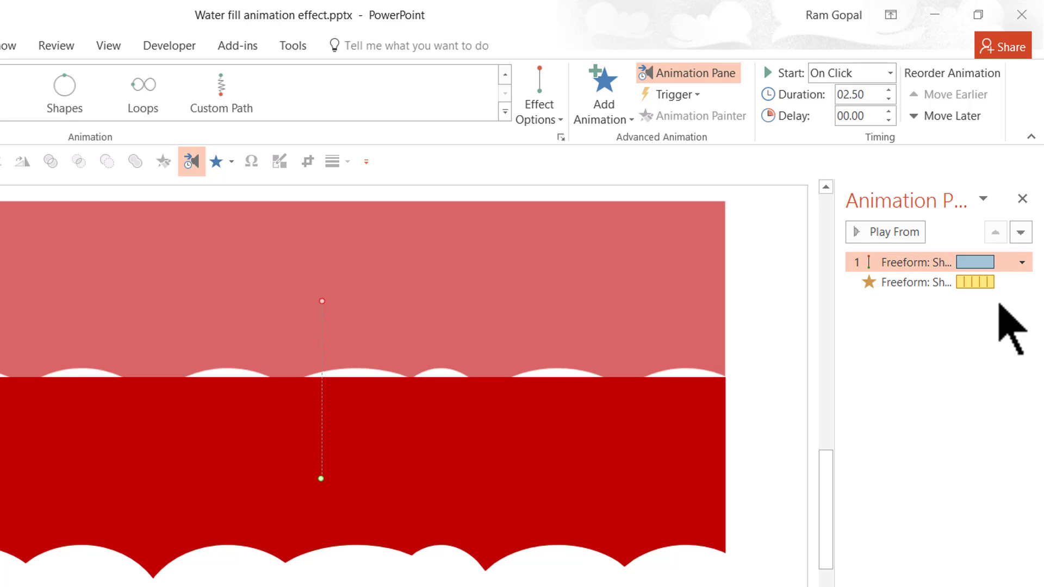
{"action": "mouse_move", "coordinate": [985, 323]}
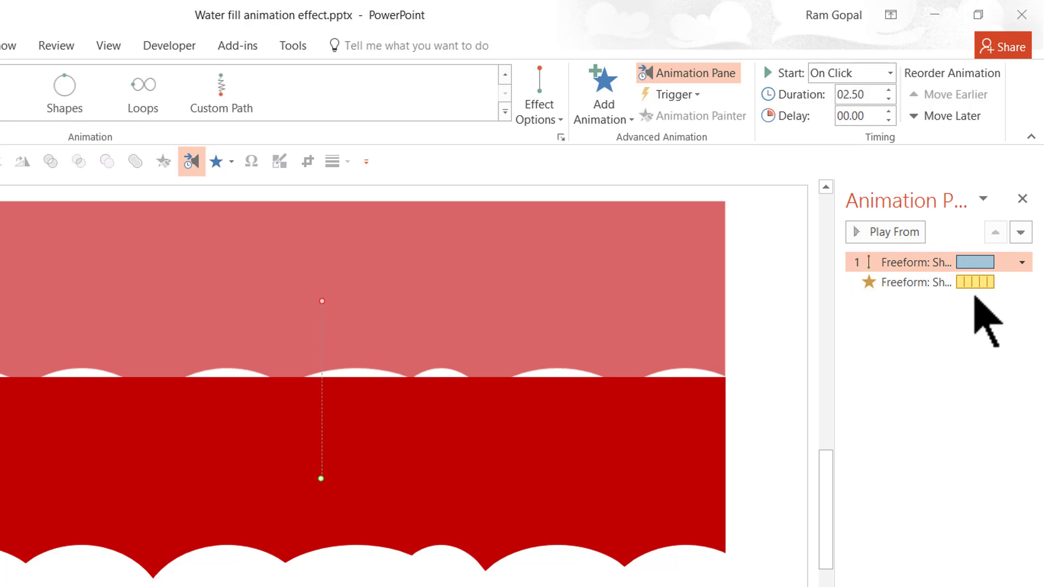
{"action": "mouse_move", "coordinate": [789, 412]}
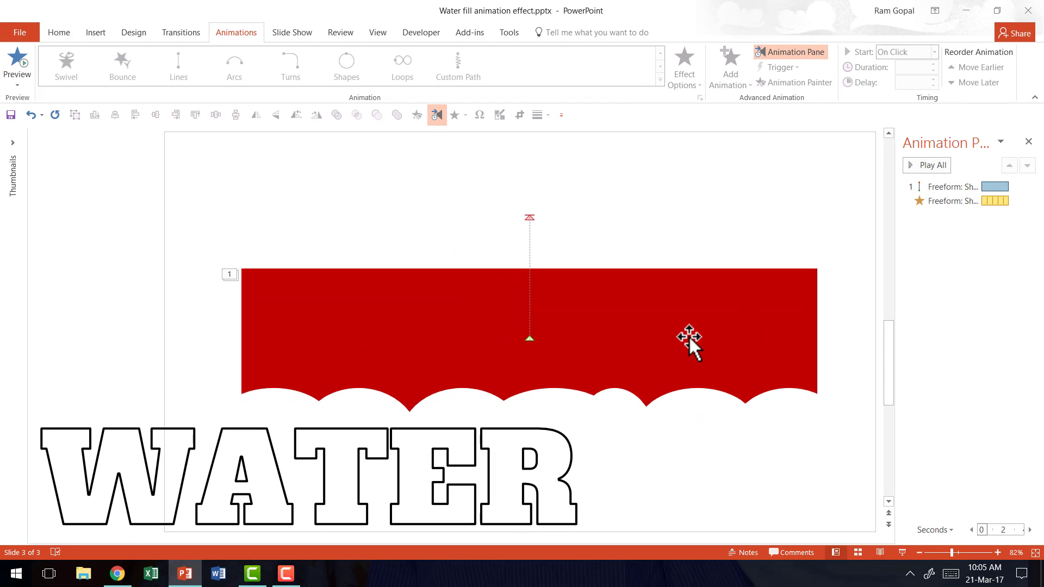
Give the red wave shape No Fill so it becomes invisible above WATER
{"action": "left_click", "coordinate": [689, 340]}
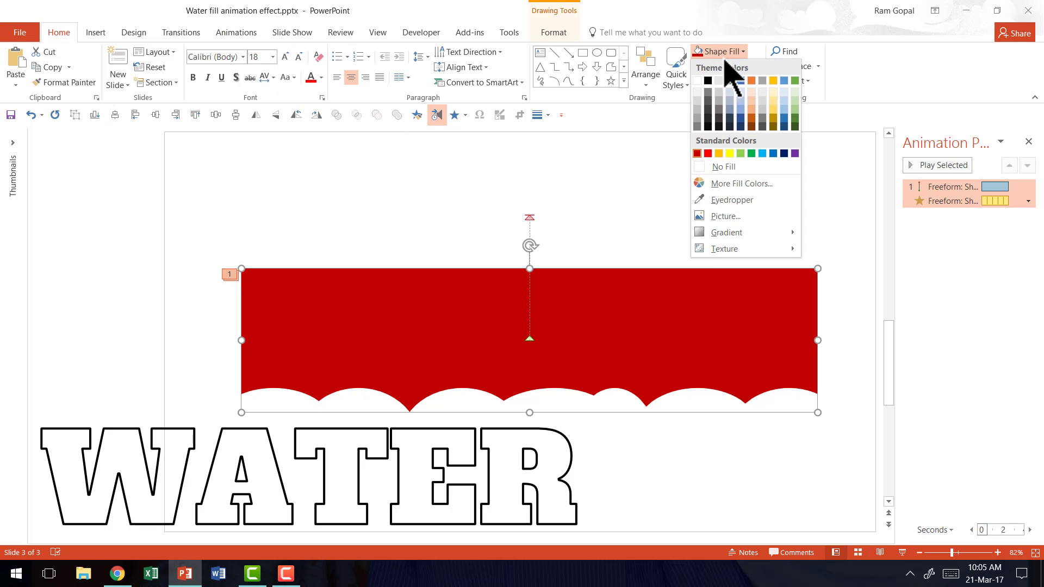
{"action": "left_click", "coordinate": [723, 166]}
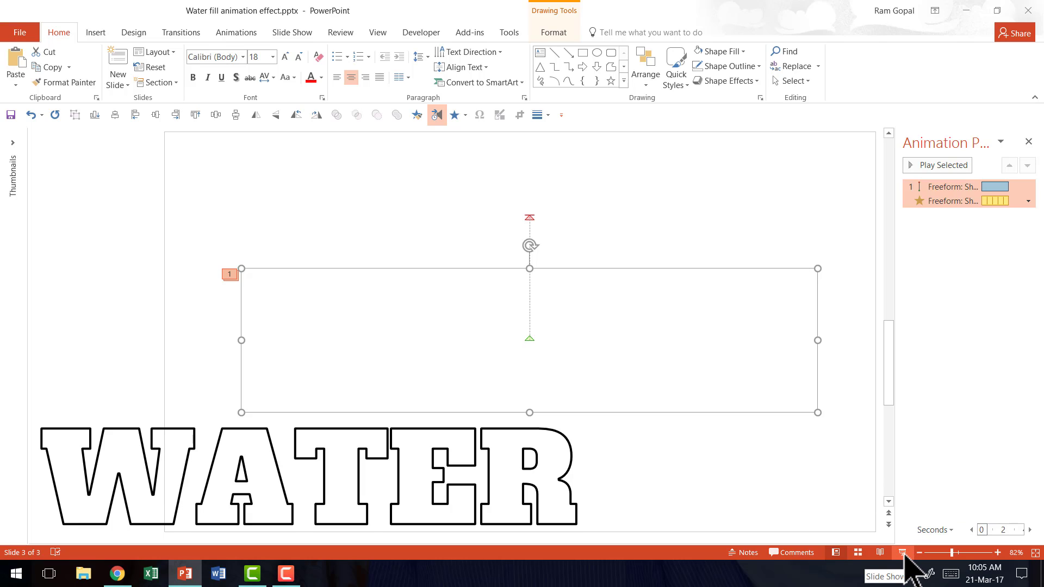
{"action": "left_click", "coordinate": [643, 483]}
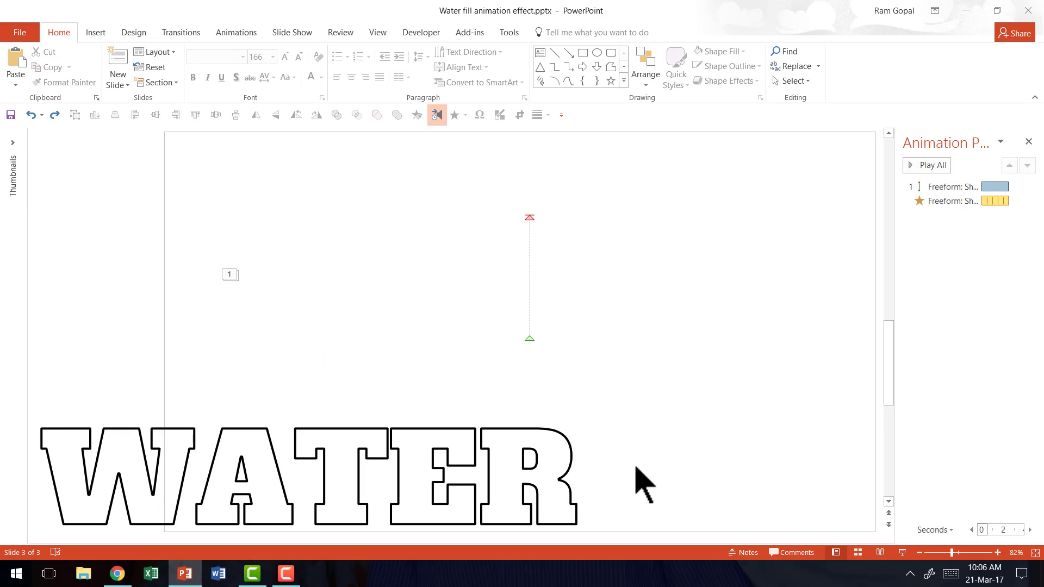
{"action": "mouse_move", "coordinate": [578, 462]}
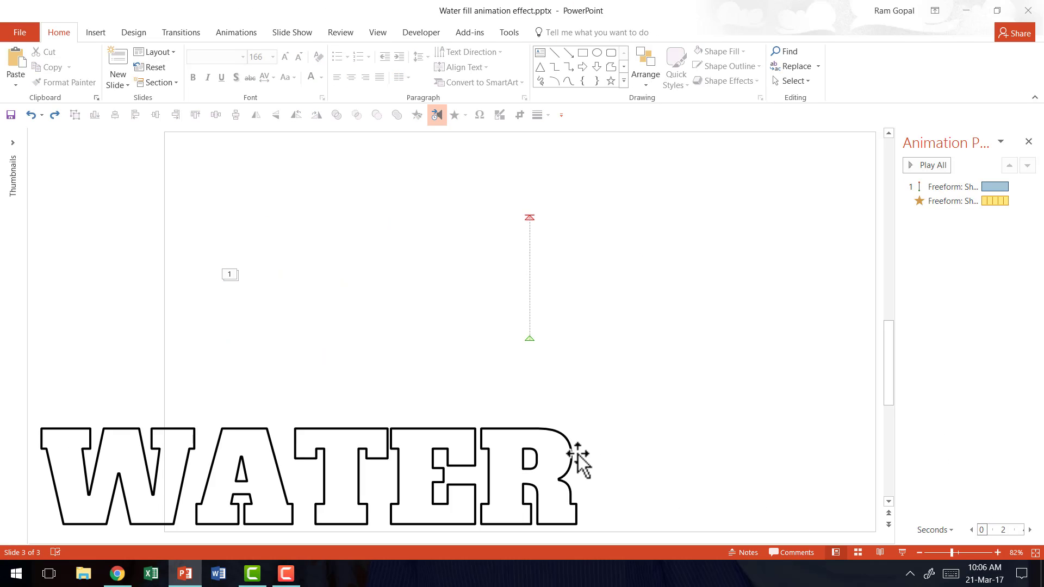
{"action": "mouse_move", "coordinate": [539, 256]}
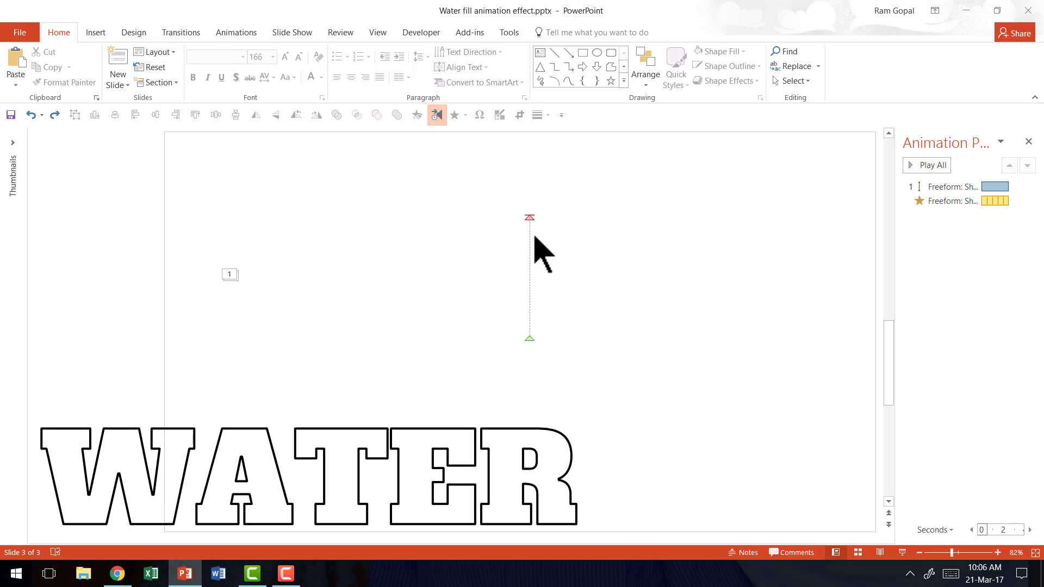
{"action": "mouse_move", "coordinate": [726, 320]}
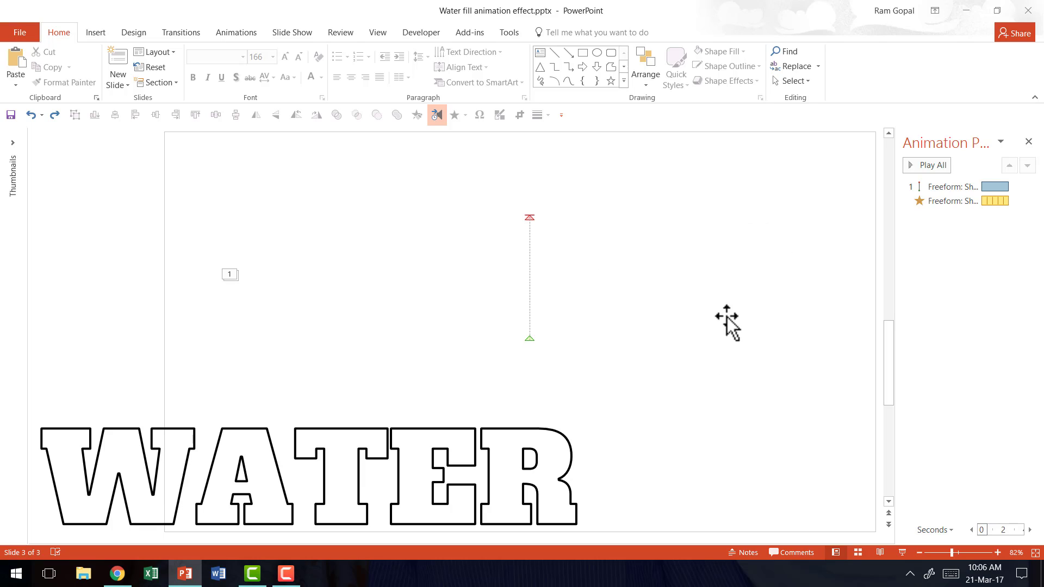
{"action": "mouse_move", "coordinate": [588, 456]}
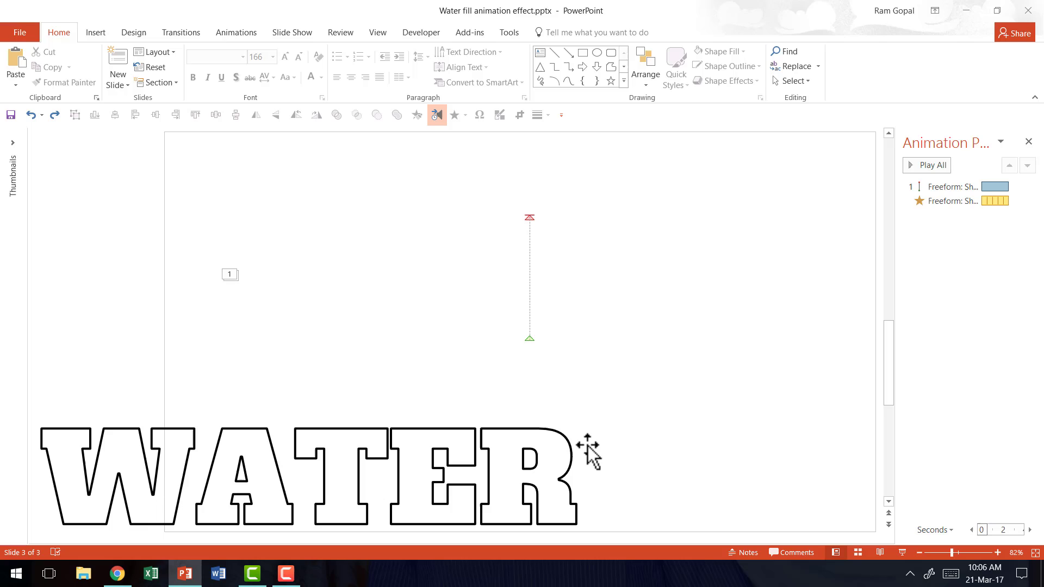
{"action": "left_click", "coordinate": [314, 466]}
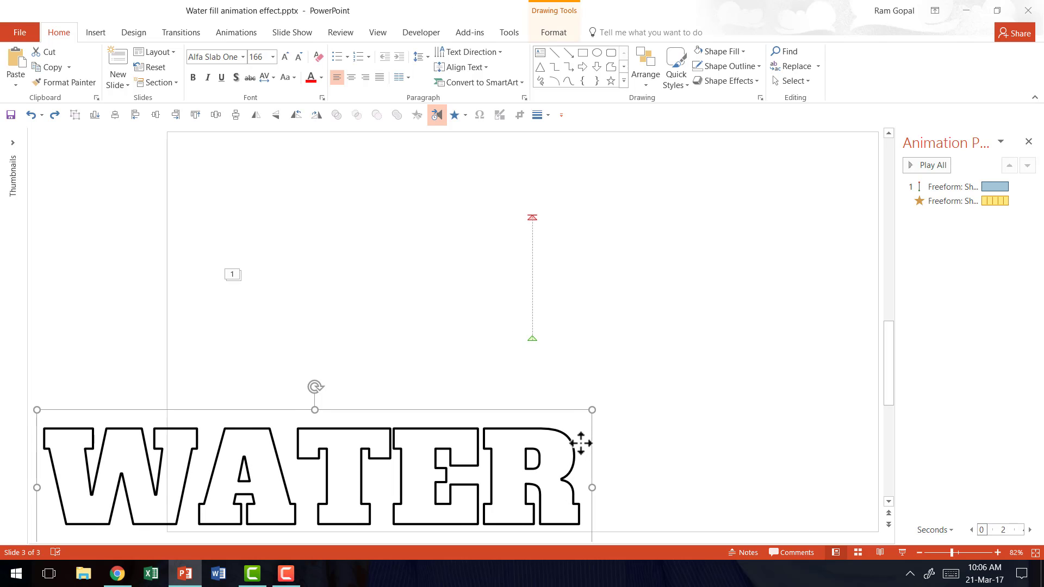
{"action": "mouse_move", "coordinate": [658, 336]}
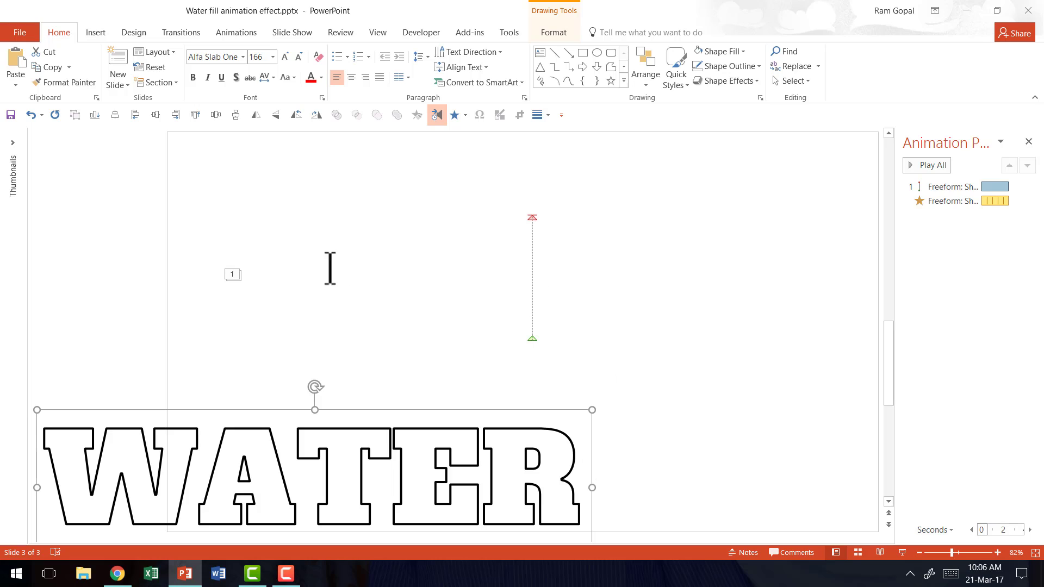
{"action": "mouse_move", "coordinate": [751, 271]}
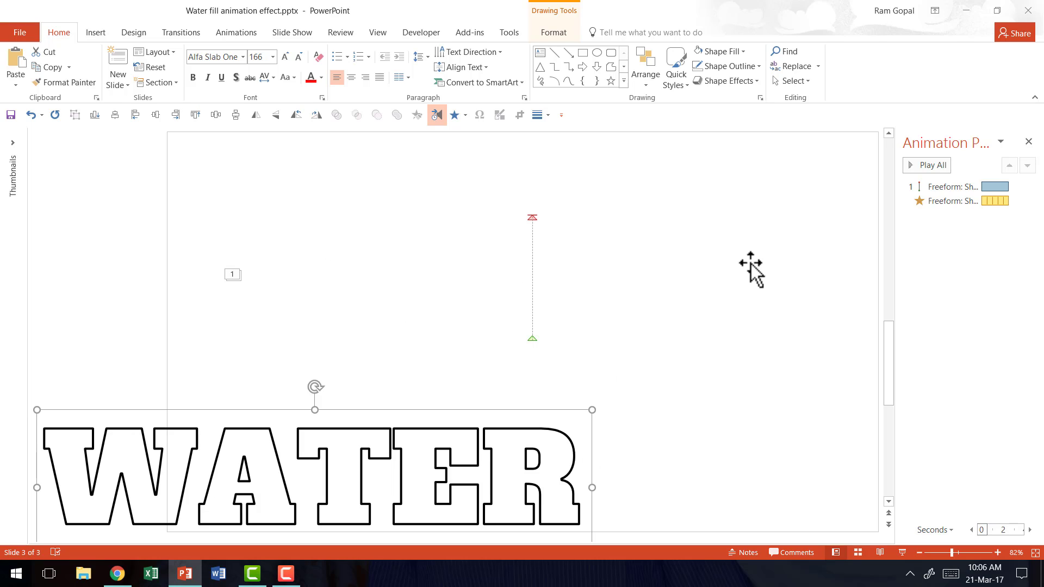
{"action": "mouse_move", "coordinate": [723, 287]}
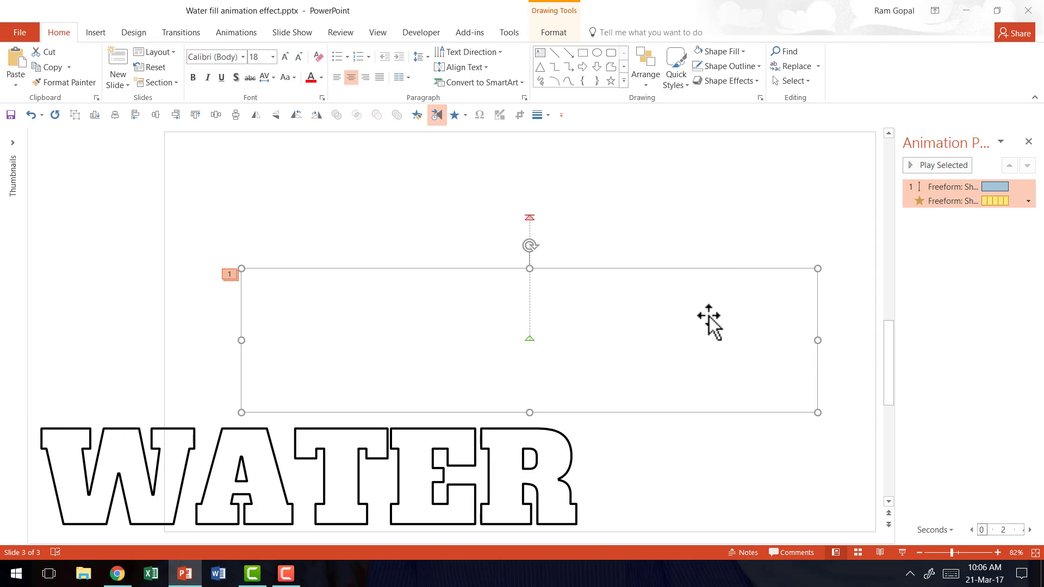
{"action": "right_click", "coordinate": [709, 317]}
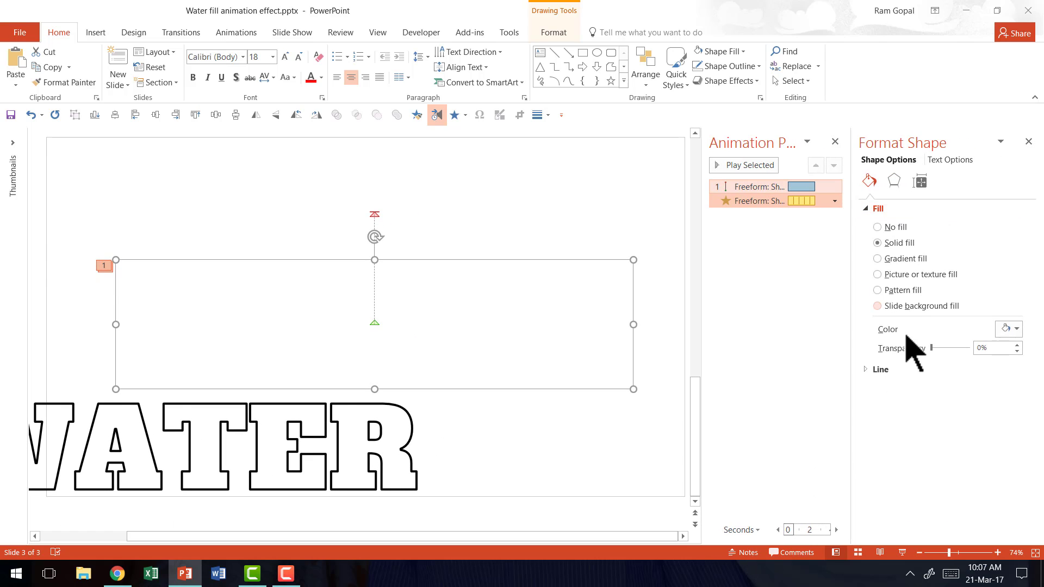
{"action": "mouse_move", "coordinate": [939, 366]}
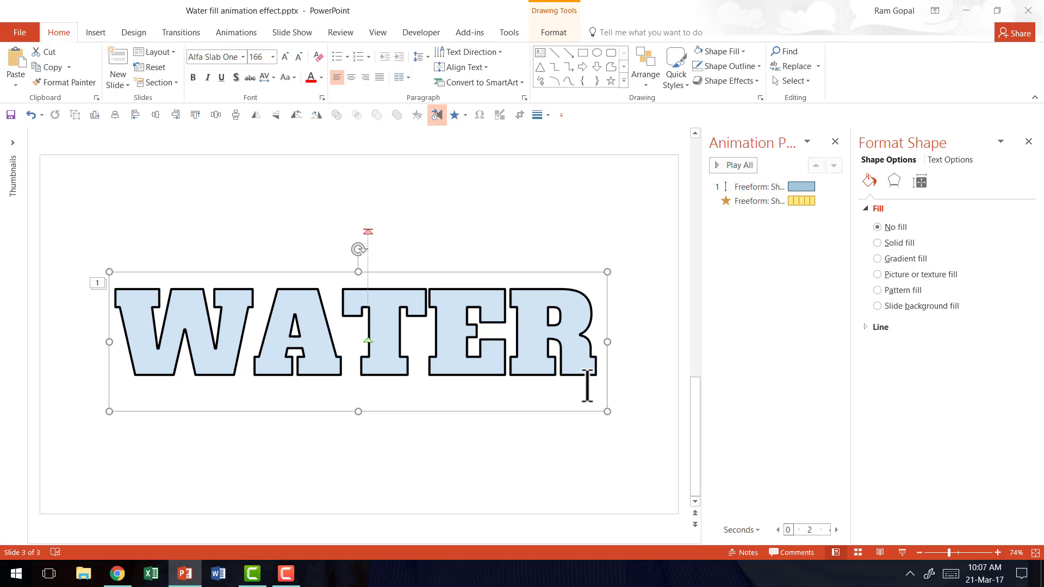
{"action": "mouse_move", "coordinate": [628, 303]}
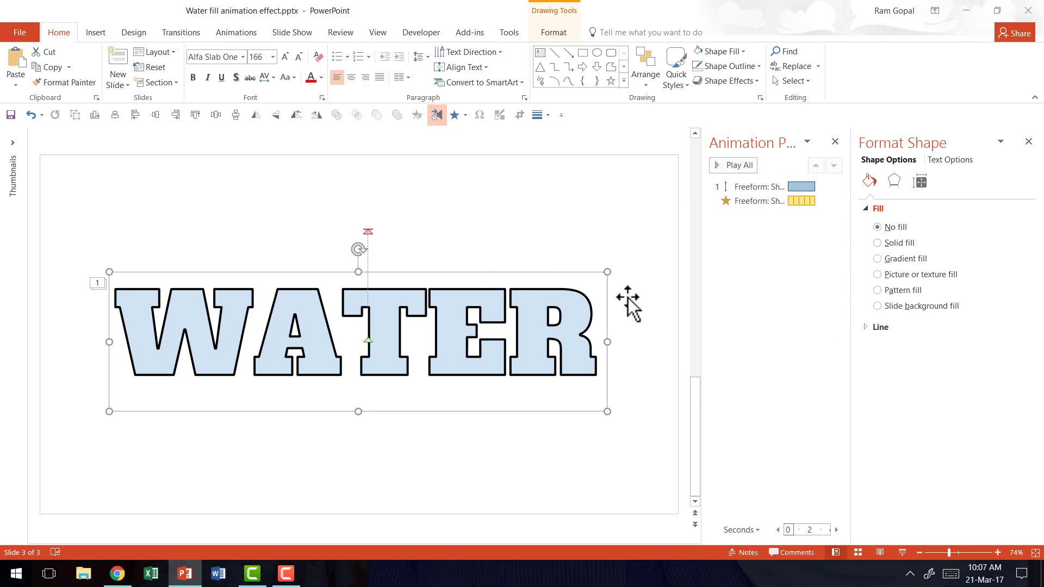
Select the invisible wave shape behind WATER and dismiss its formatting panel
{"action": "left_click", "coordinate": [878, 243]}
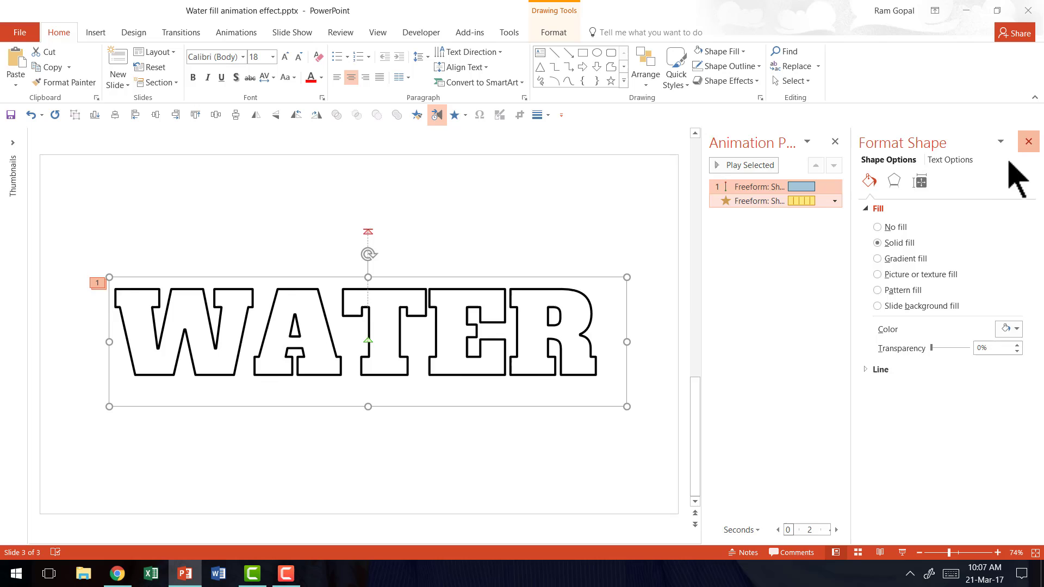
{"action": "left_click", "coordinate": [1027, 142]}
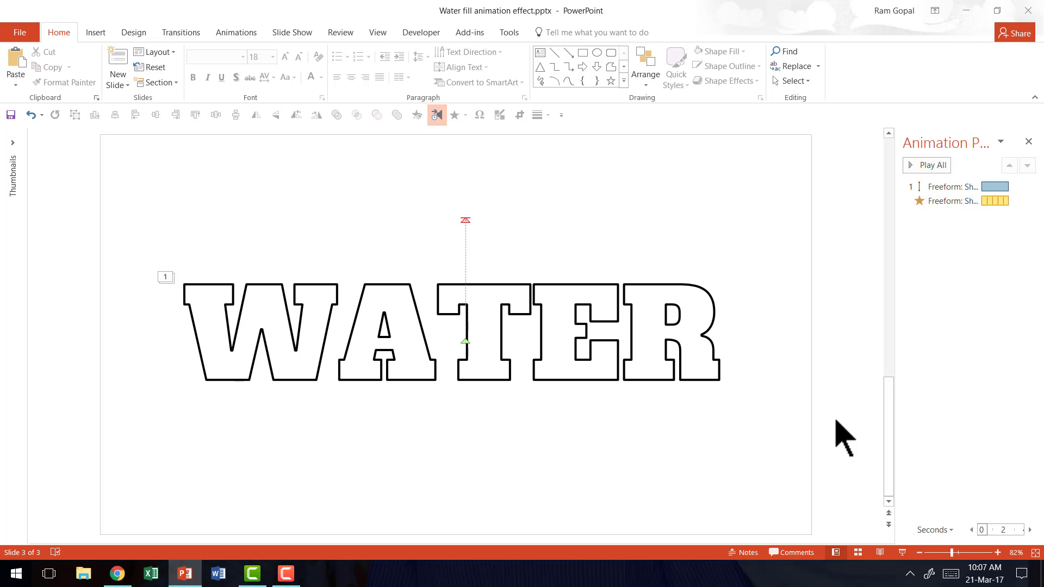
{"action": "mouse_move", "coordinate": [845, 432]}
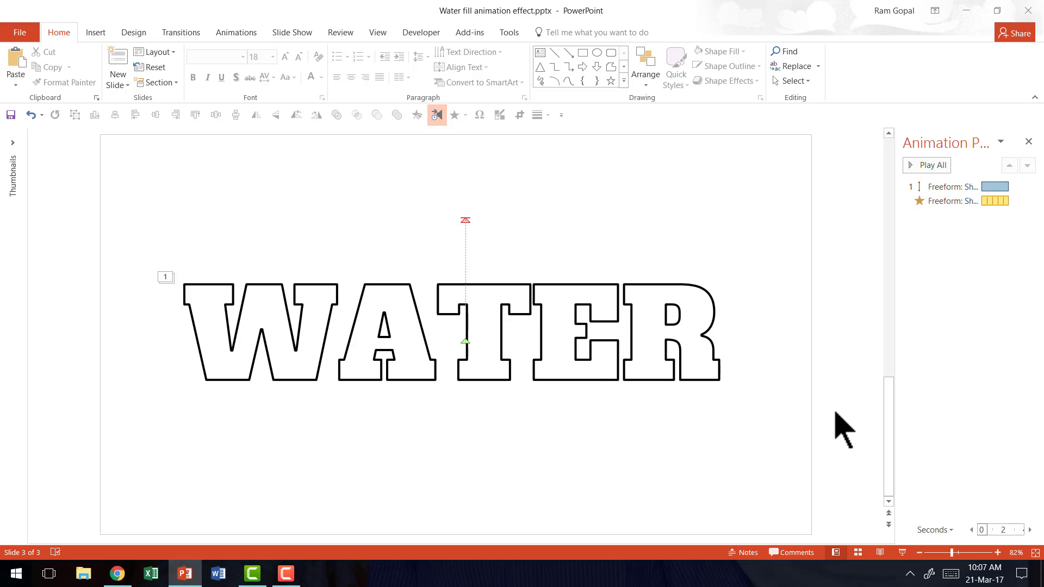
{"action": "mouse_move", "coordinate": [217, 183]}
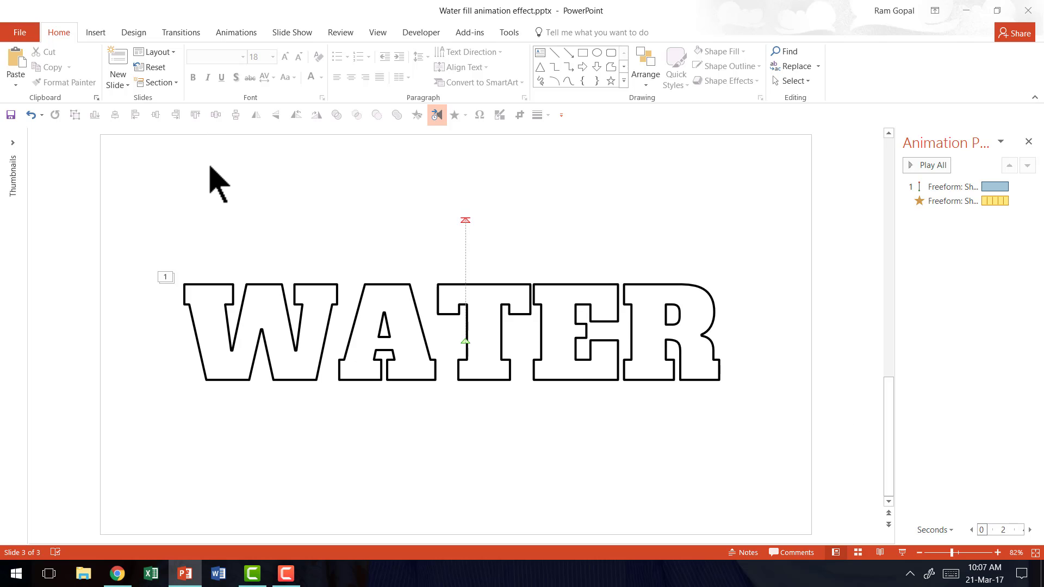
{"action": "mouse_move", "coordinate": [219, 326]}
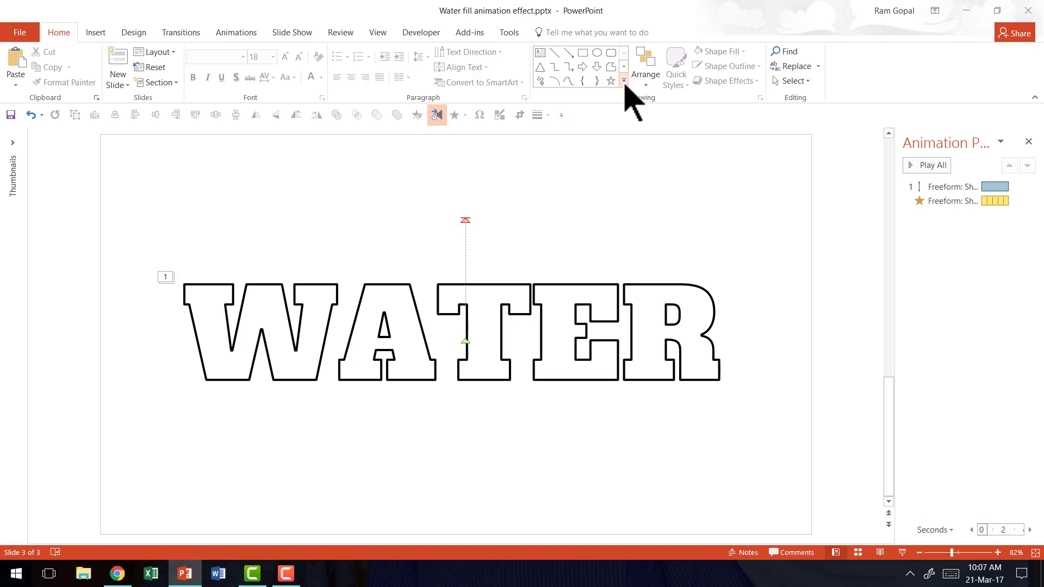
Choose the Rectangle shape to draw a thin vertical stream bar
{"action": "left_click", "coordinate": [581, 53]}
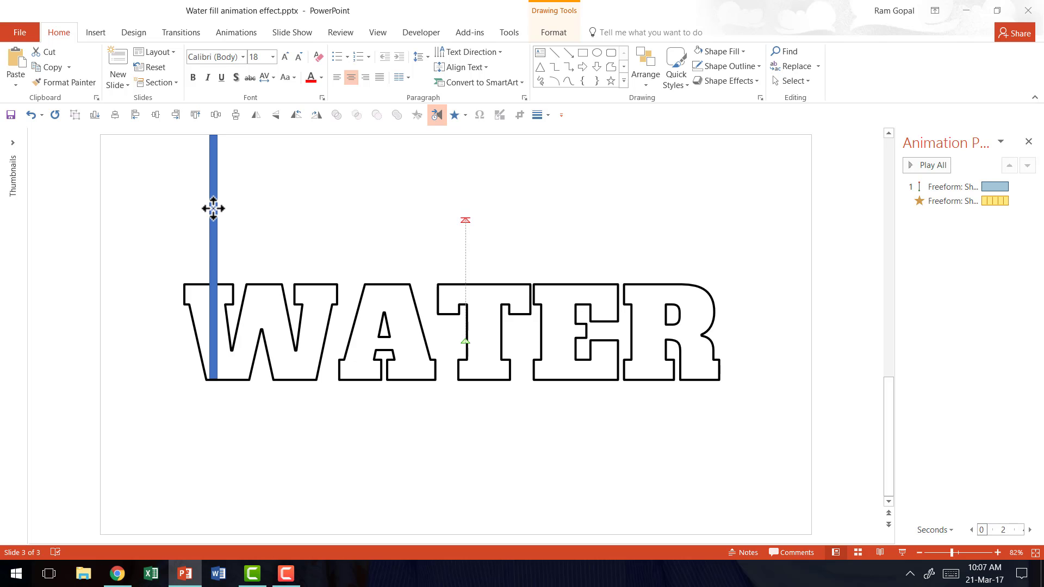
Fill the newly drawn vertical bar light blue and browse animation effects for it
{"action": "left_click", "coordinate": [726, 66]}
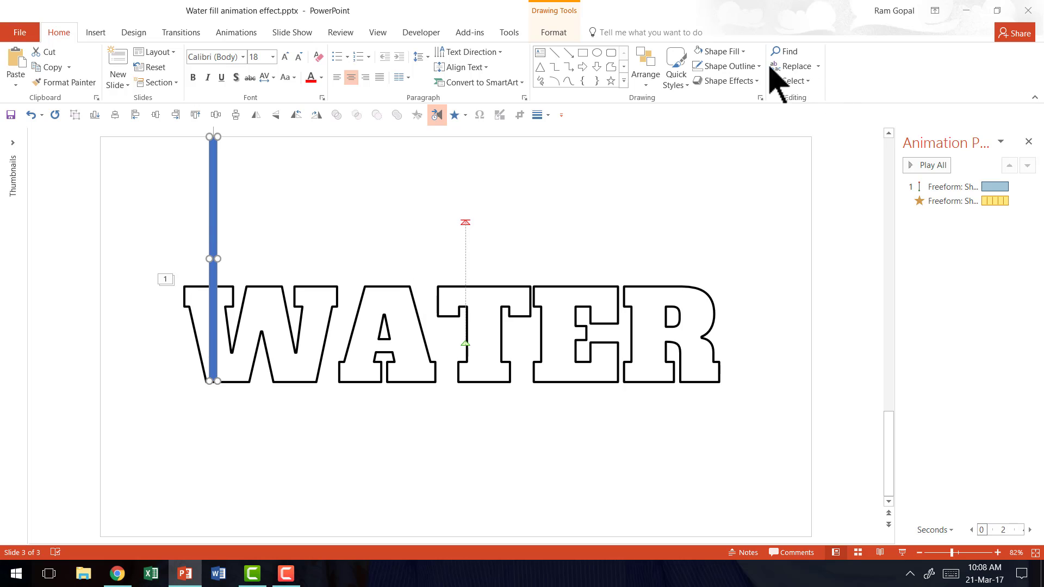
{"action": "left_click", "coordinate": [715, 51]}
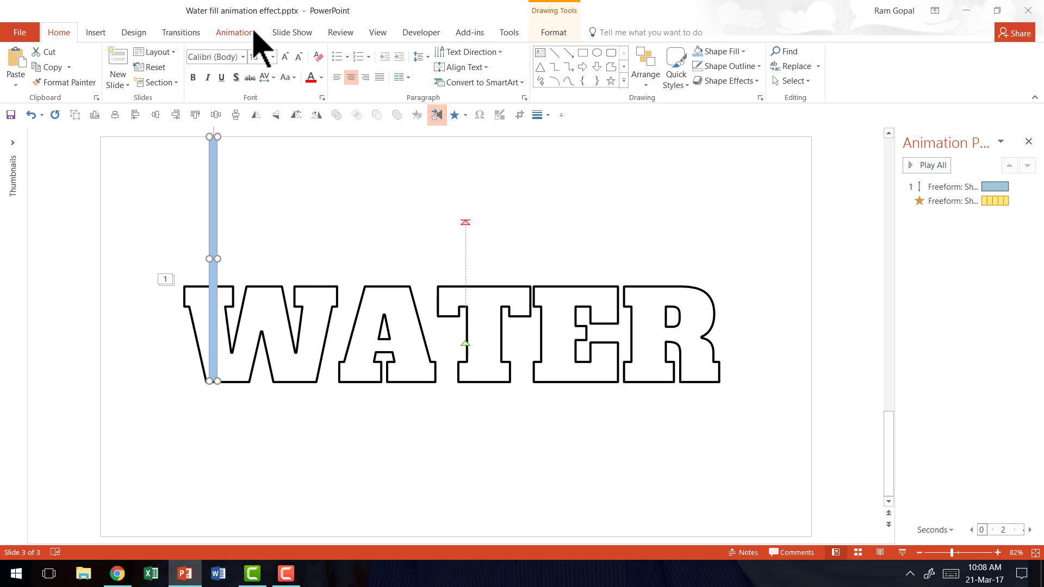
{"action": "left_click", "coordinate": [236, 32]}
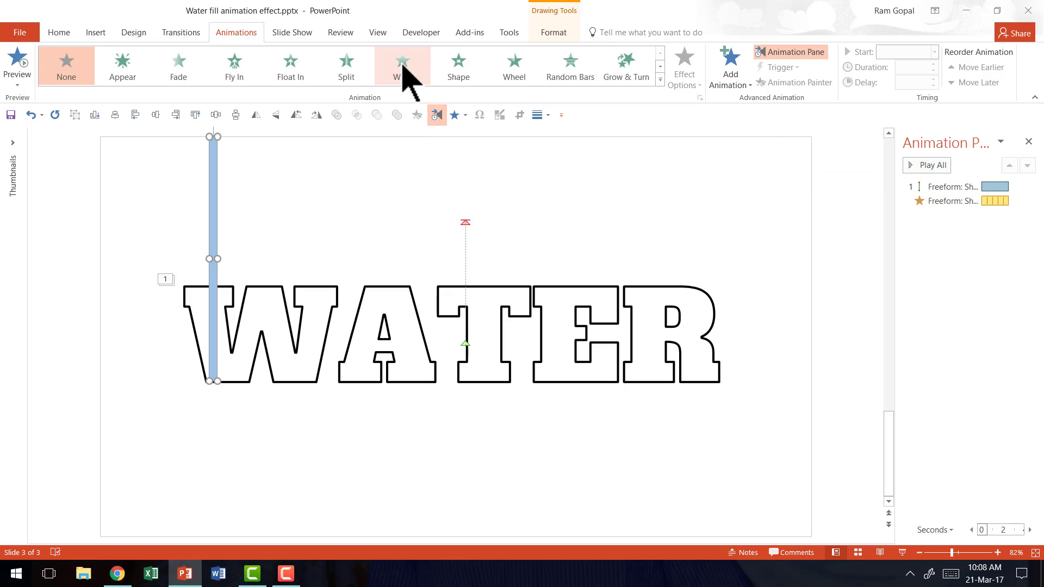
Give the stream bar a Wipe entrance and move it to play first
{"action": "left_click", "coordinate": [402, 65]}
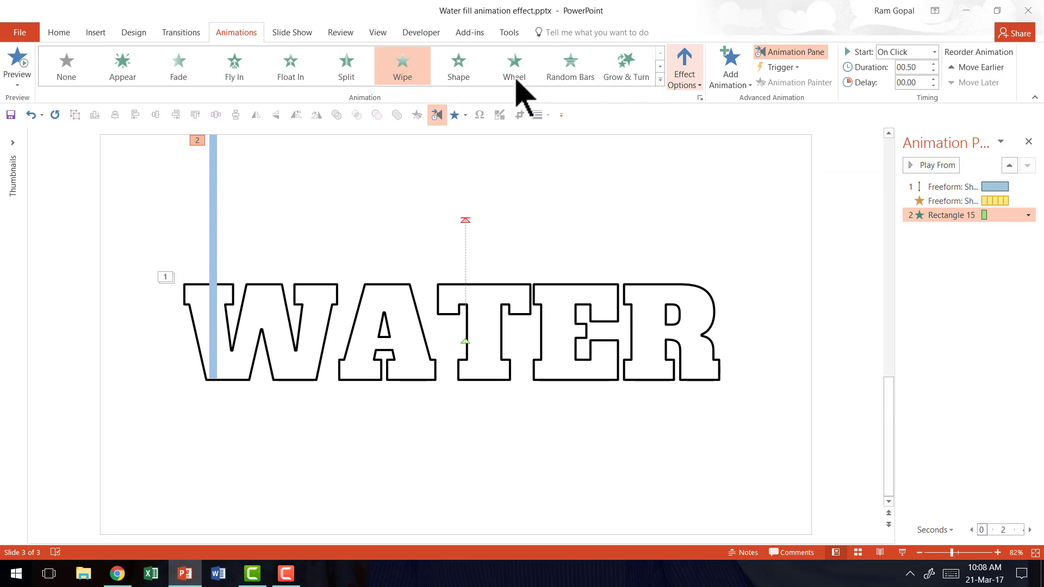
{"action": "left_click", "coordinate": [685, 65]}
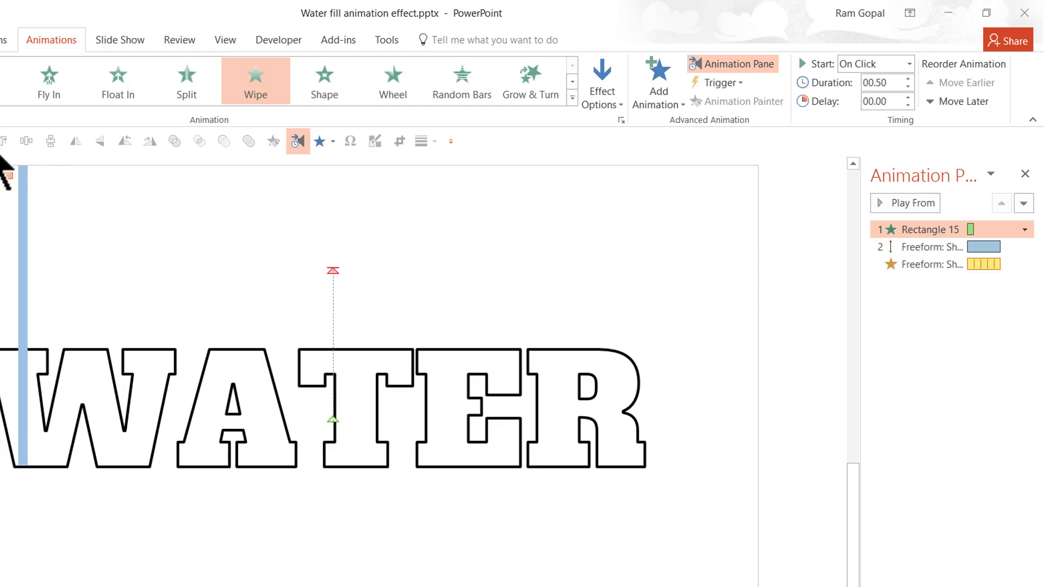
{"action": "mouse_move", "coordinate": [769, 316]}
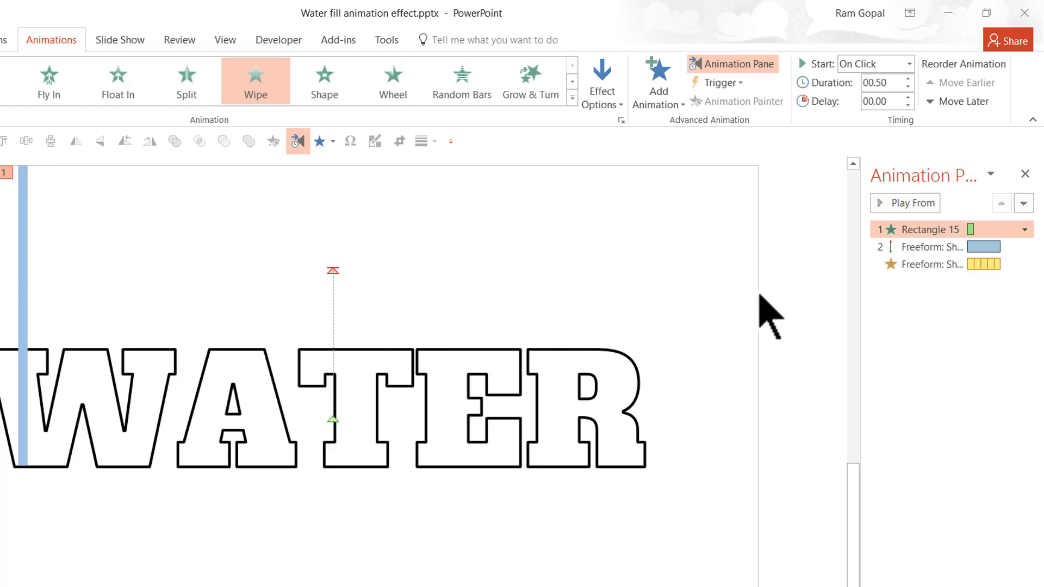
Set the water fill's Freeform animation to start After Previous
{"action": "left_click", "coordinate": [908, 64]}
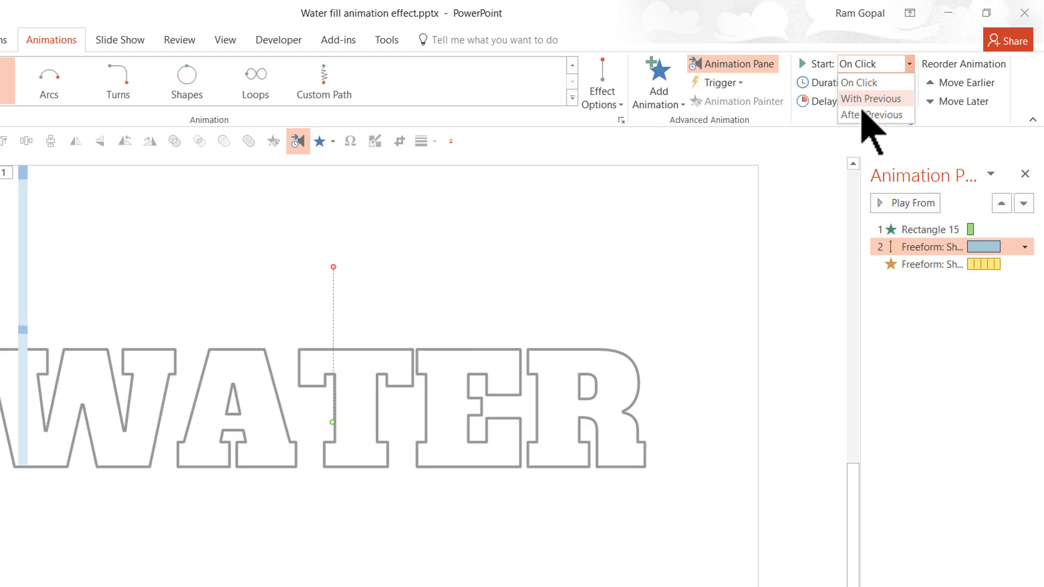
{"action": "left_click", "coordinate": [872, 115]}
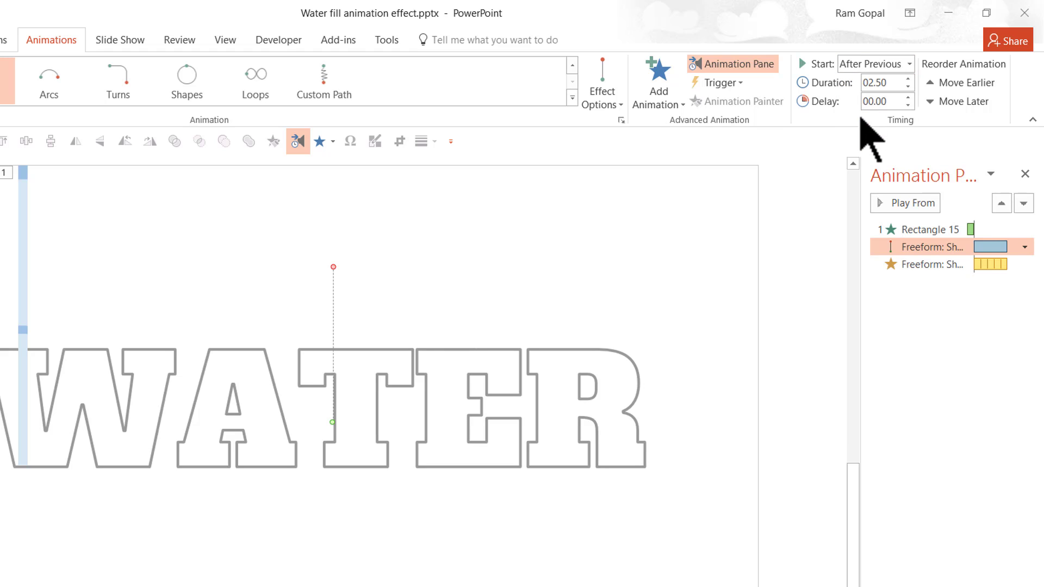
{"action": "mouse_move", "coordinate": [675, 389]}
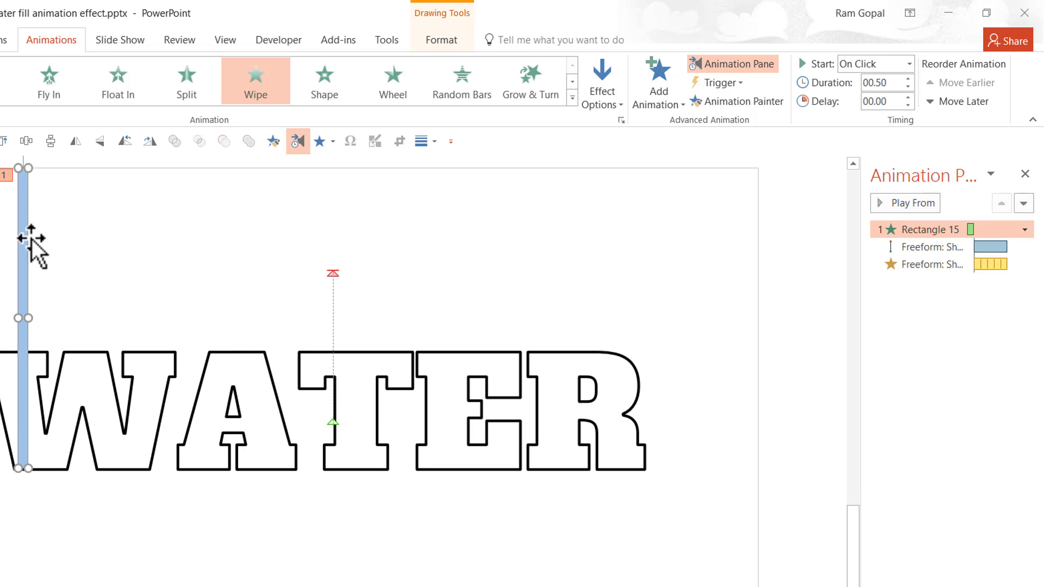
{"action": "mouse_move", "coordinate": [679, 184]}
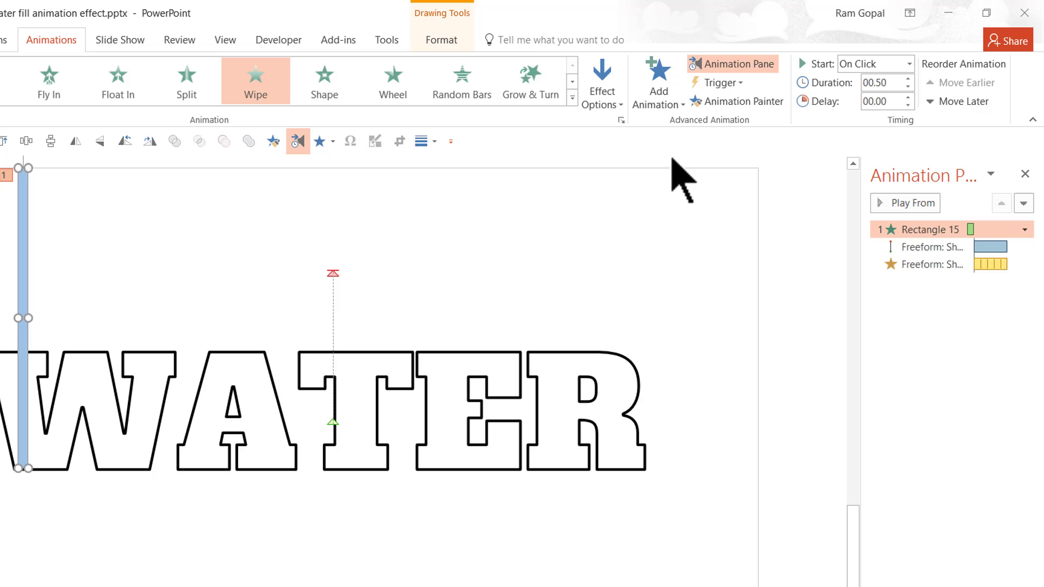
Add a Wipe exit to the stream bar starting After Previous
{"action": "left_click", "coordinate": [658, 82]}
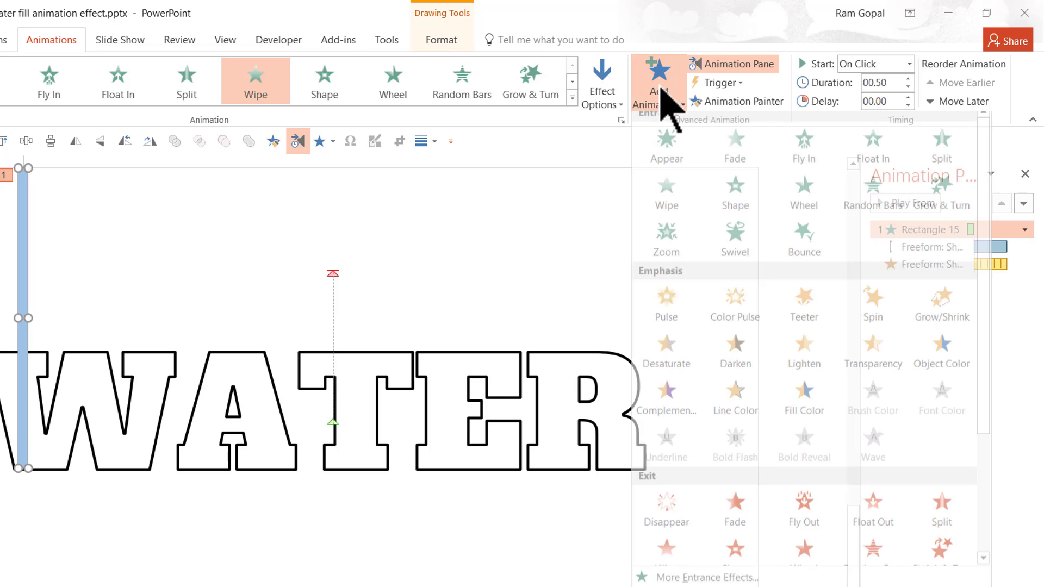
{"action": "scroll", "scroll_direction": "down", "scroll_amount": 3}
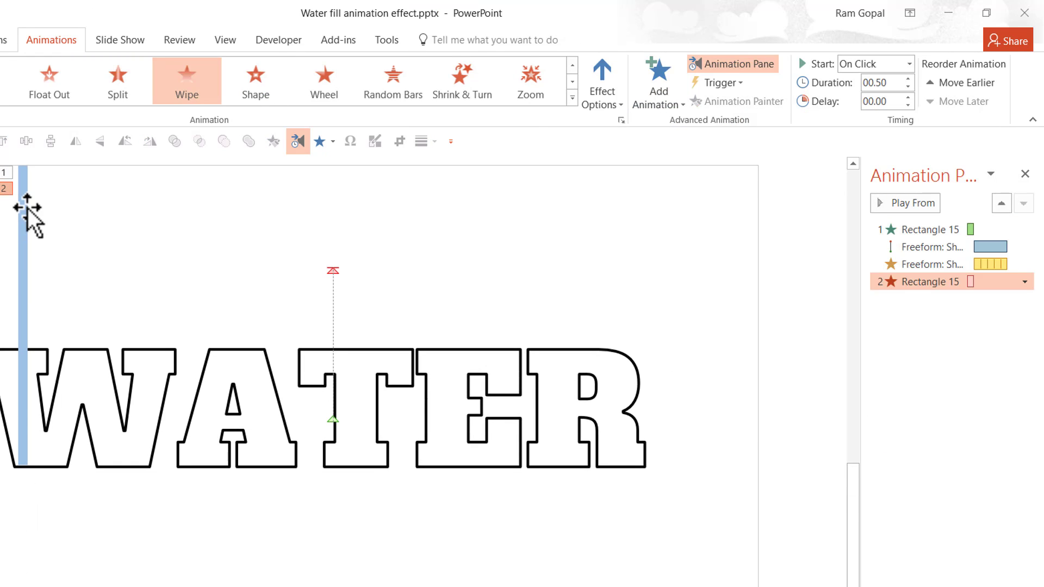
{"action": "mouse_move", "coordinate": [34, 456]}
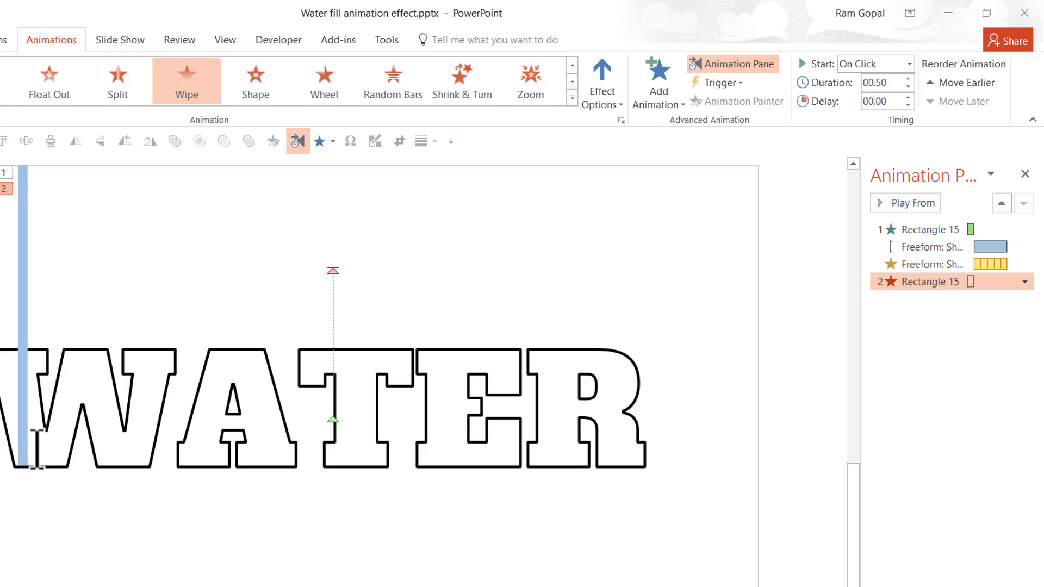
{"action": "mouse_move", "coordinate": [885, 43]}
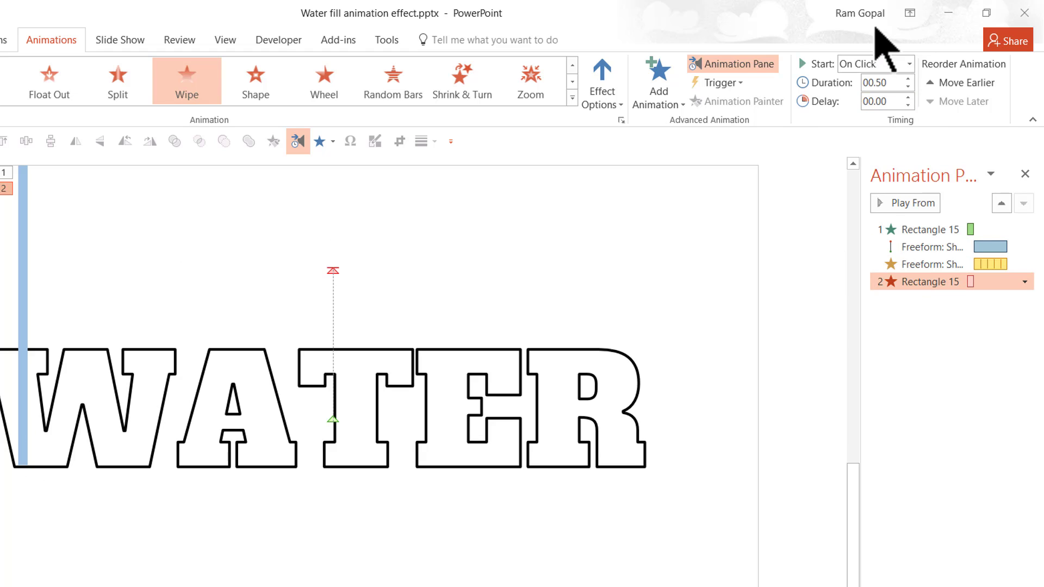
{"action": "left_click", "coordinate": [872, 64]}
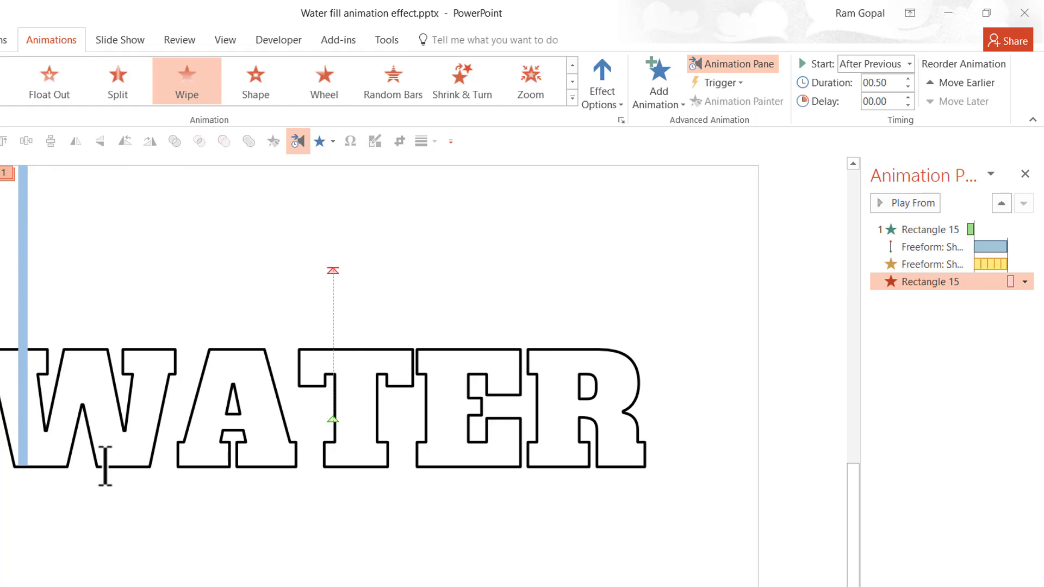
{"action": "mouse_move", "coordinate": [667, 436]}
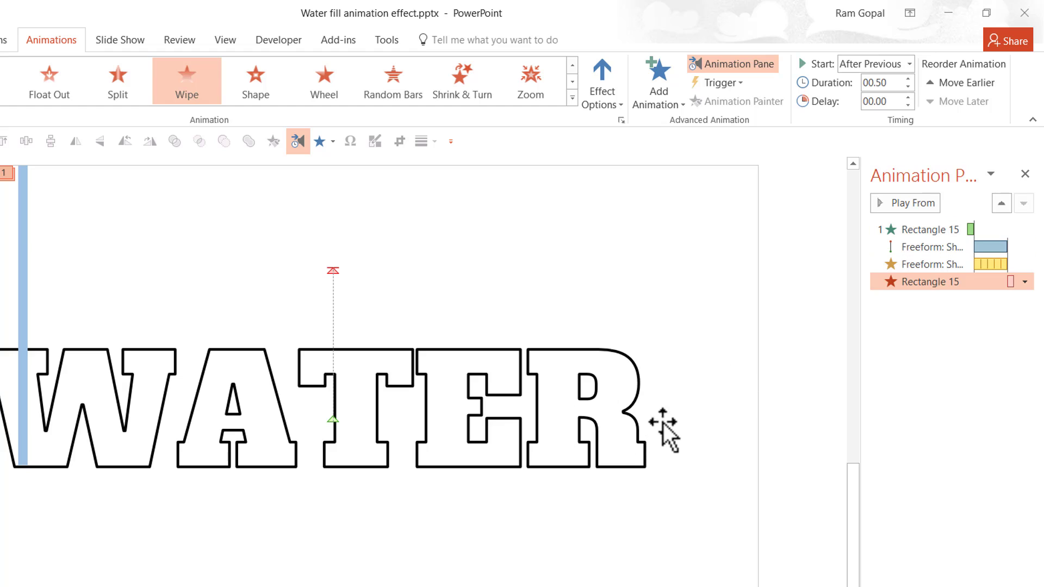
{"action": "mouse_move", "coordinate": [675, 366]}
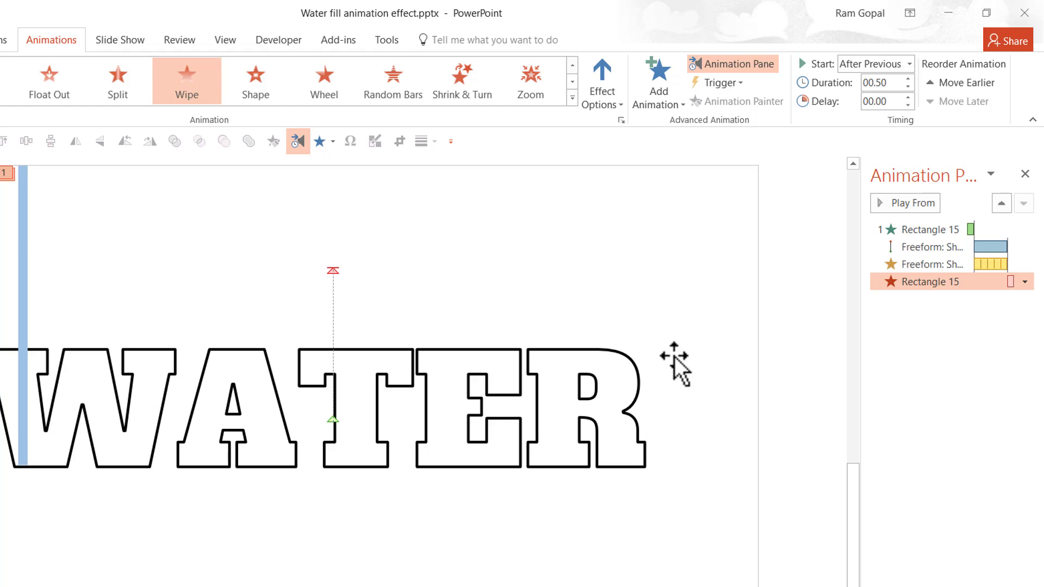
{"action": "mouse_move", "coordinate": [714, 412]}
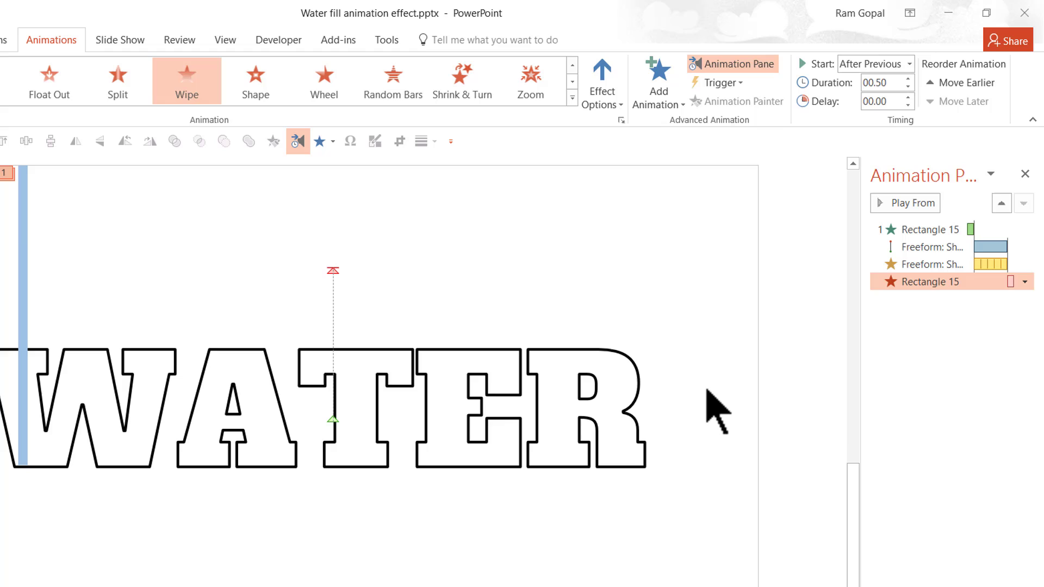
{"action": "mouse_move", "coordinate": [682, 413]}
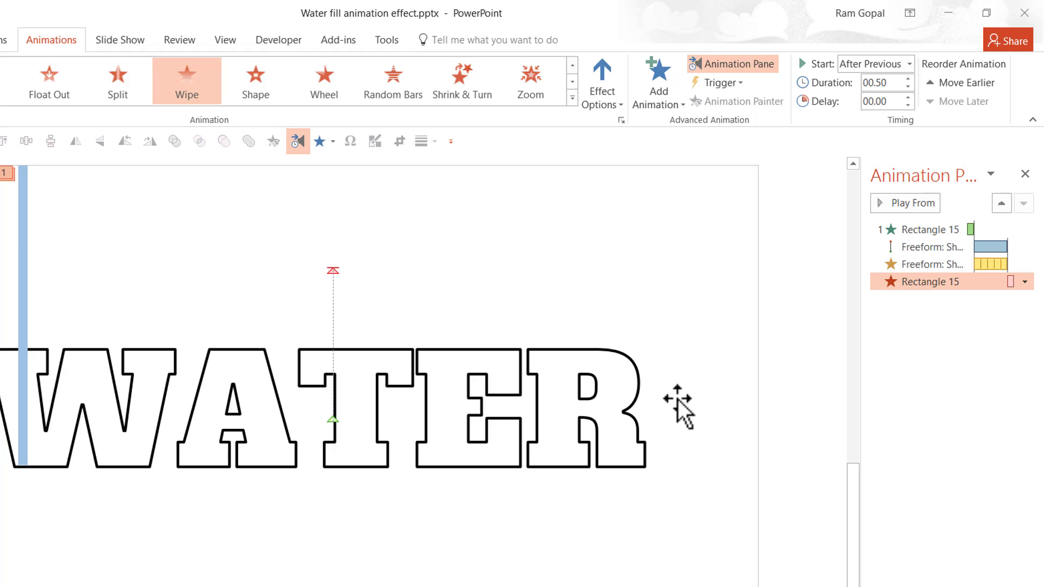
{"action": "left_click", "coordinate": [935, 264]}
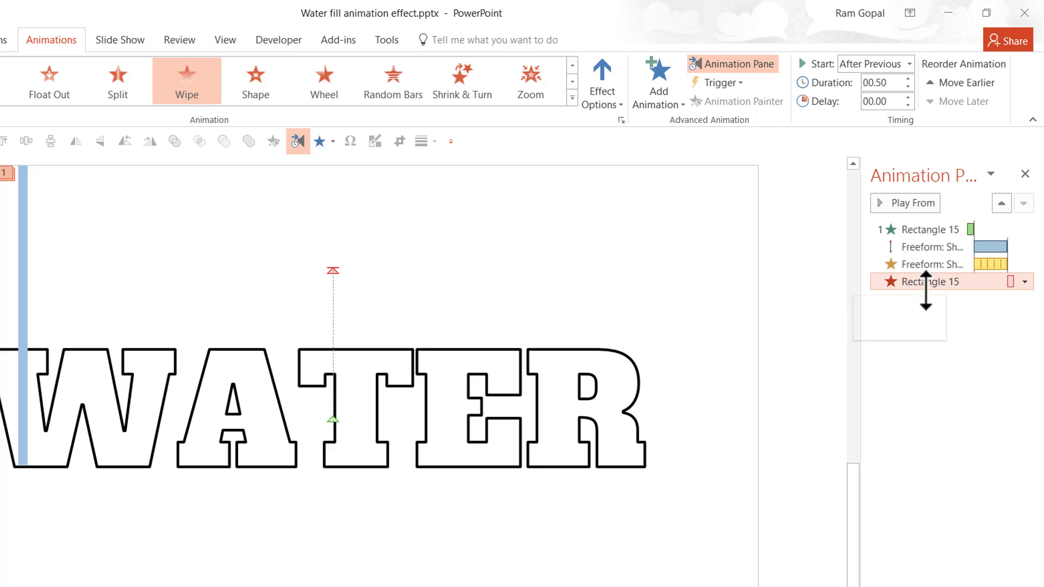
{"action": "mouse_move", "coordinate": [723, 406]}
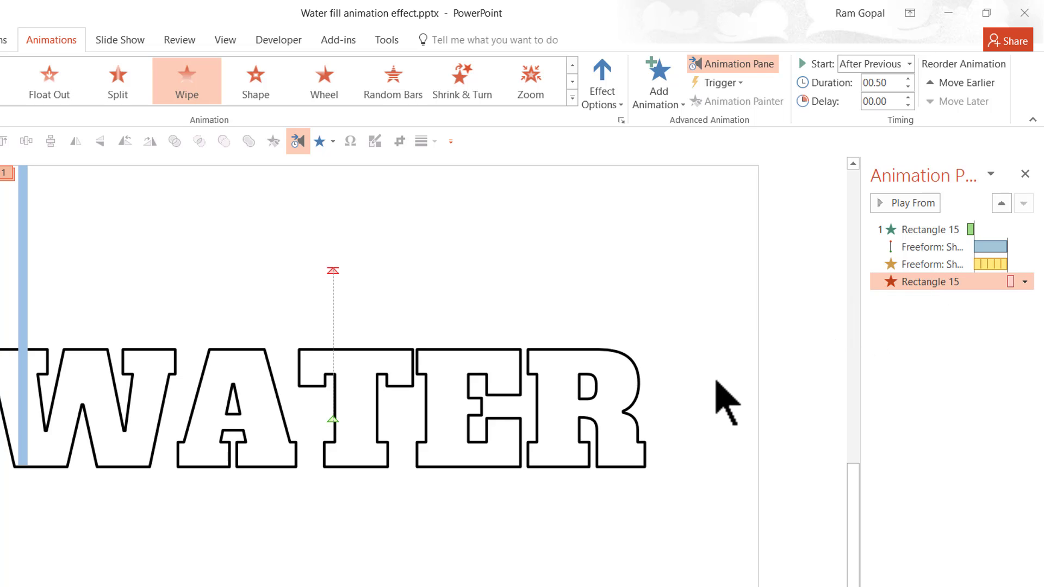
{"action": "mouse_move", "coordinate": [996, 343]}
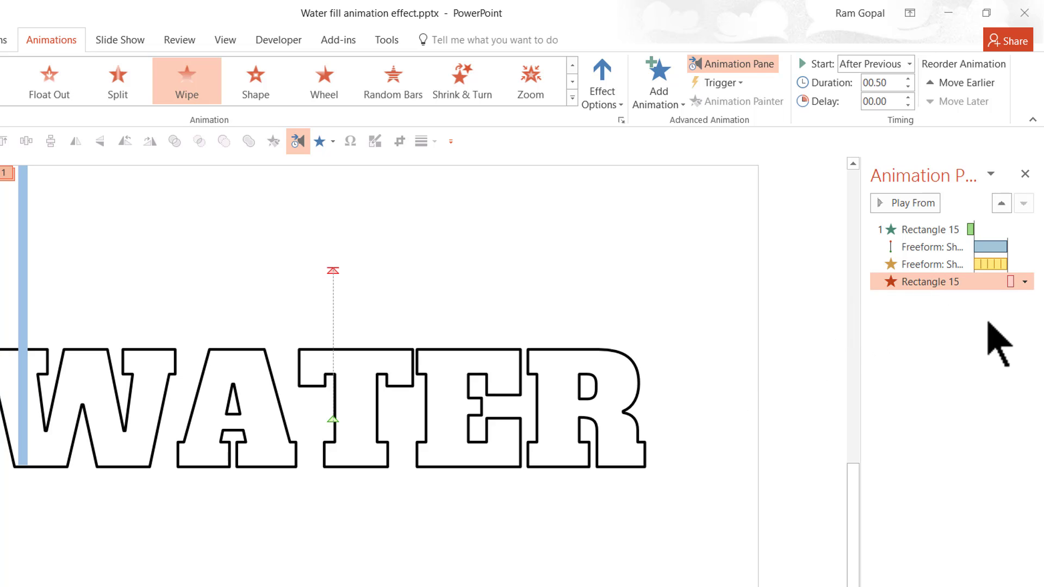
{"action": "mouse_move", "coordinate": [55, 351]}
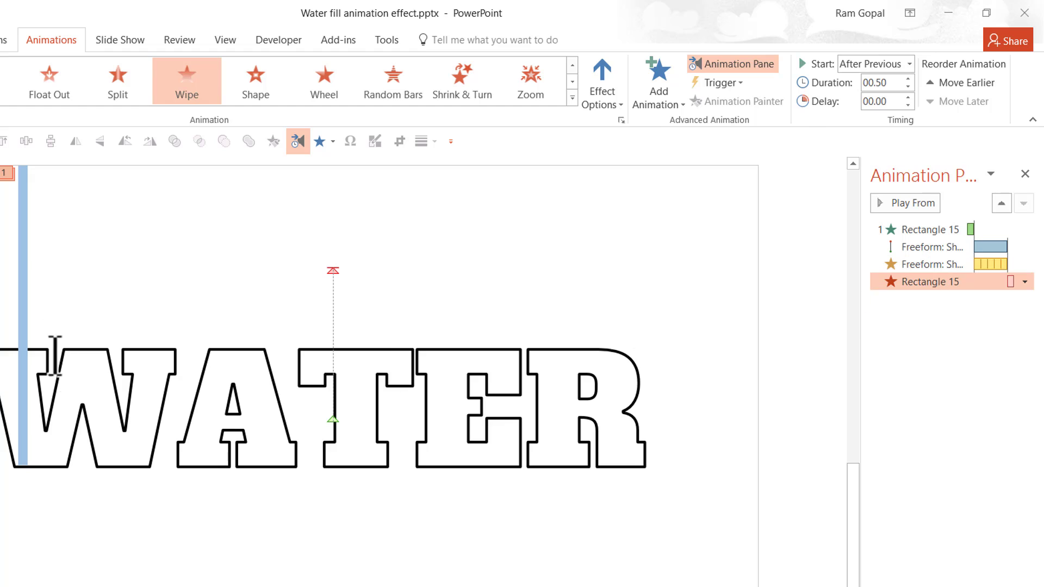
{"action": "mouse_move", "coordinate": [25, 445]}
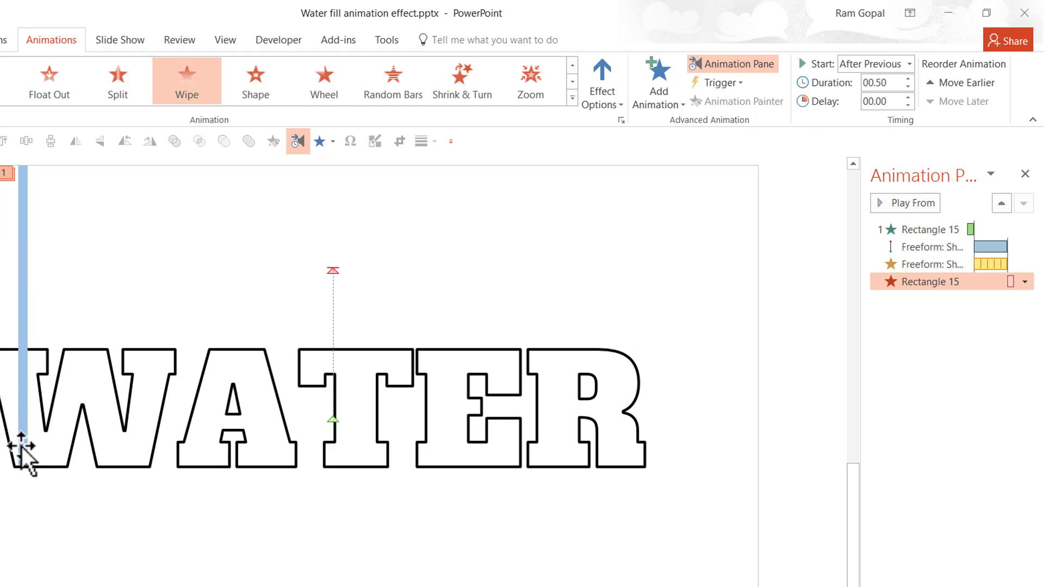
{"action": "mouse_move", "coordinate": [713, 350]}
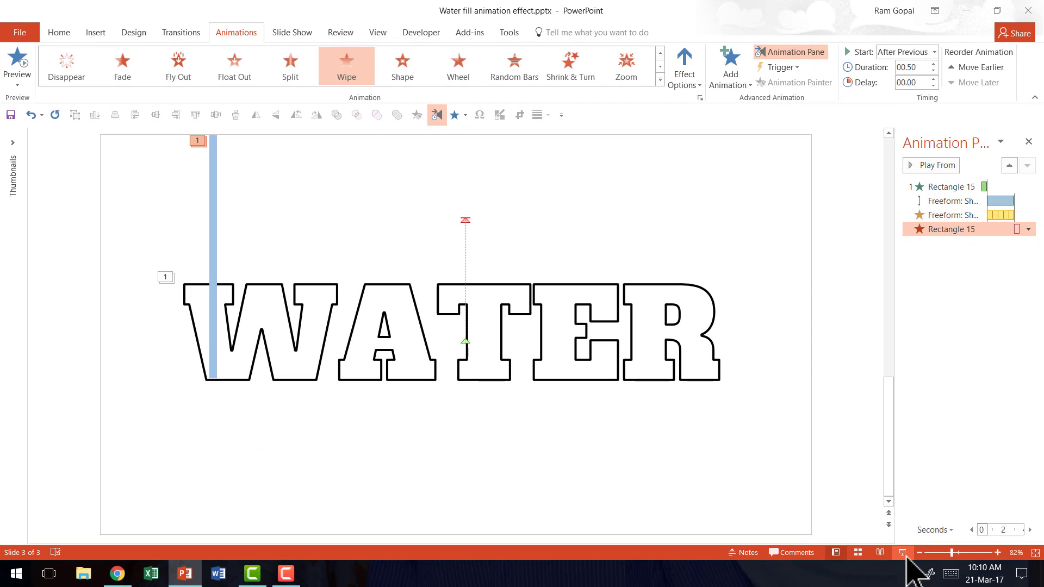
{"action": "mouse_move", "coordinate": [834, 456]}
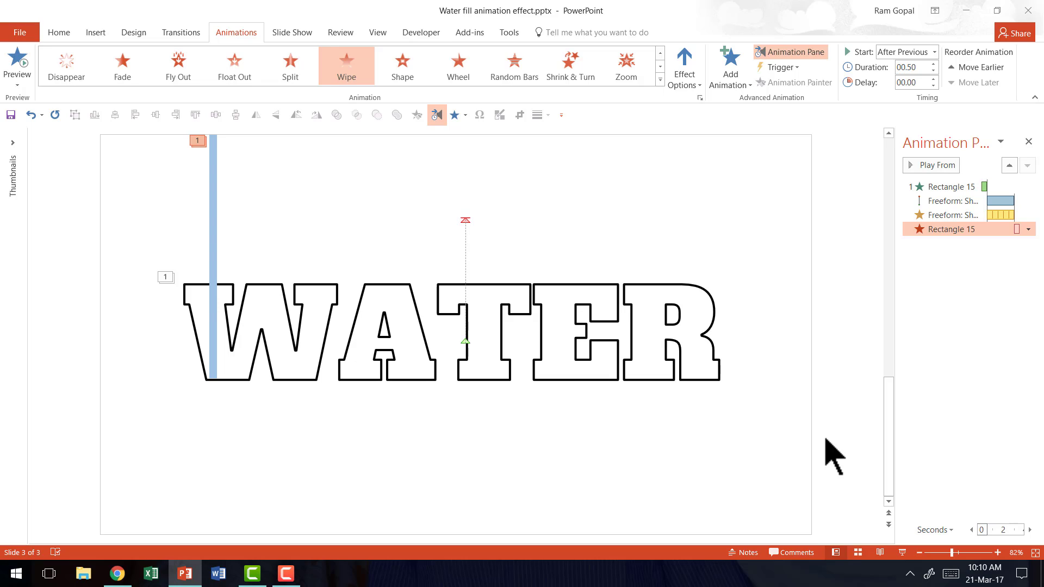
{"action": "mouse_move", "coordinate": [777, 446]}
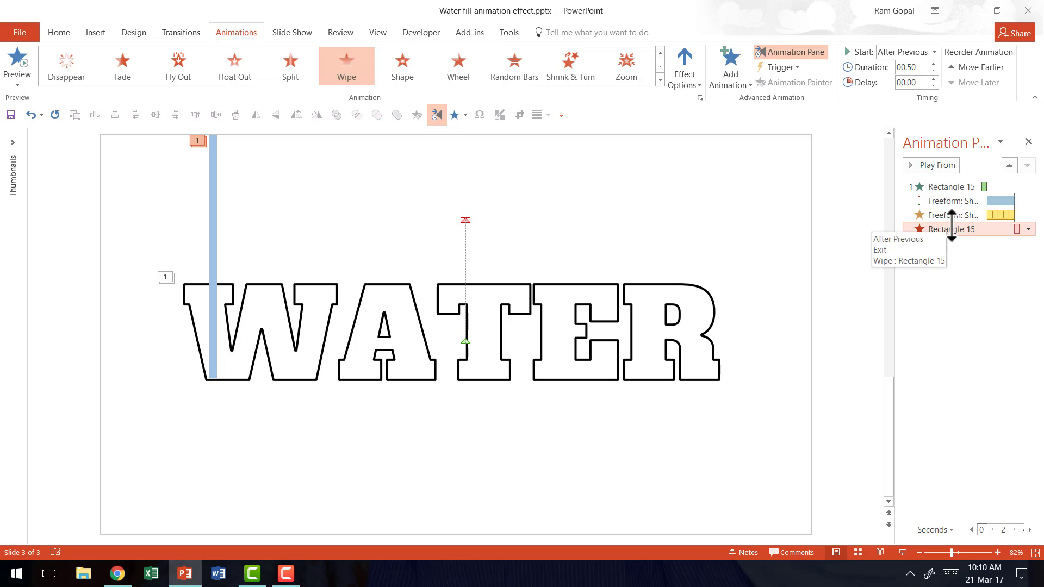
{"action": "mouse_move", "coordinate": [952, 215]}
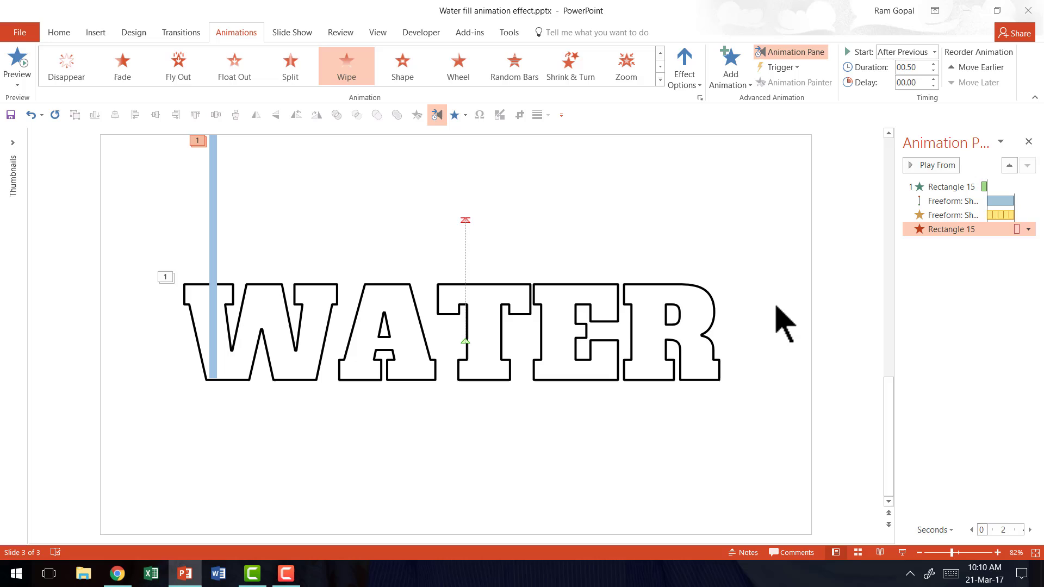
{"action": "mouse_move", "coordinate": [789, 327]}
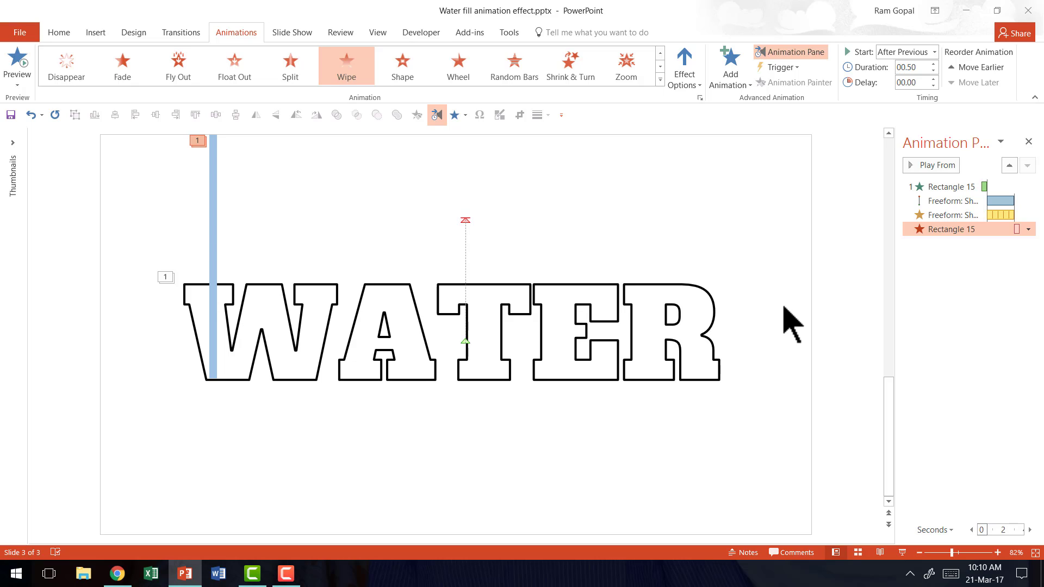